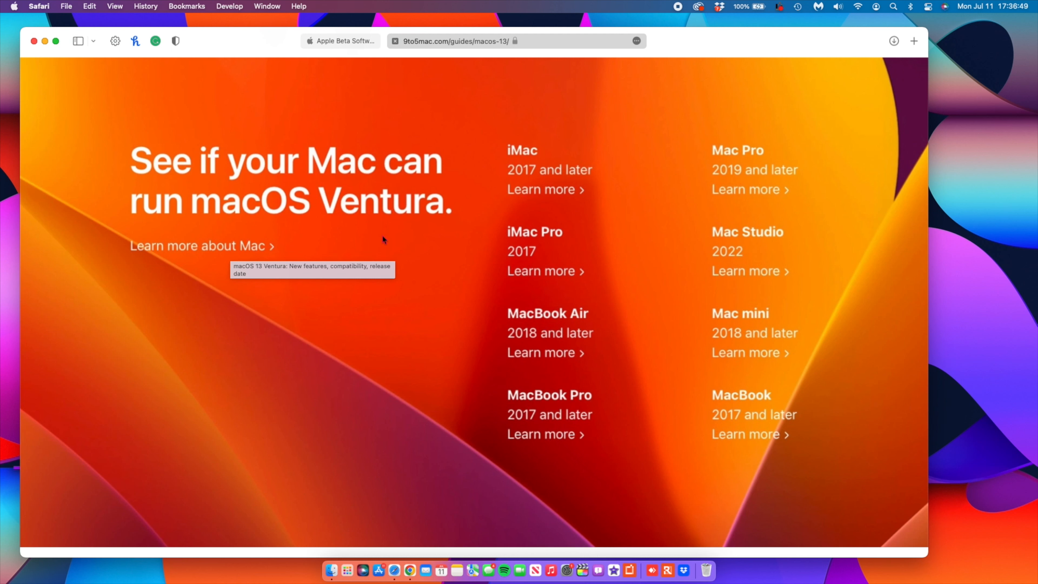
mouse_move(398, 245)
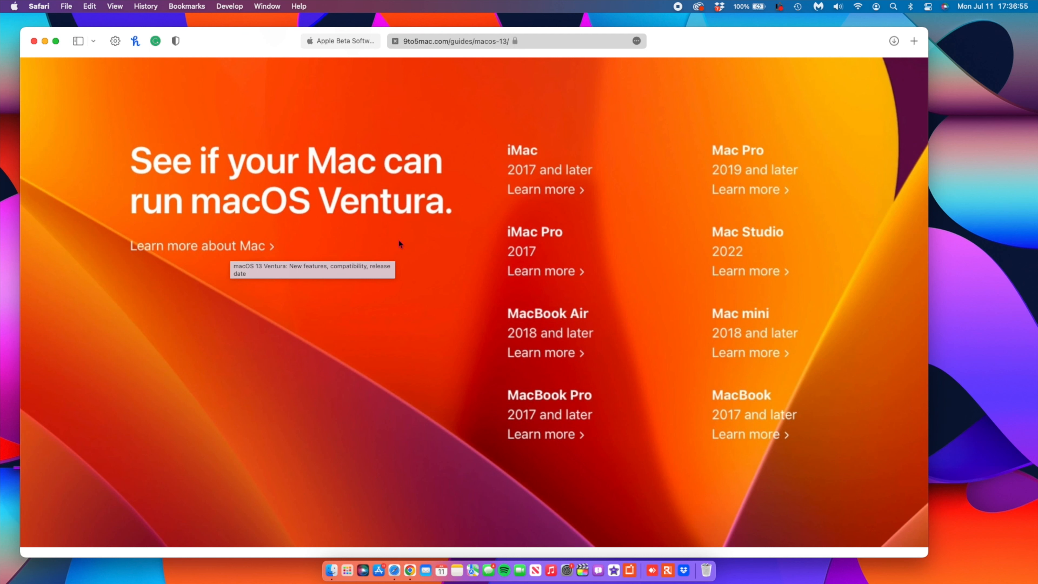
mouse_move(596, 168)
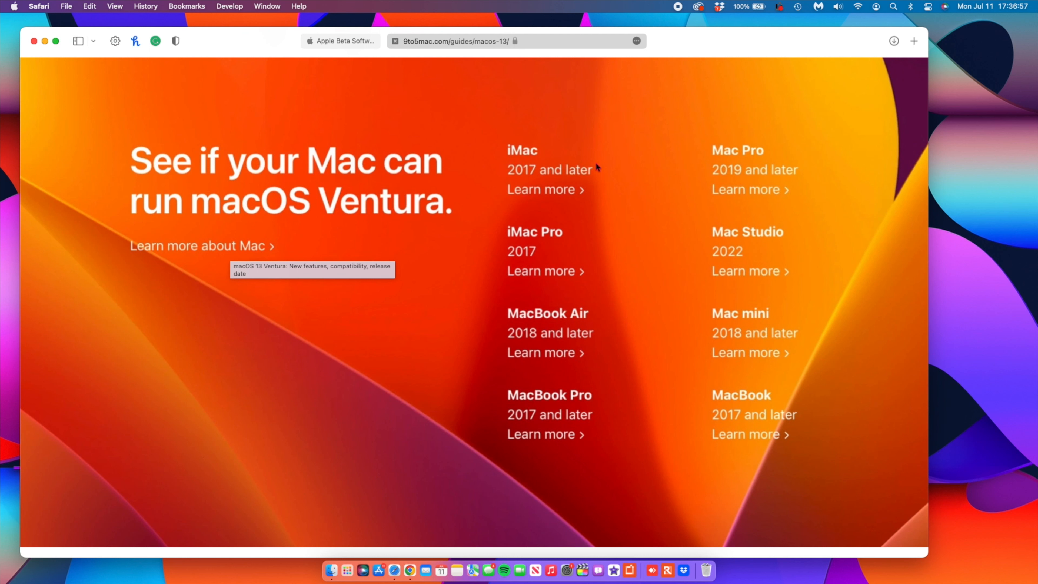
mouse_move(574, 175)
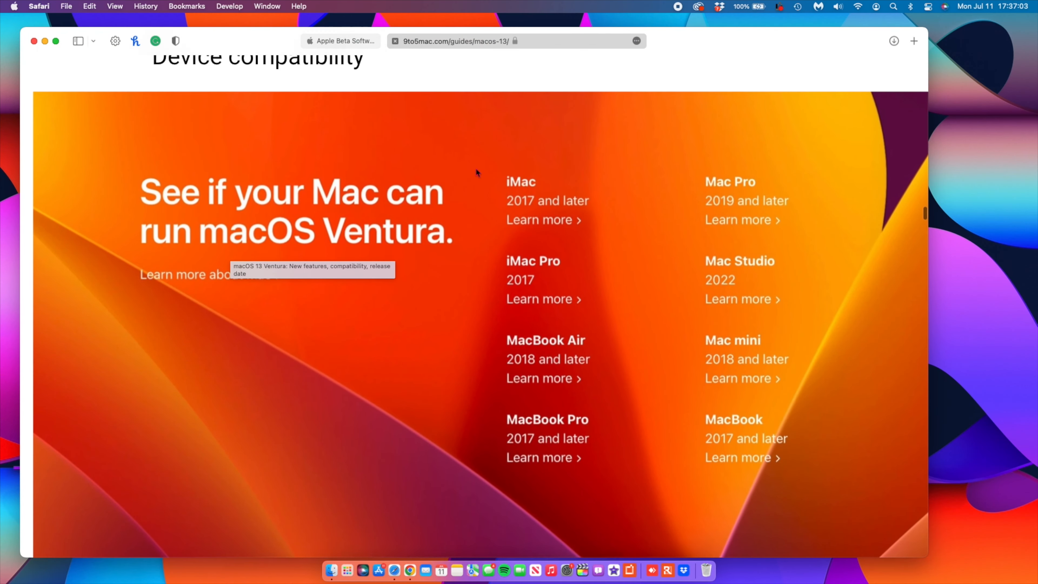
Step: Skim the guide's compatibility section, then bring Google Chrome to the front from the Dock
scroll("up", 3)
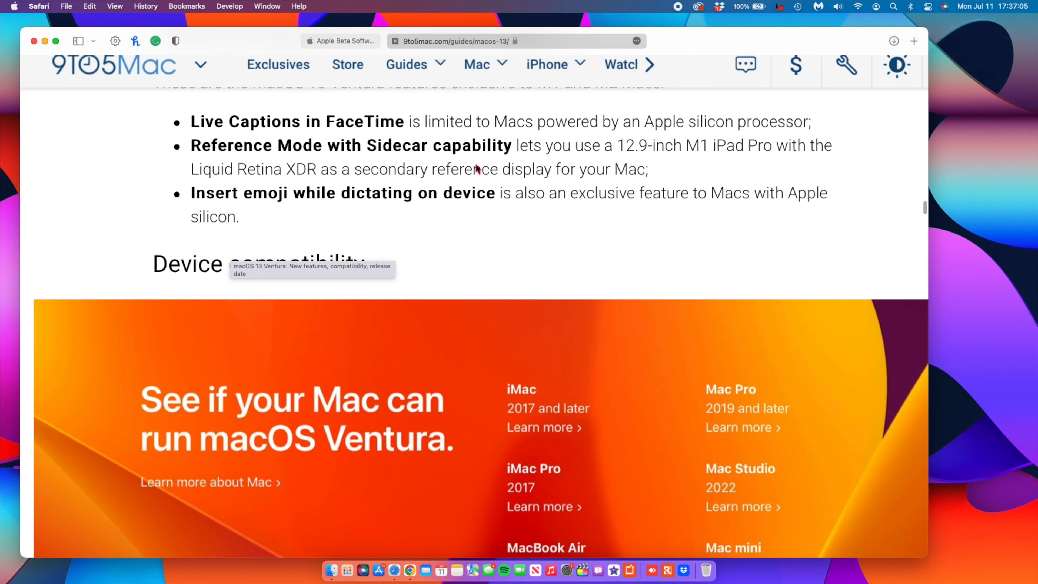
scroll("up", 3)
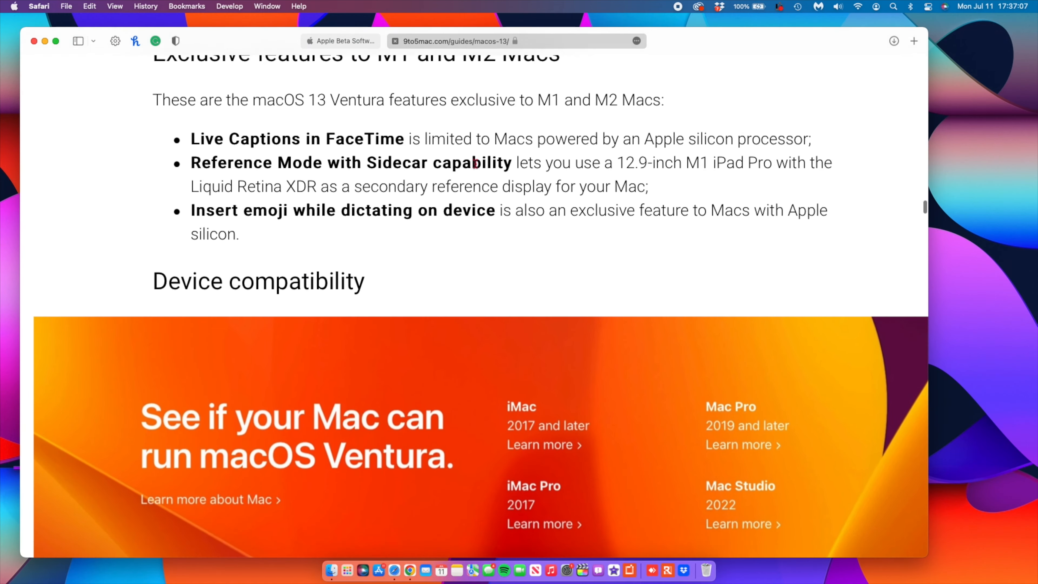
scroll("down", 3)
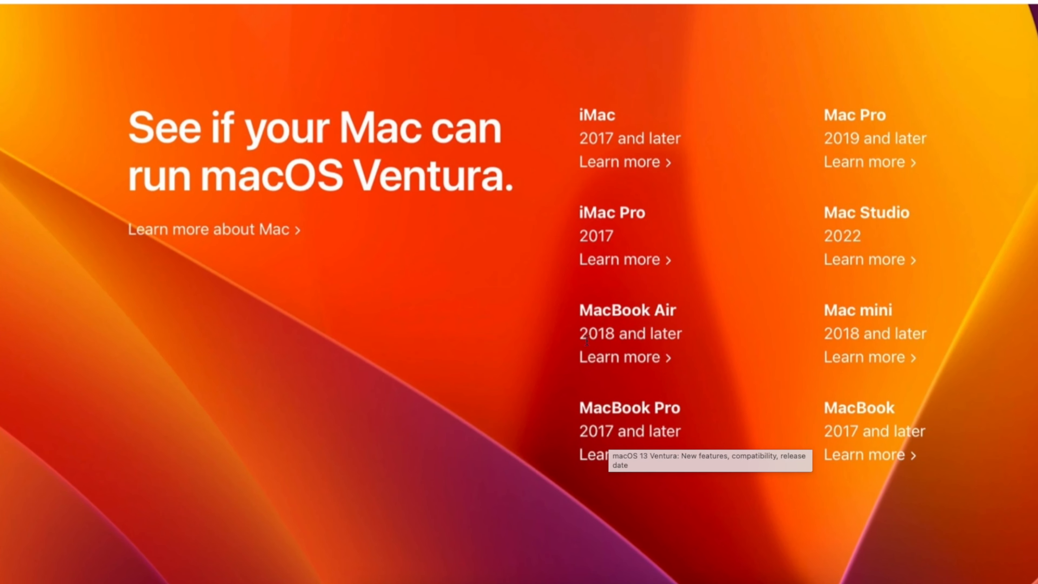
mouse_move(606, 227)
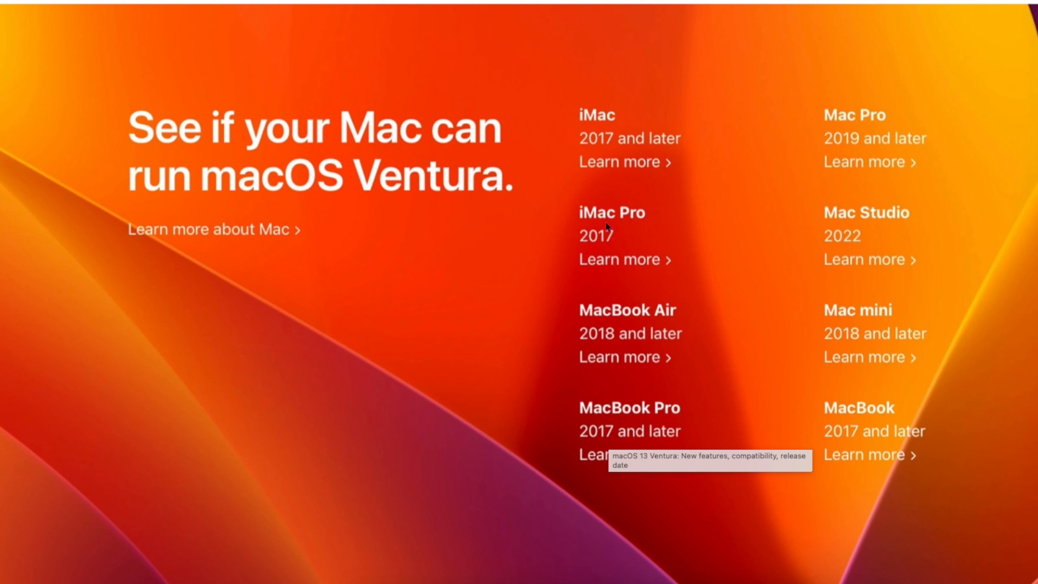
mouse_move(654, 252)
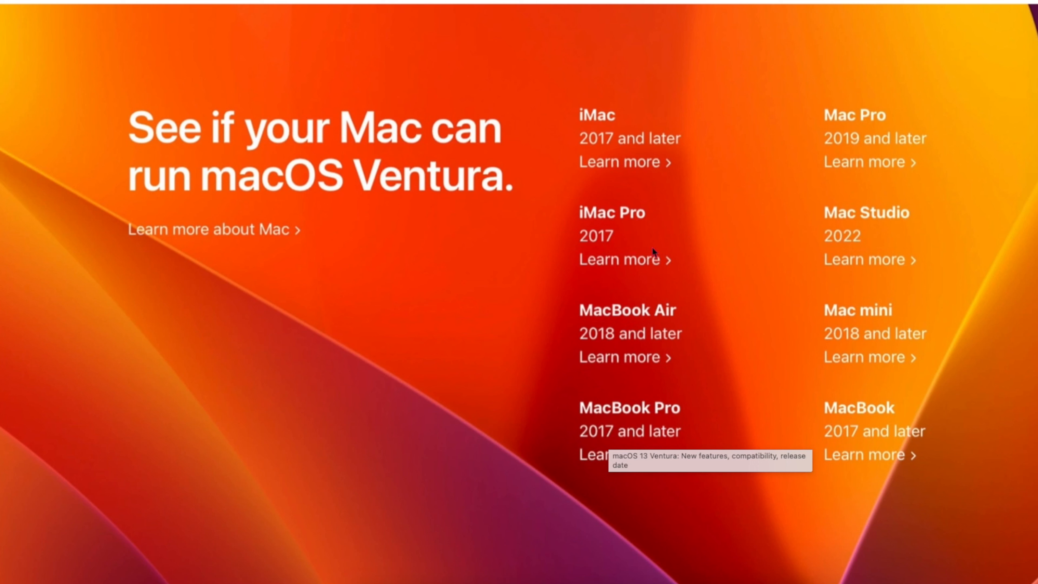
mouse_move(586, 161)
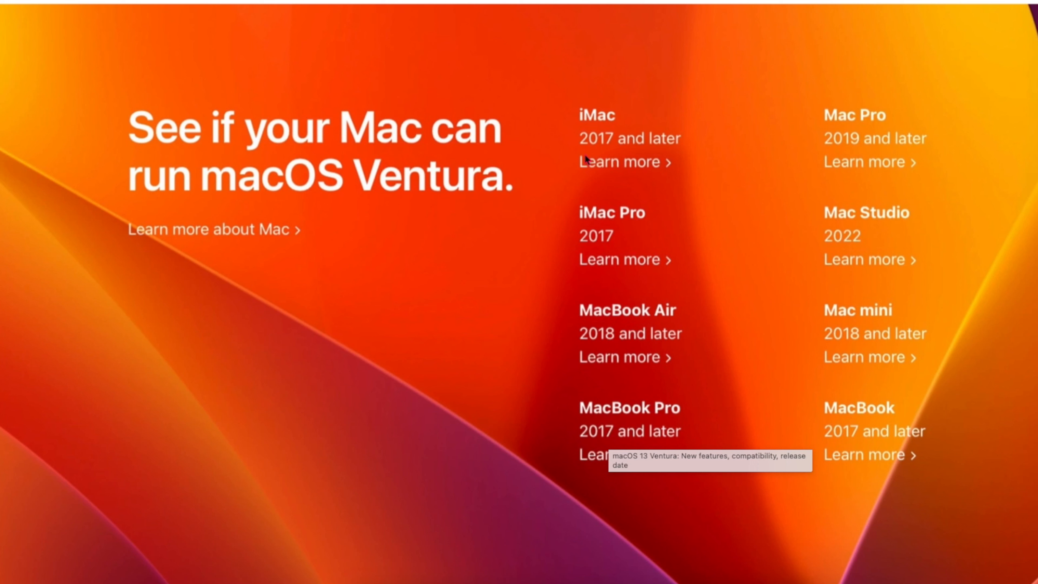
mouse_move(855, 130)
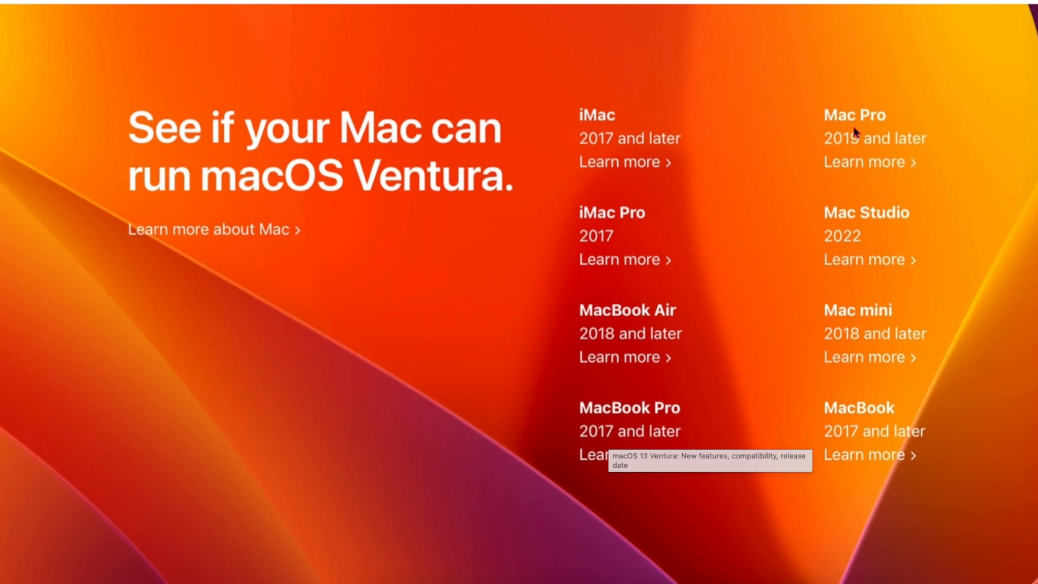
mouse_move(901, 163)
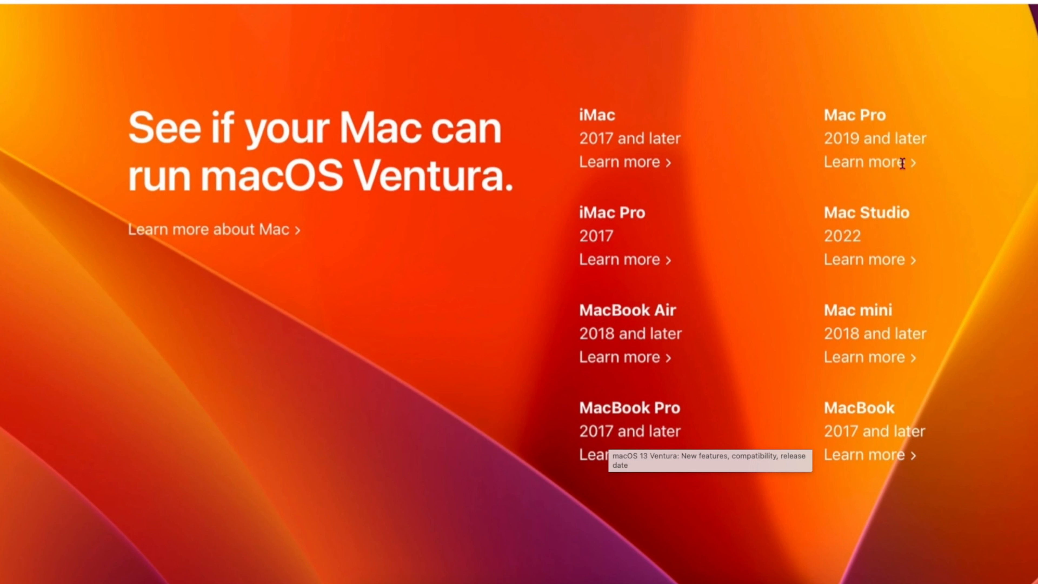
mouse_move(900, 230)
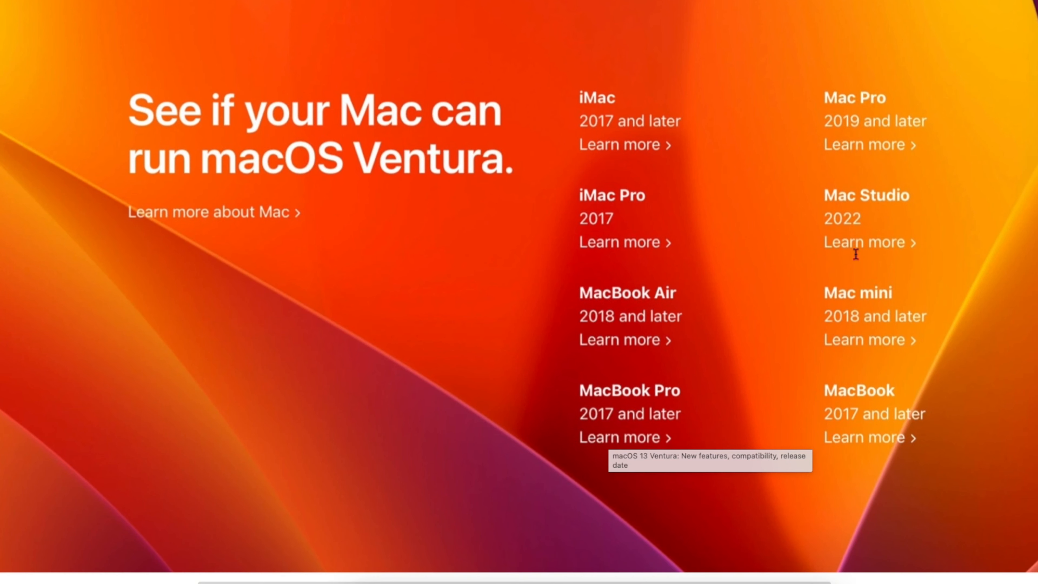
mouse_move(918, 318)
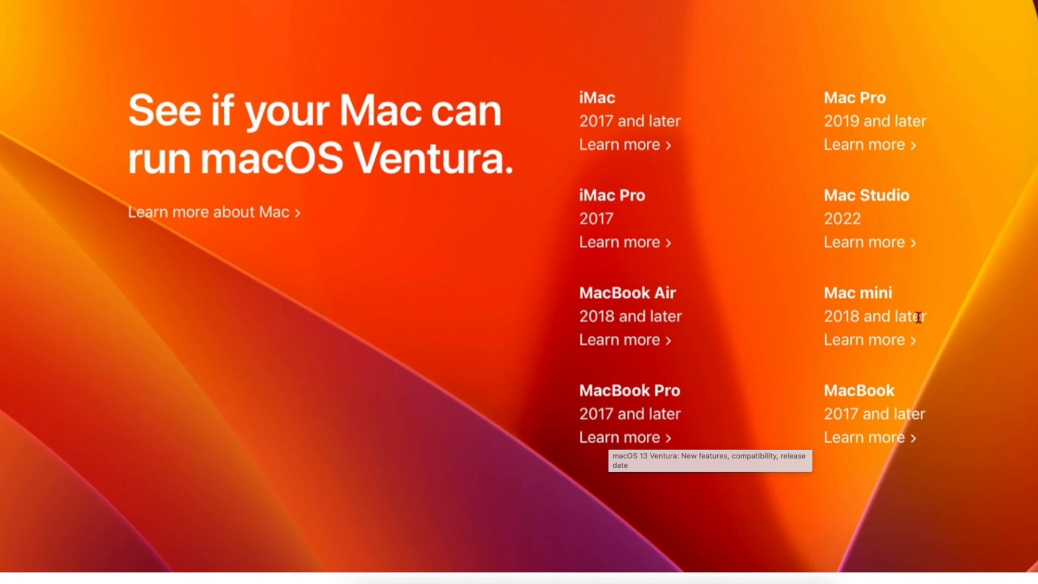
mouse_move(899, 410)
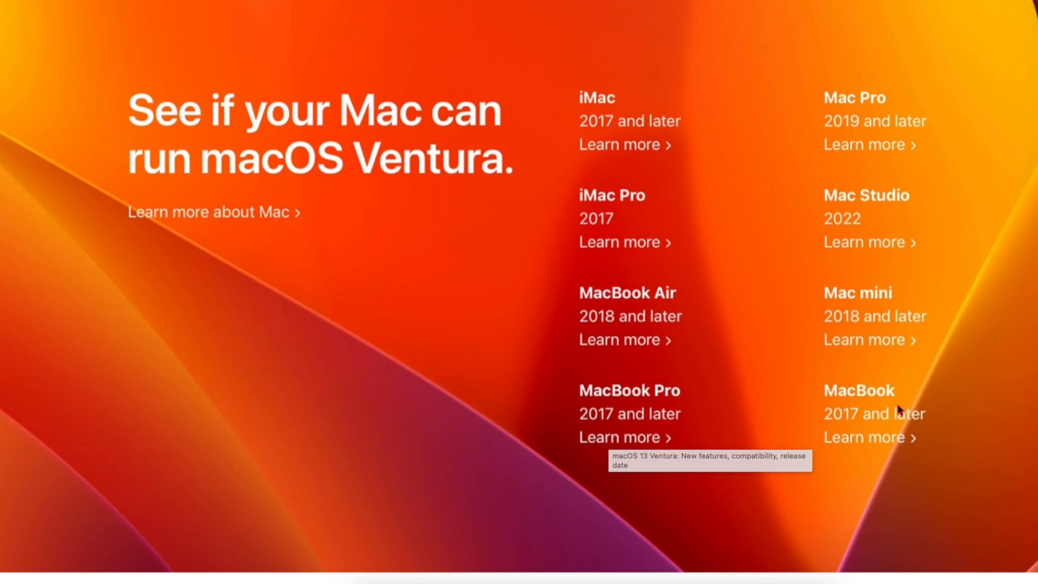
mouse_move(853, 433)
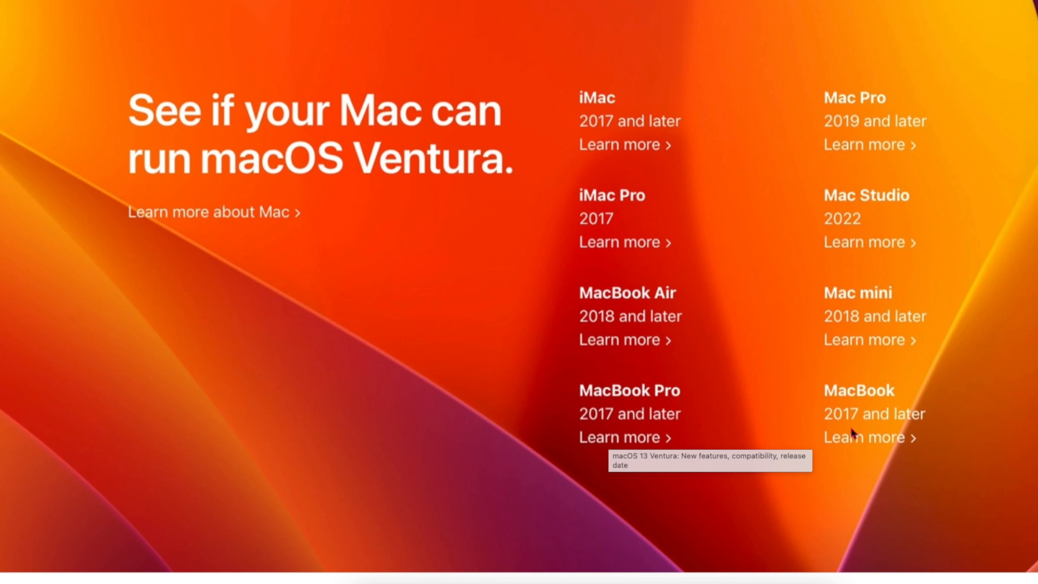
mouse_move(735, 409)
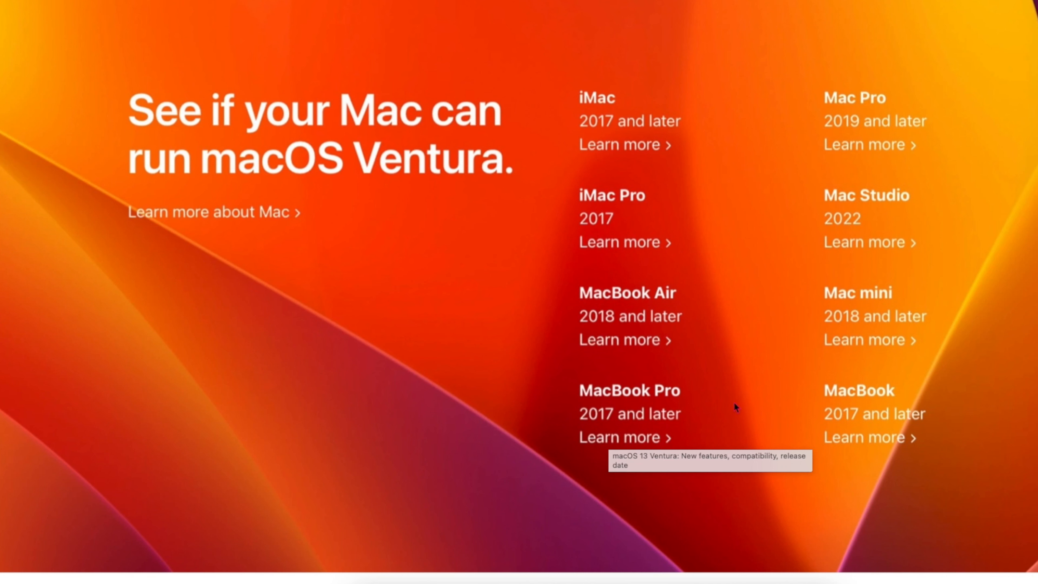
mouse_move(641, 396)
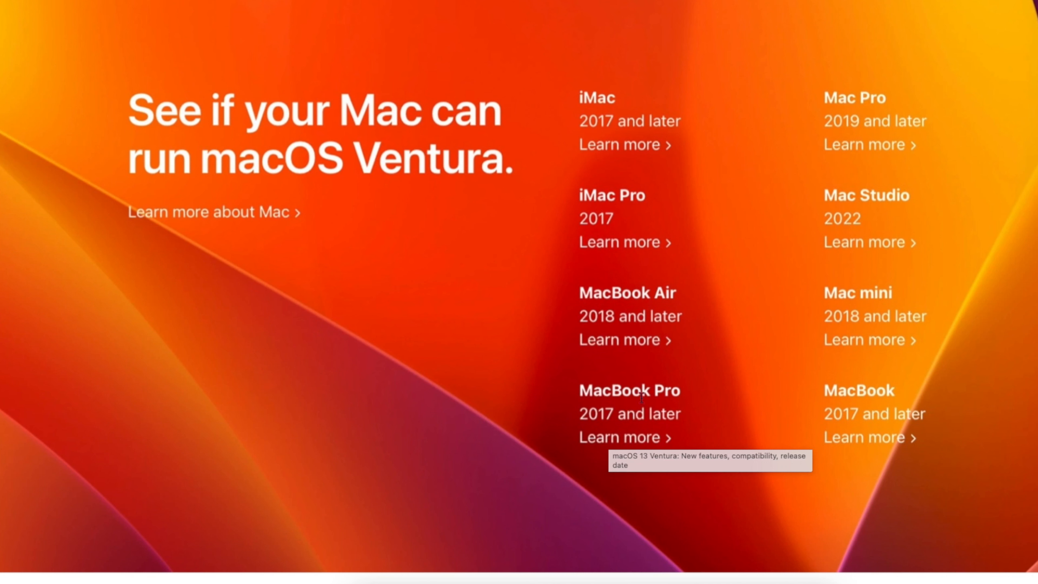
mouse_move(601, 339)
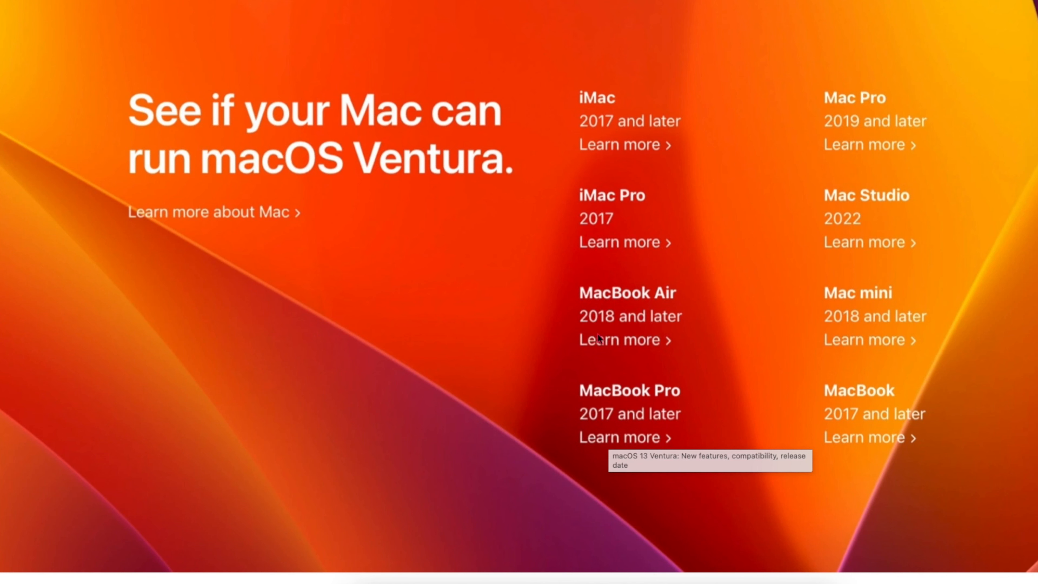
mouse_move(602, 370)
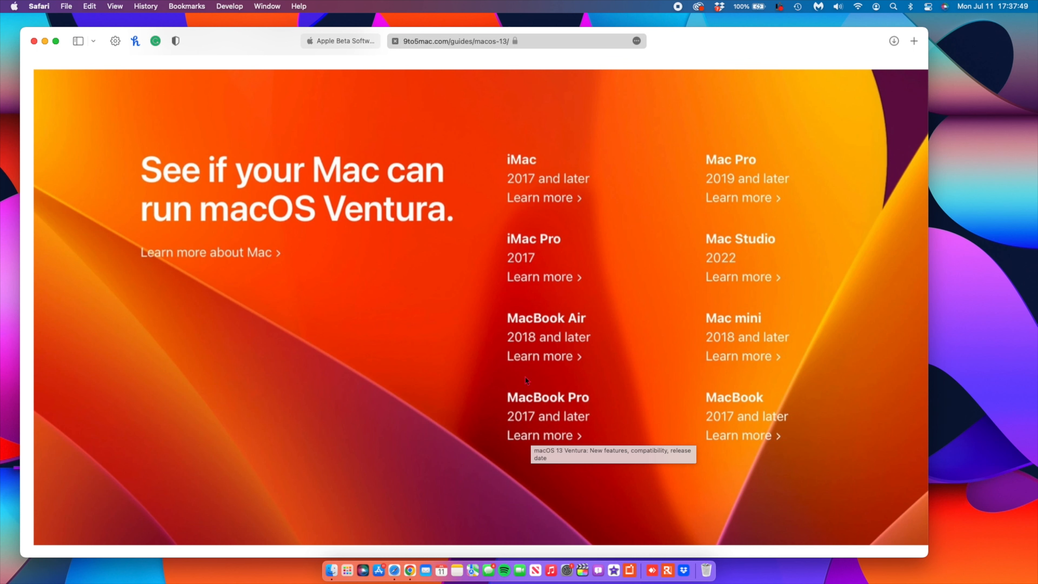
mouse_move(416, 570)
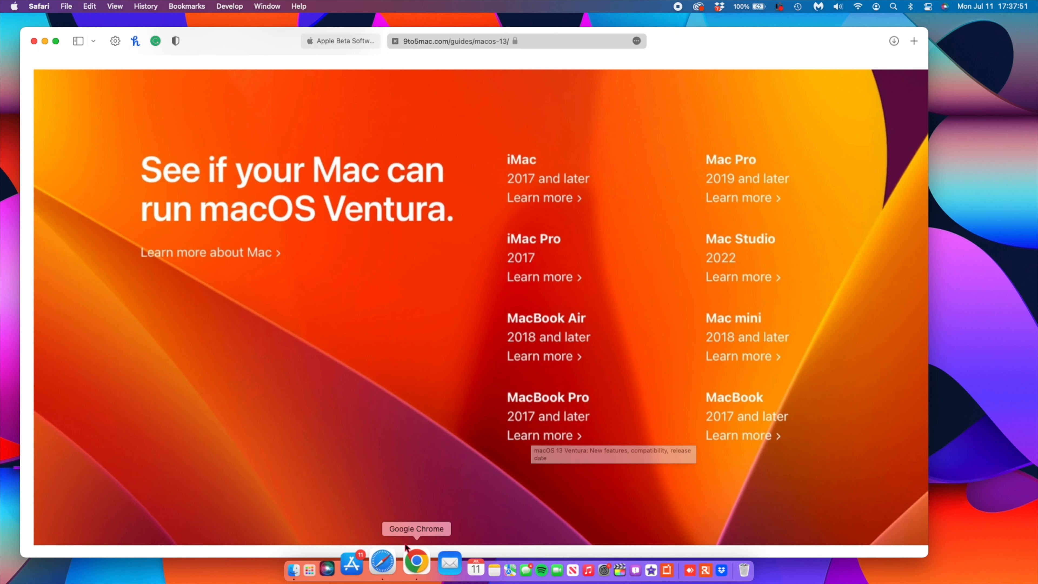
scroll("down", 3)
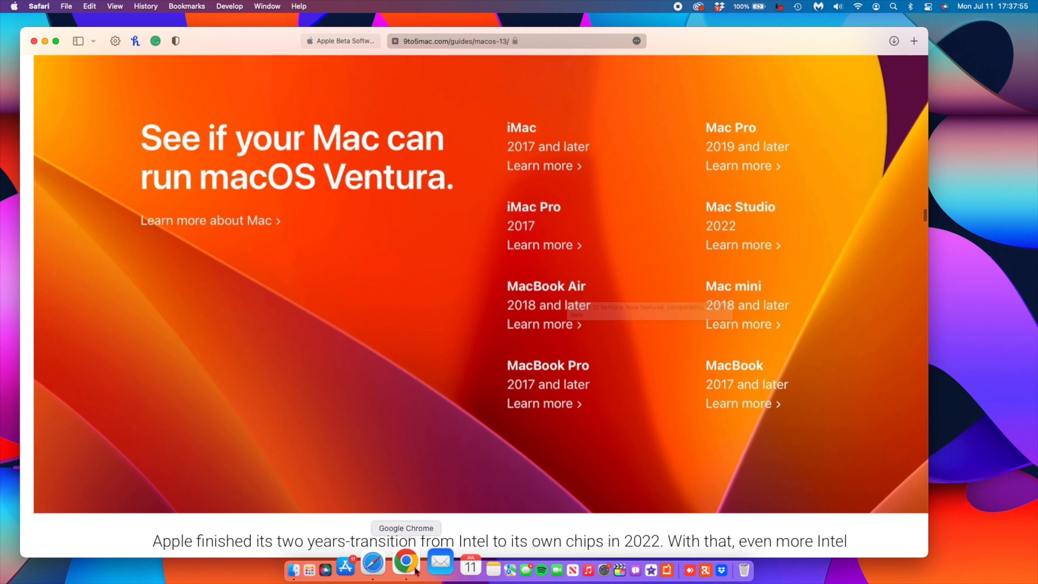
left_click(406, 564)
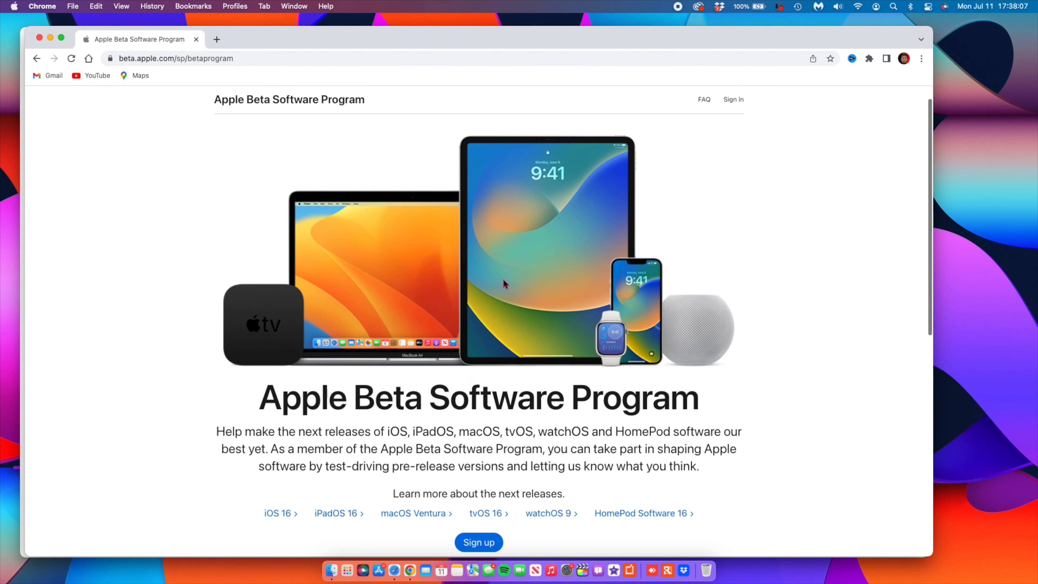
scroll("down", 3)
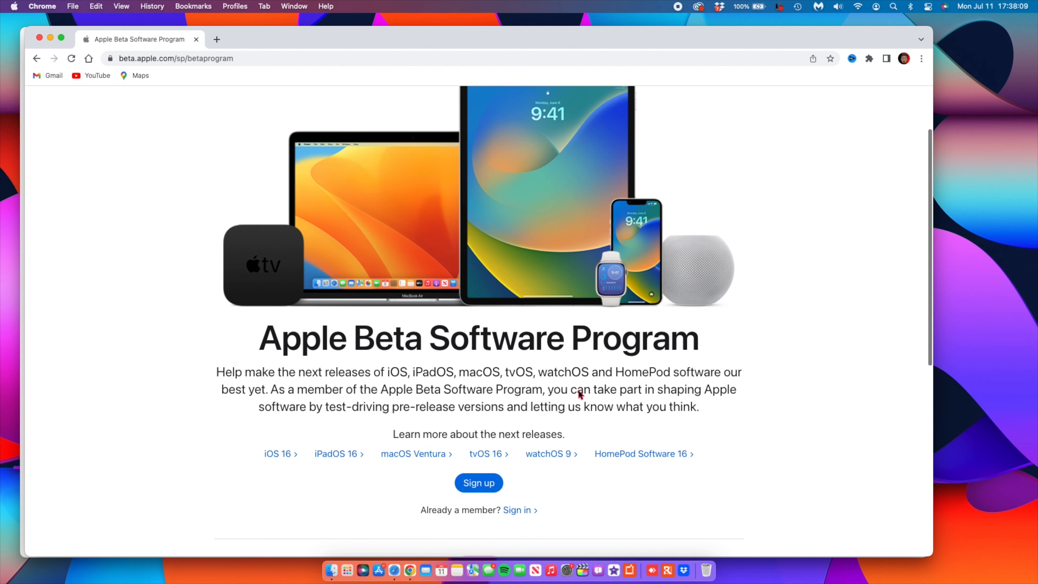
scroll("down", 3)
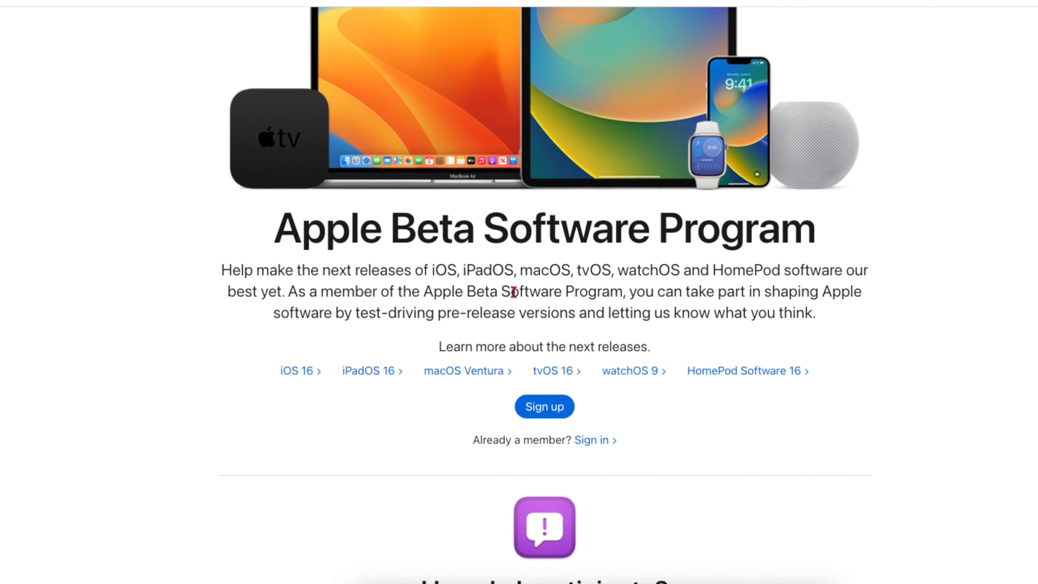
scroll("down", 3)
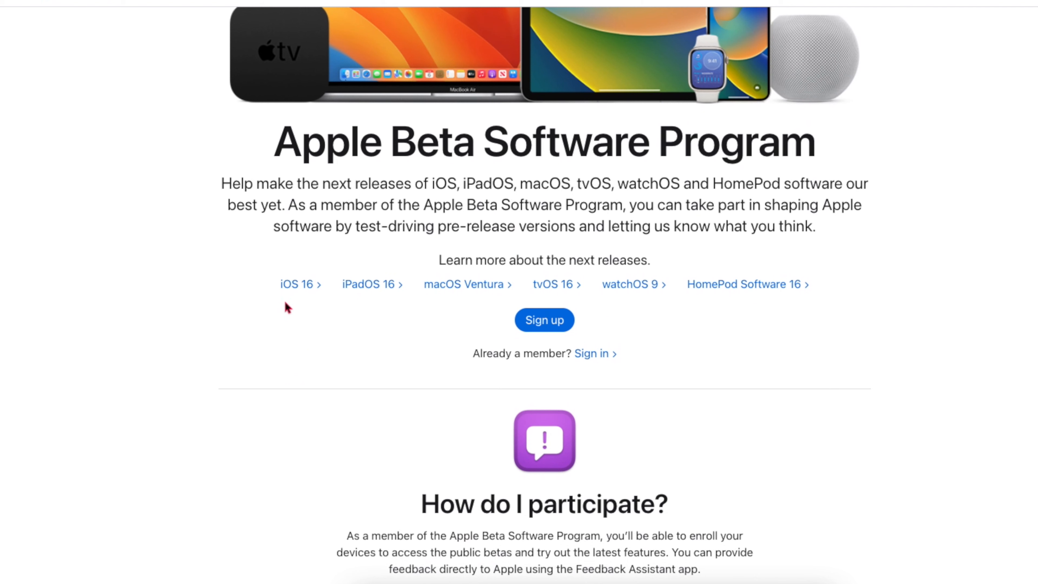
mouse_move(285, 316)
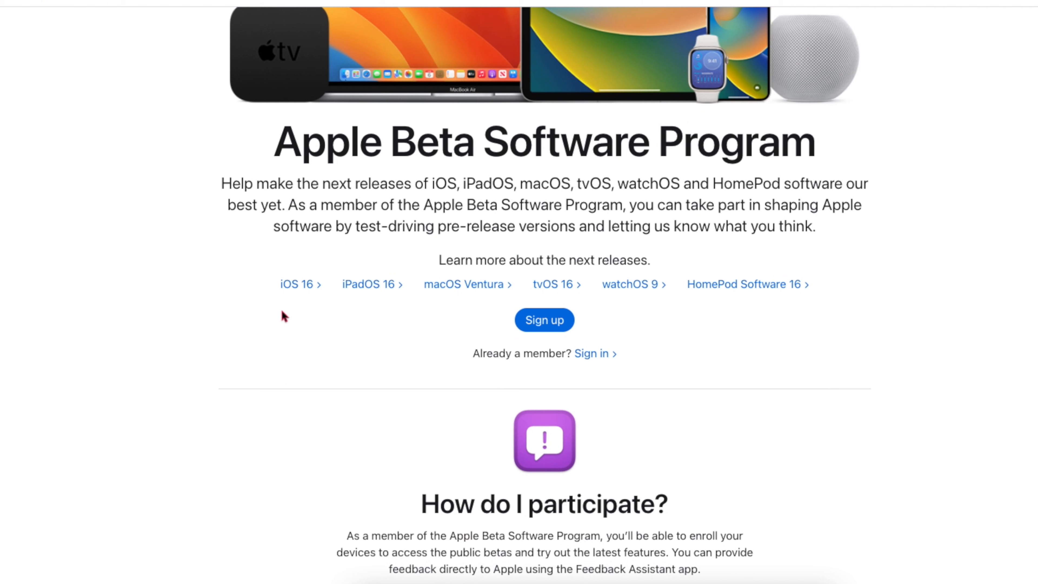
mouse_move(389, 300)
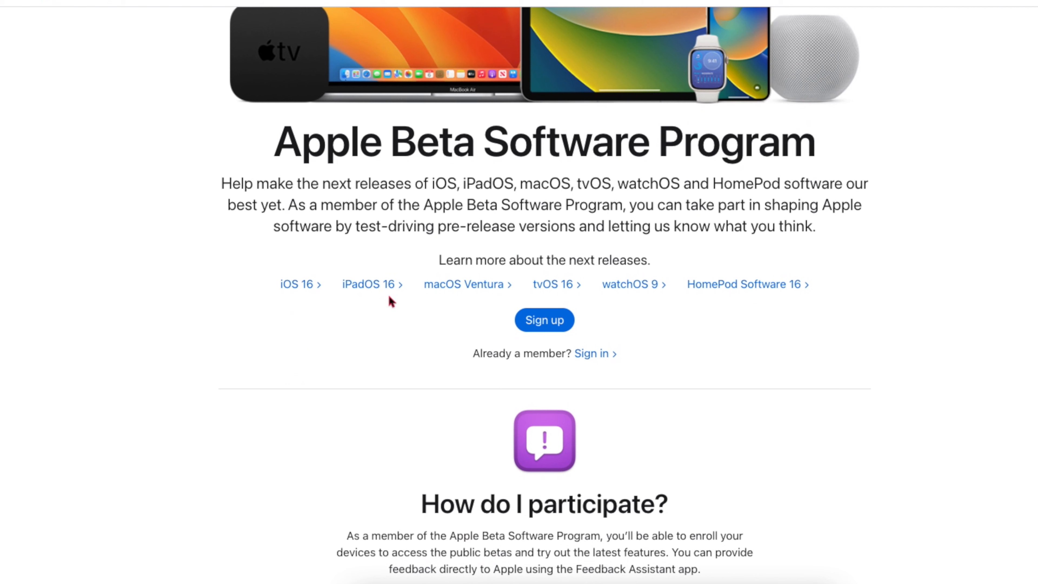
mouse_move(589, 305)
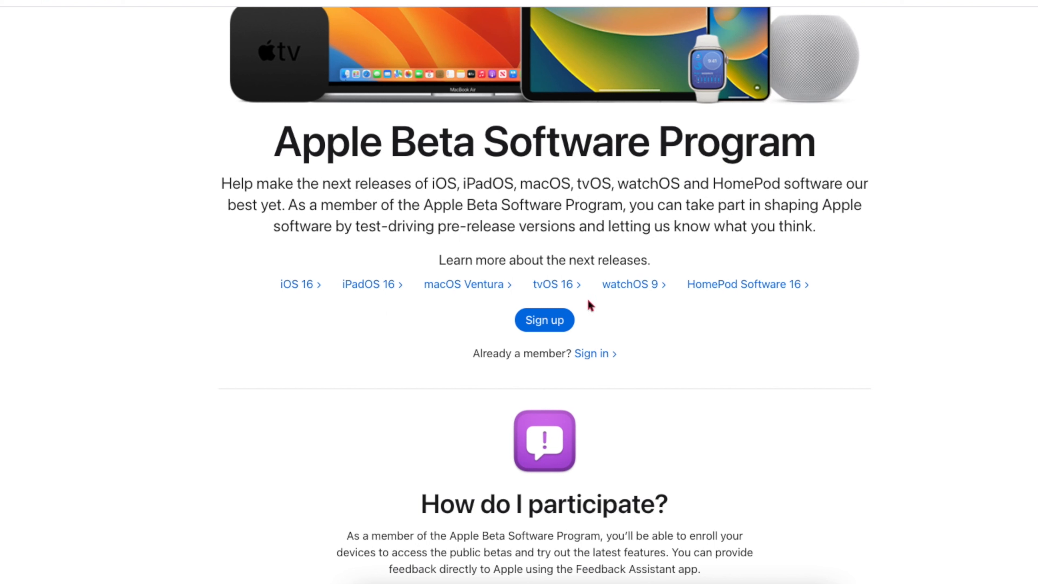
mouse_move(675, 303)
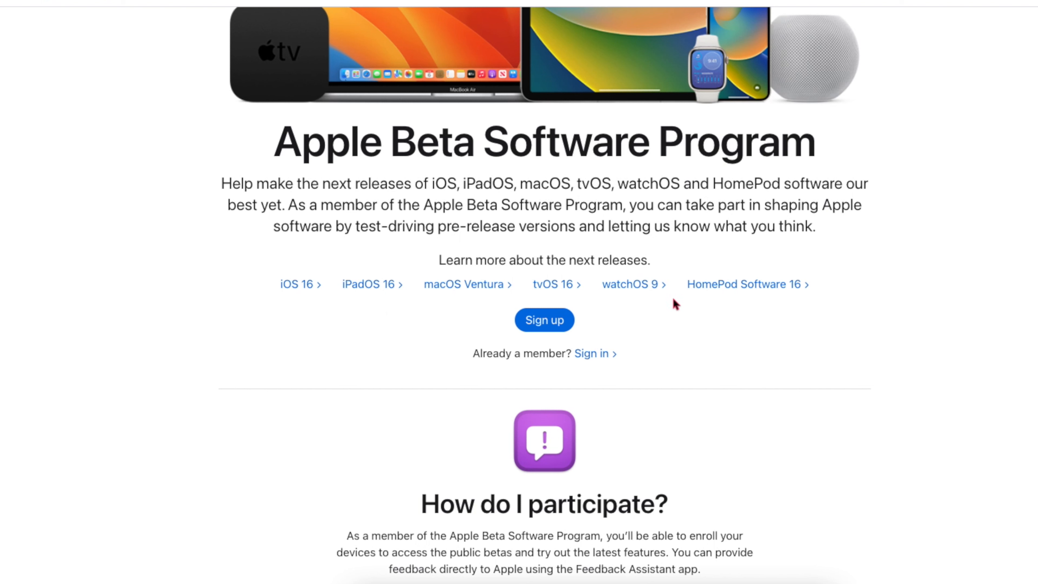
mouse_move(749, 303)
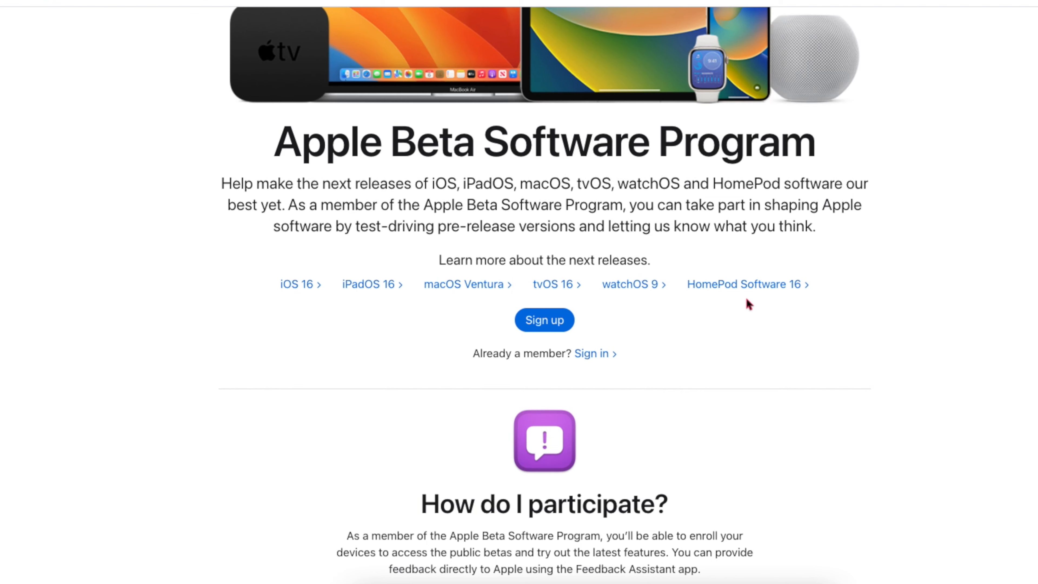
scroll("up", 3)
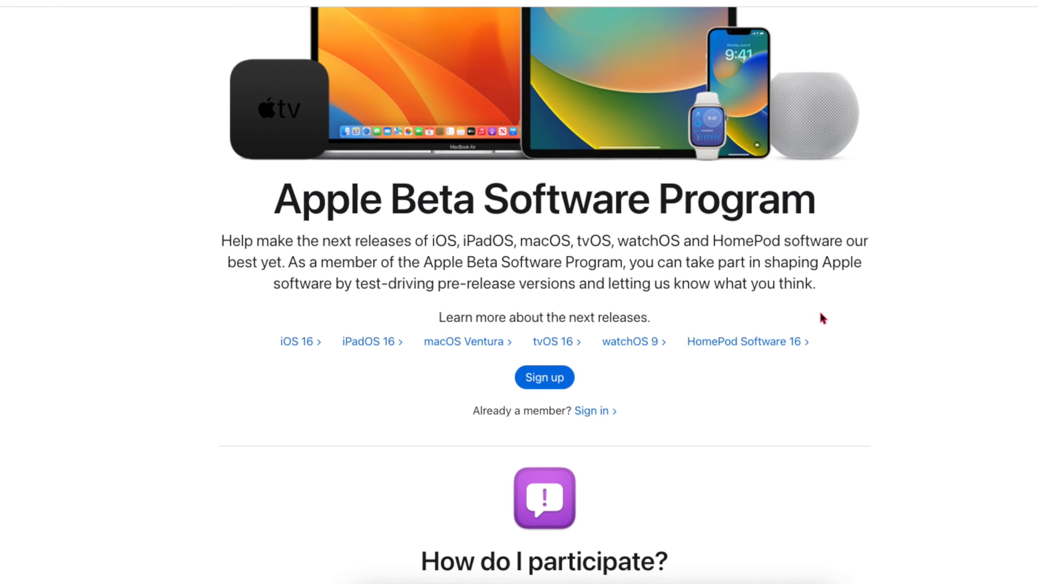
scroll("up", 3)
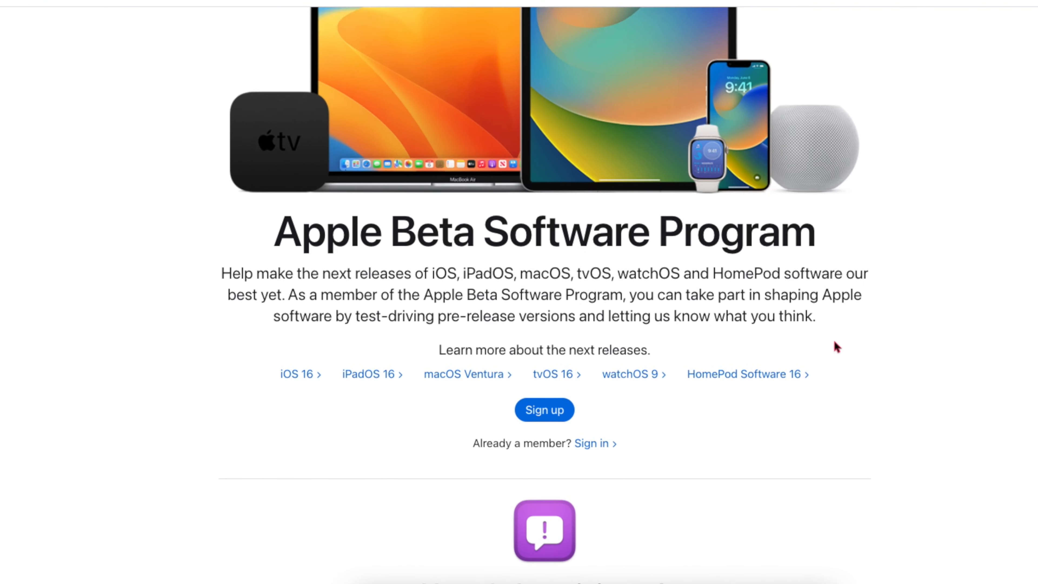
scroll("up", 3)
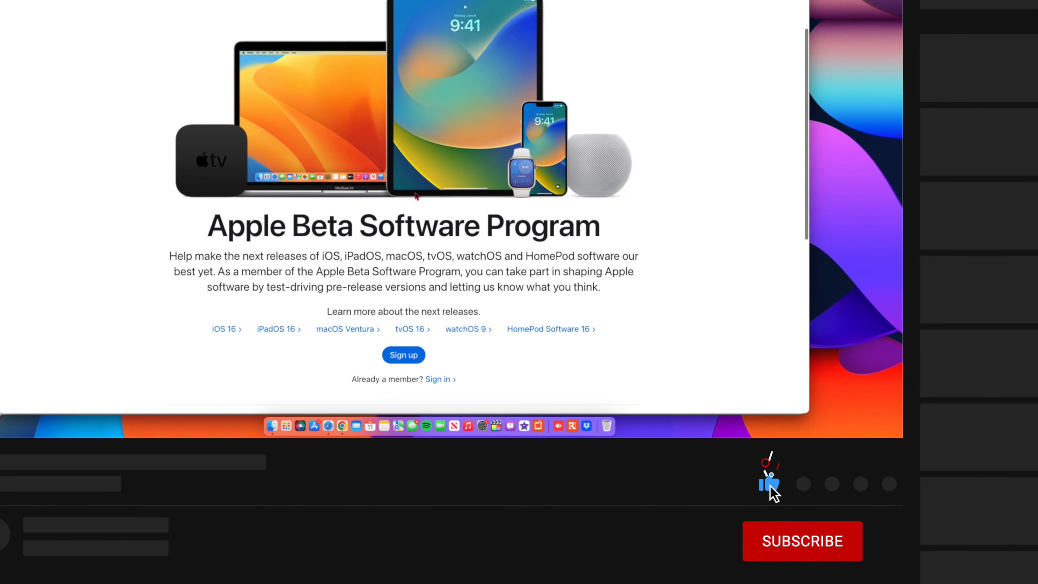
left_click(769, 483)
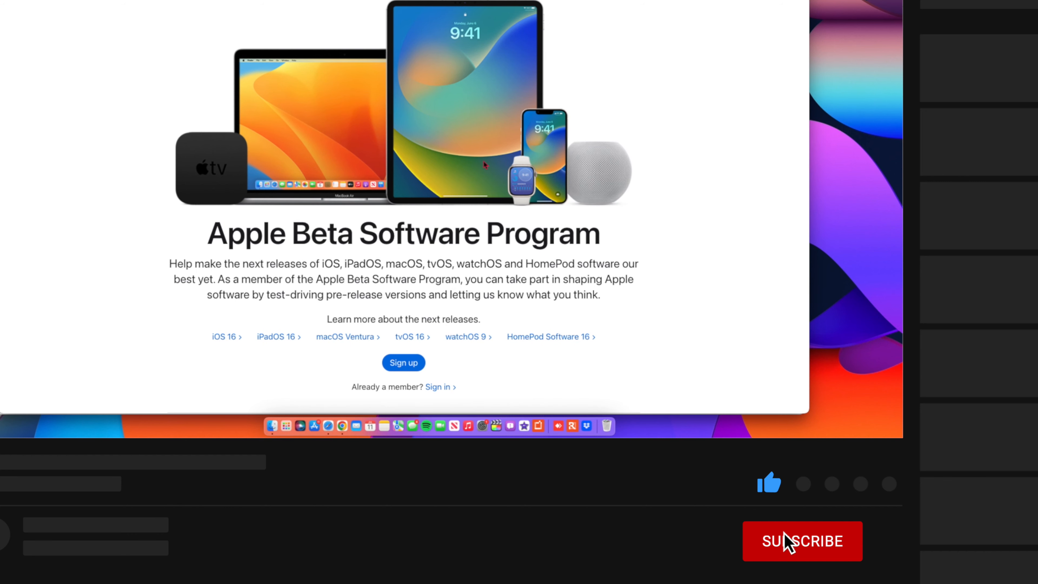
left_click(802, 541)
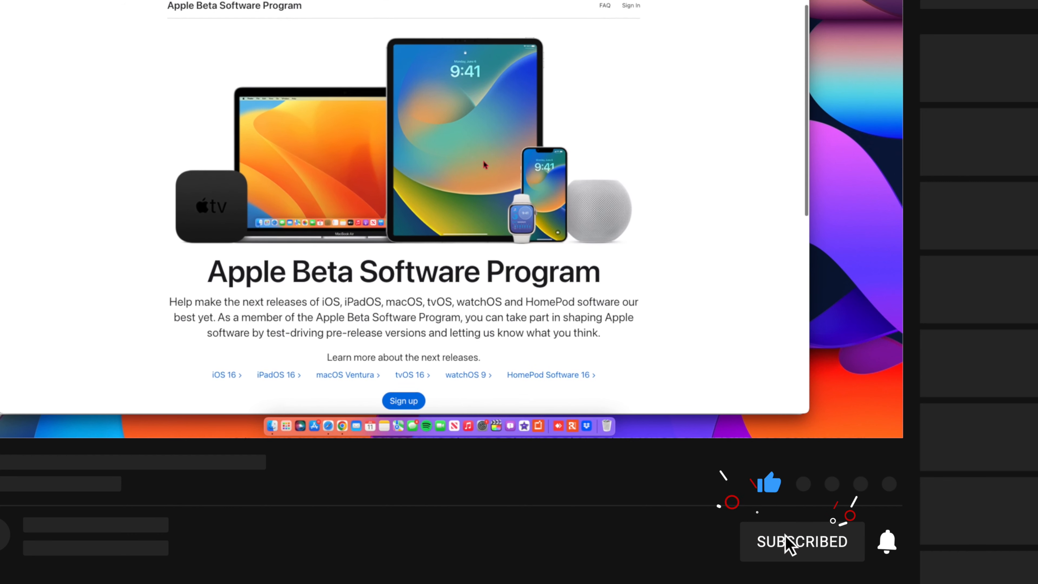
scroll("down", 3)
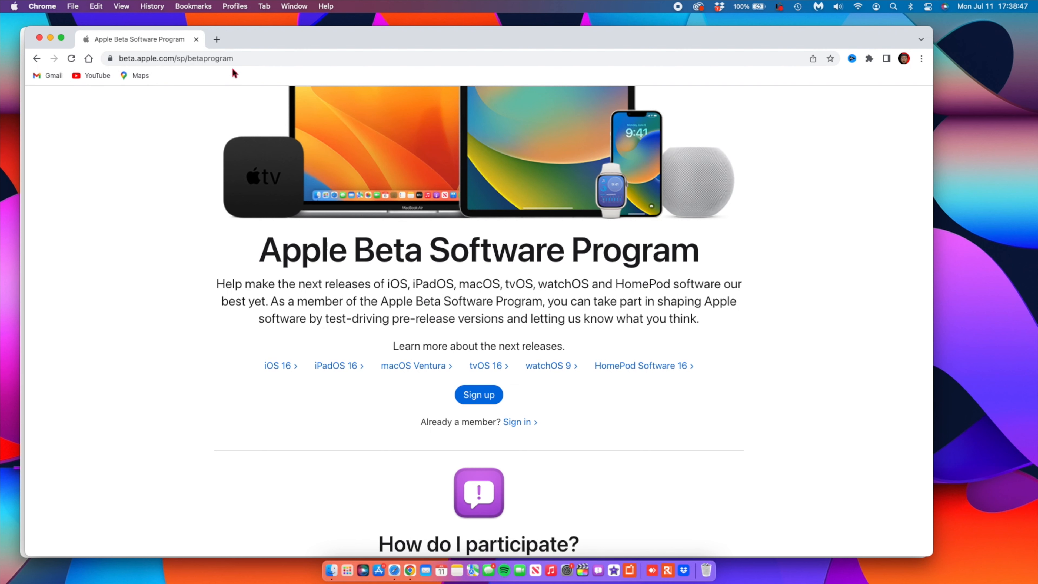
Step: Scroll the Beta Software Program page down and back up past its sign-up options
scroll("down", 3)
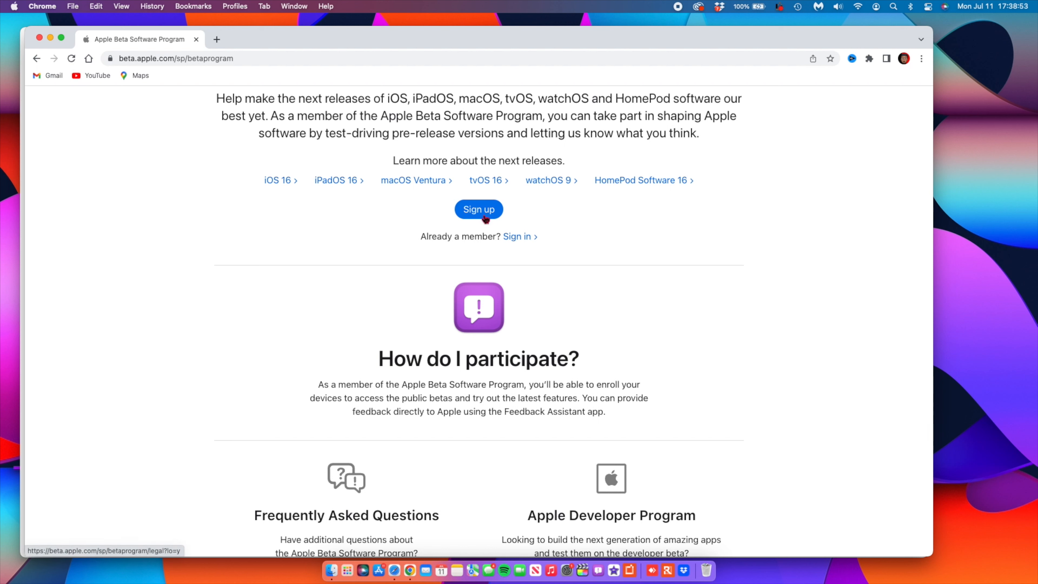
mouse_move(539, 272)
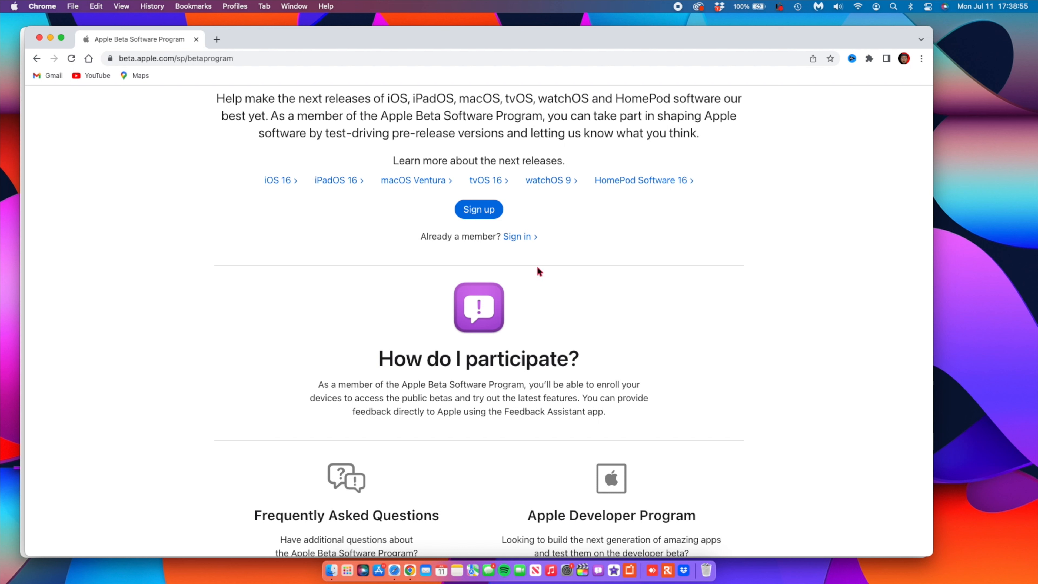
mouse_move(520, 236)
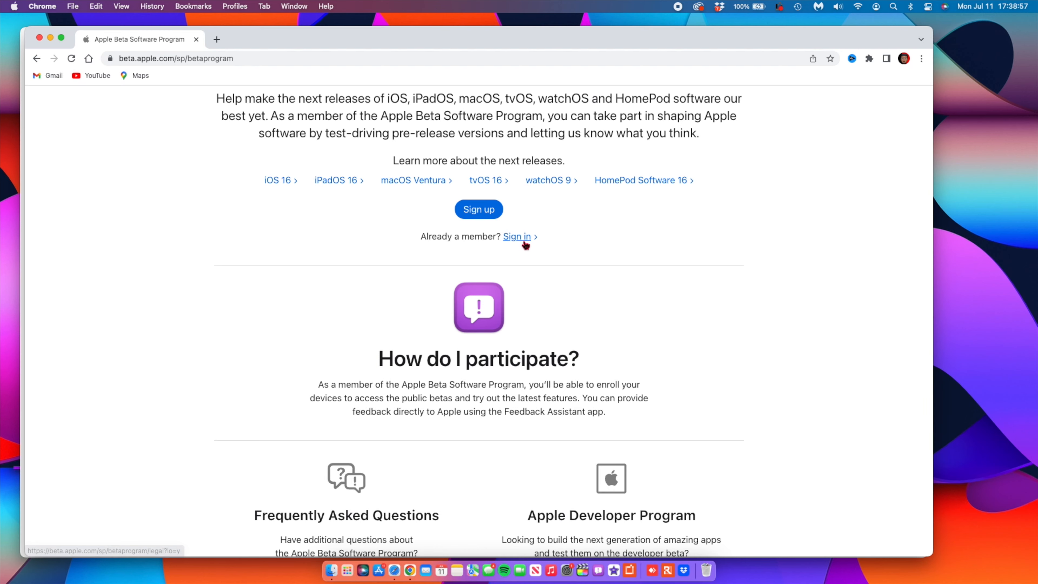
scroll("up", 3)
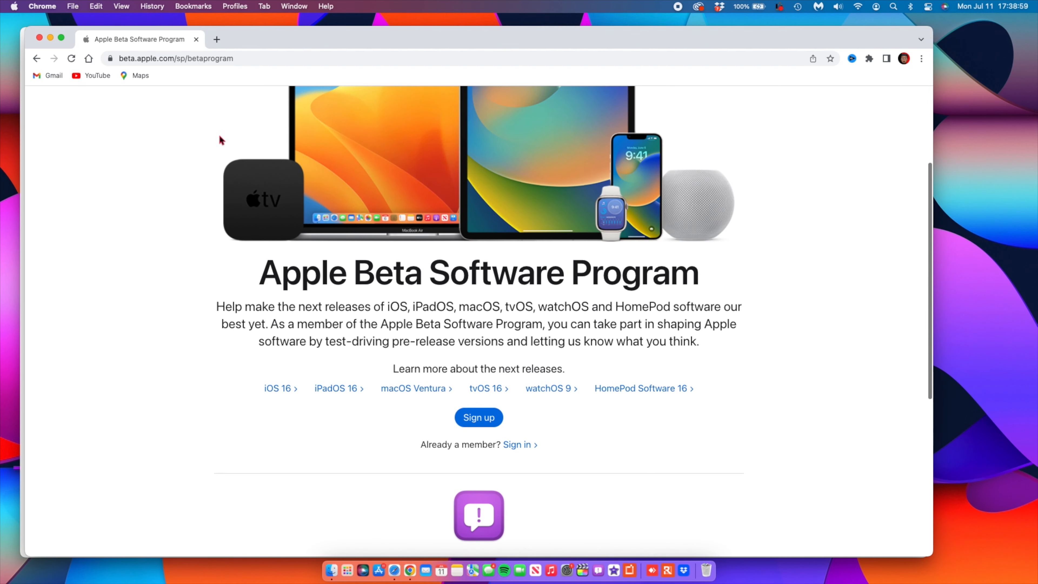
mouse_move(520, 444)
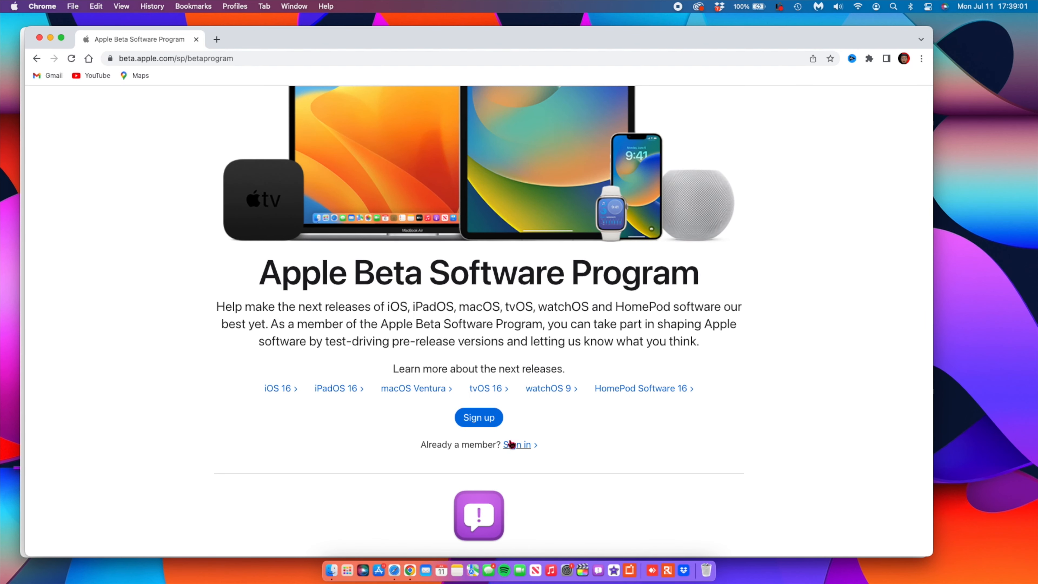
mouse_move(207, 169)
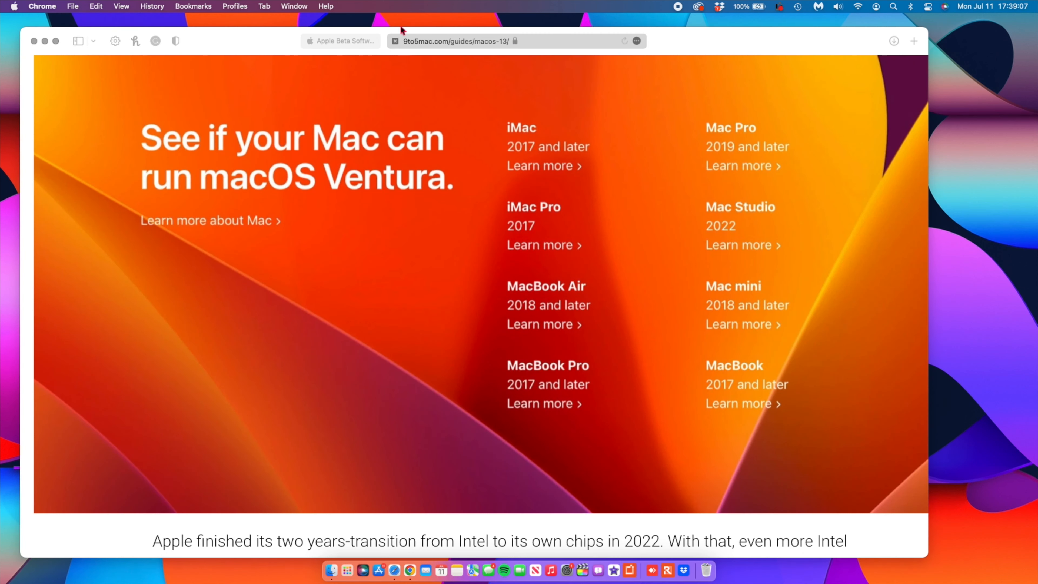
Step: Switch to the Apple public beta guide and show its macOS section after glancing at iOS
left_click(341, 41)
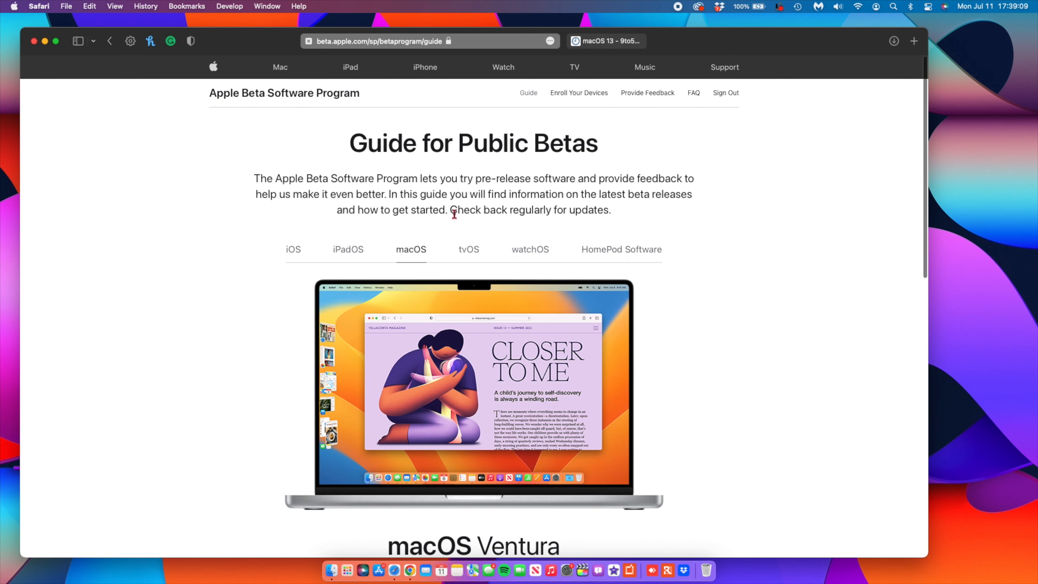
scroll("down", 3)
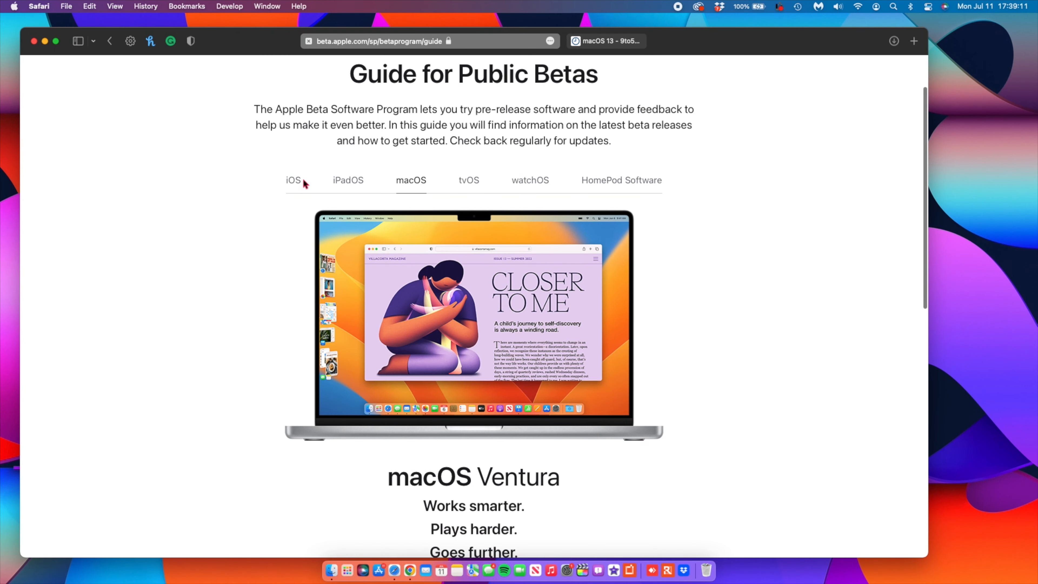
left_click(293, 180)
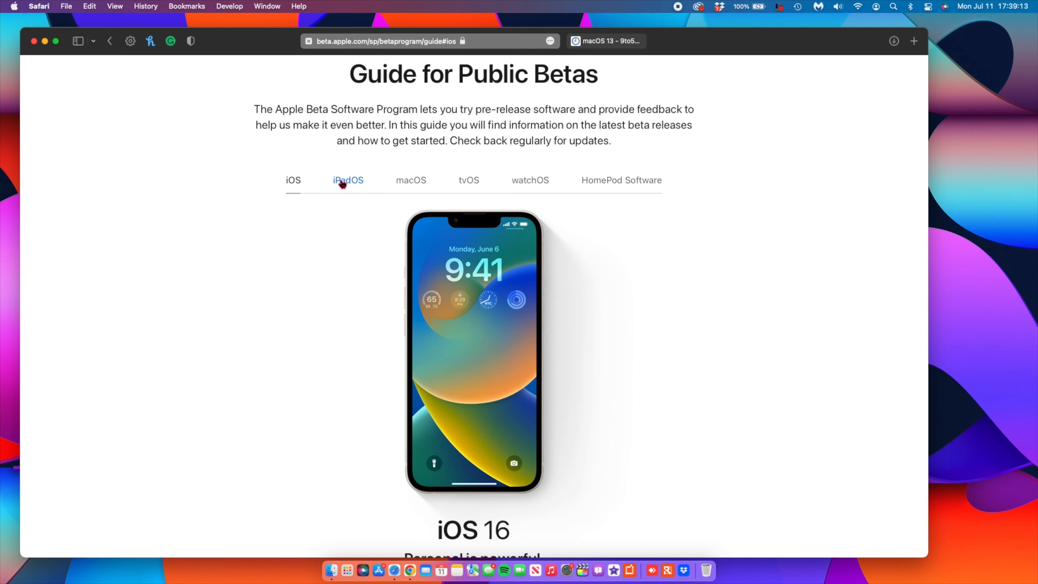
scroll("up", 3)
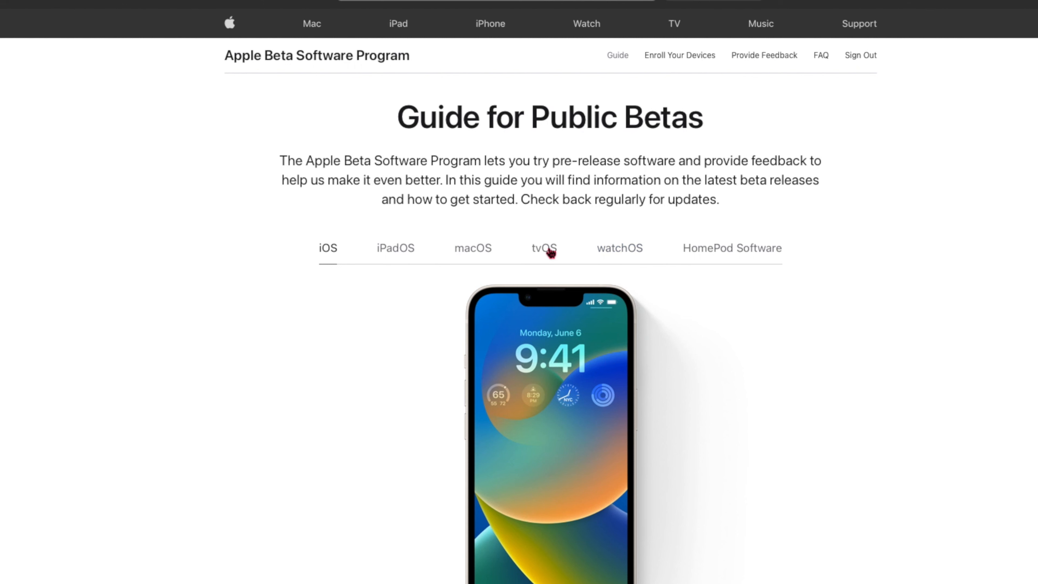
left_click(472, 247)
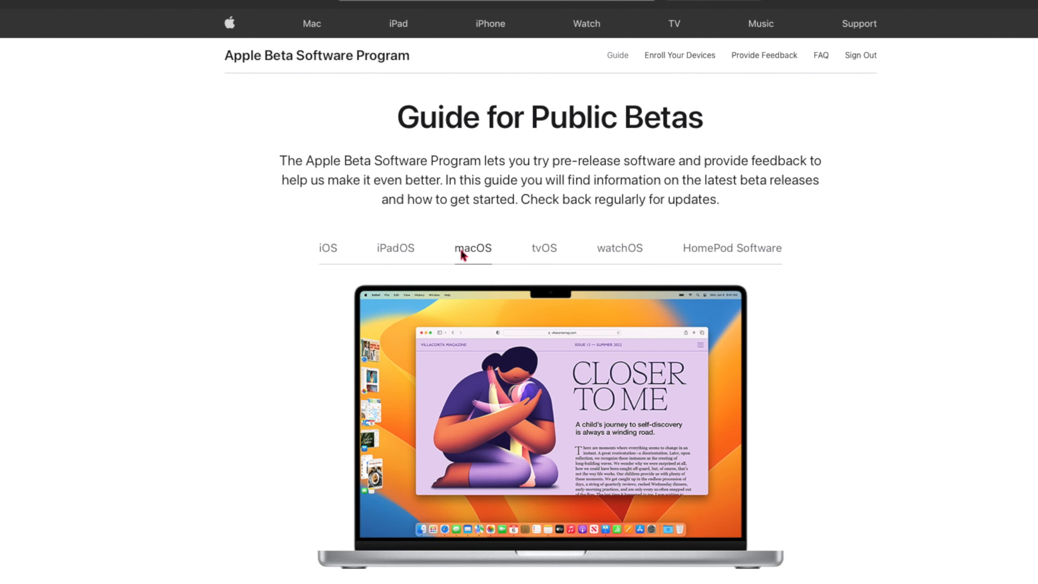
mouse_move(479, 255)
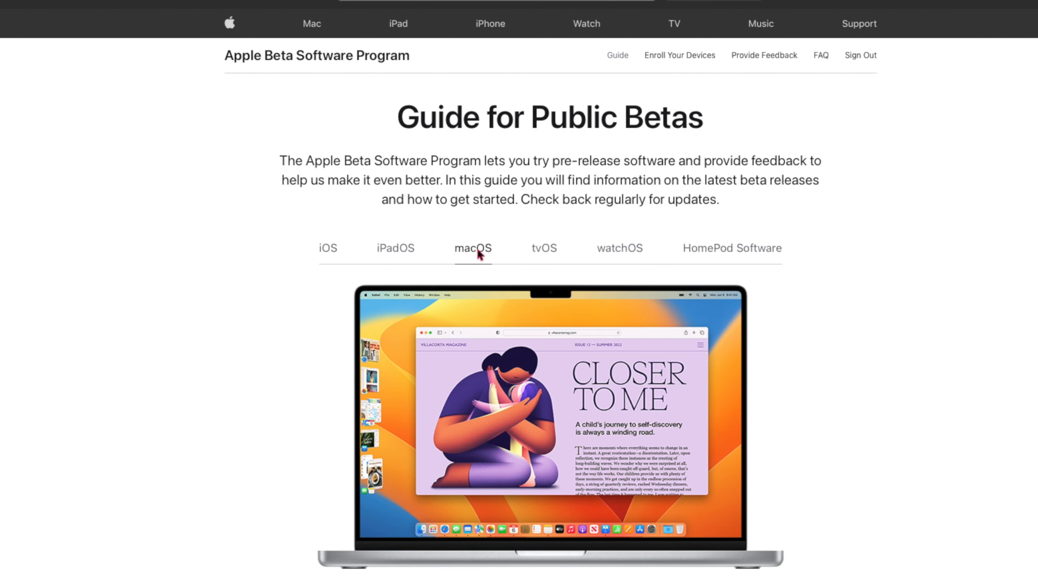
Step: Read through the macOS guide's Get Started, Provide Feedback and Back Up Your Mac sections
scroll("down", 3)
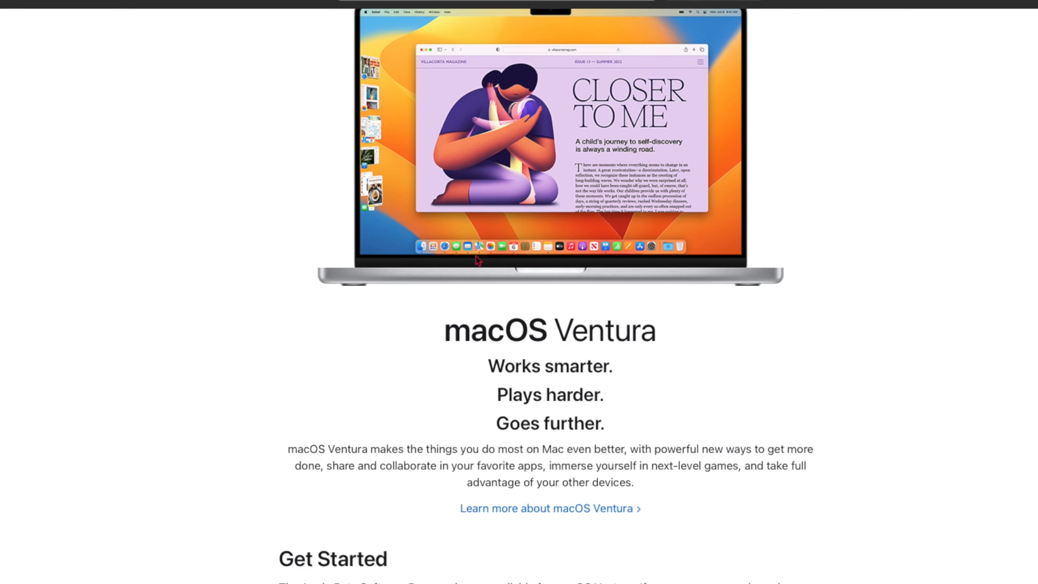
scroll("down", 3)
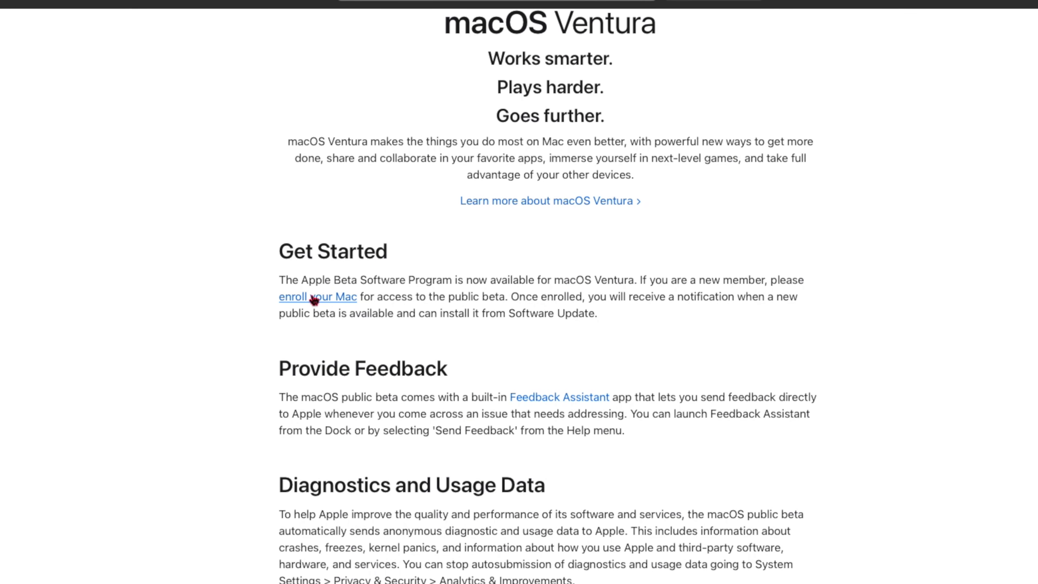
mouse_move(330, 314)
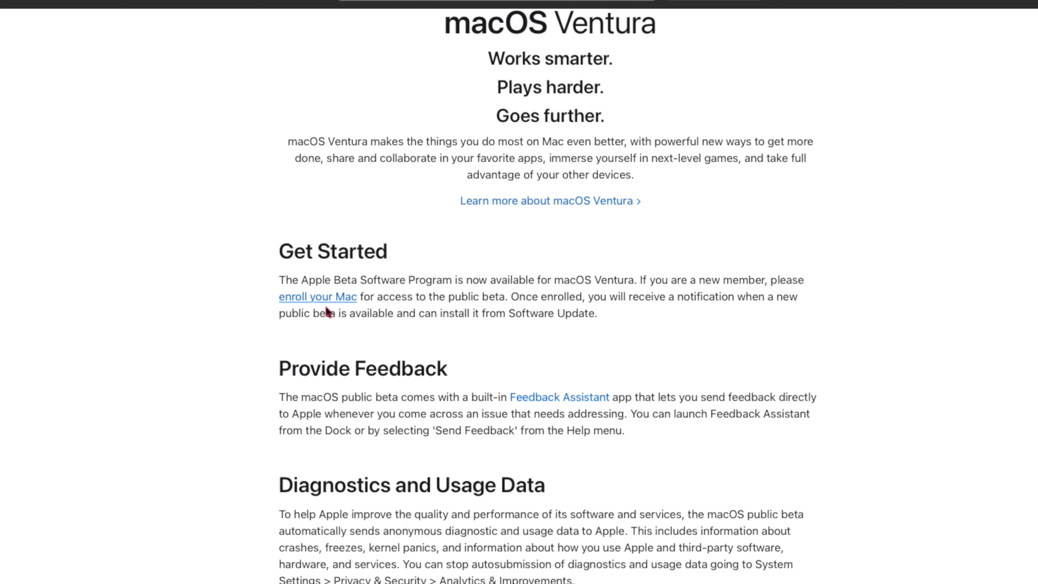
mouse_move(374, 305)
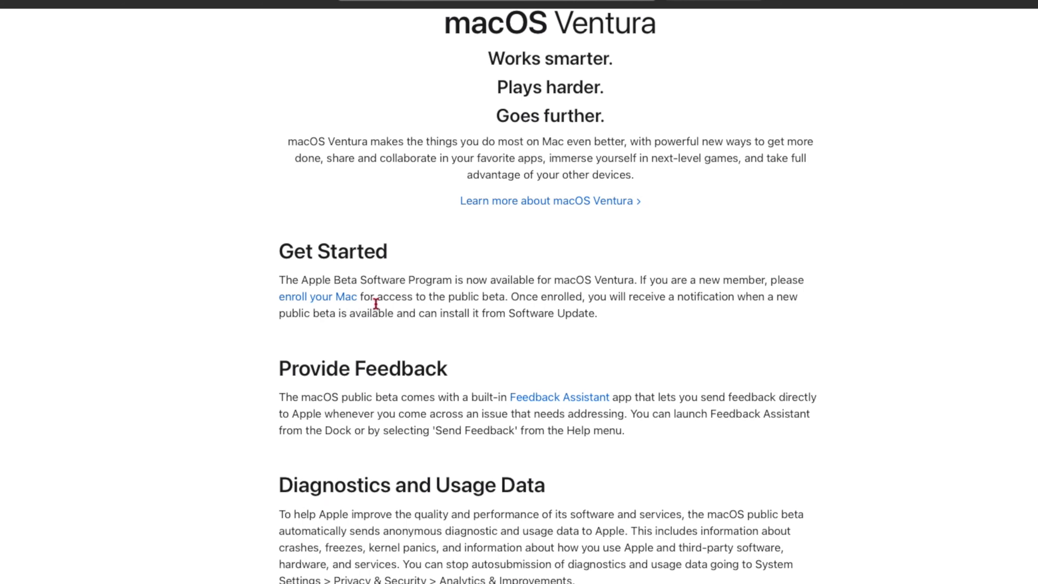
scroll("down", 3)
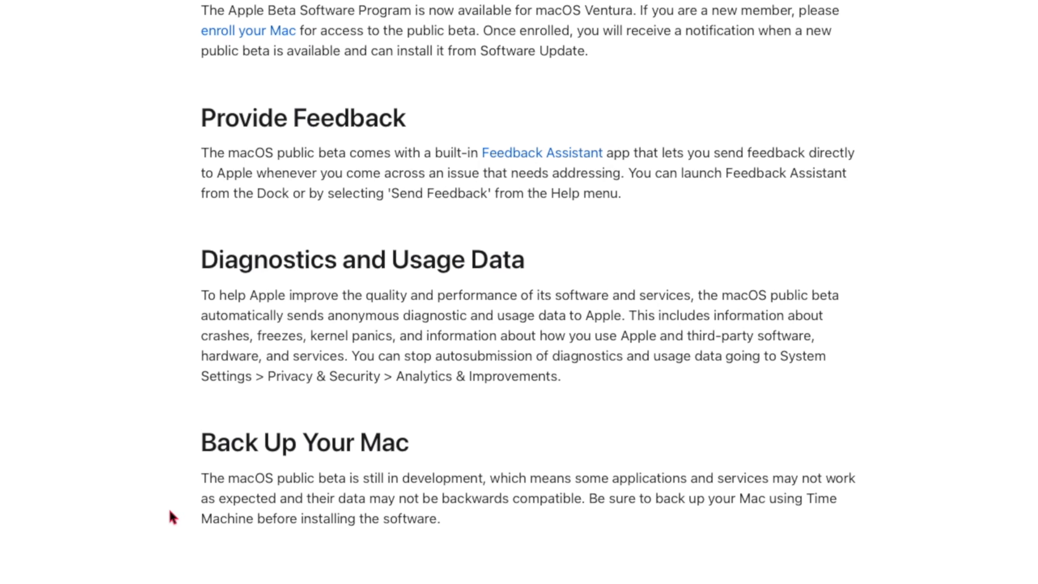
scroll("up", 3)
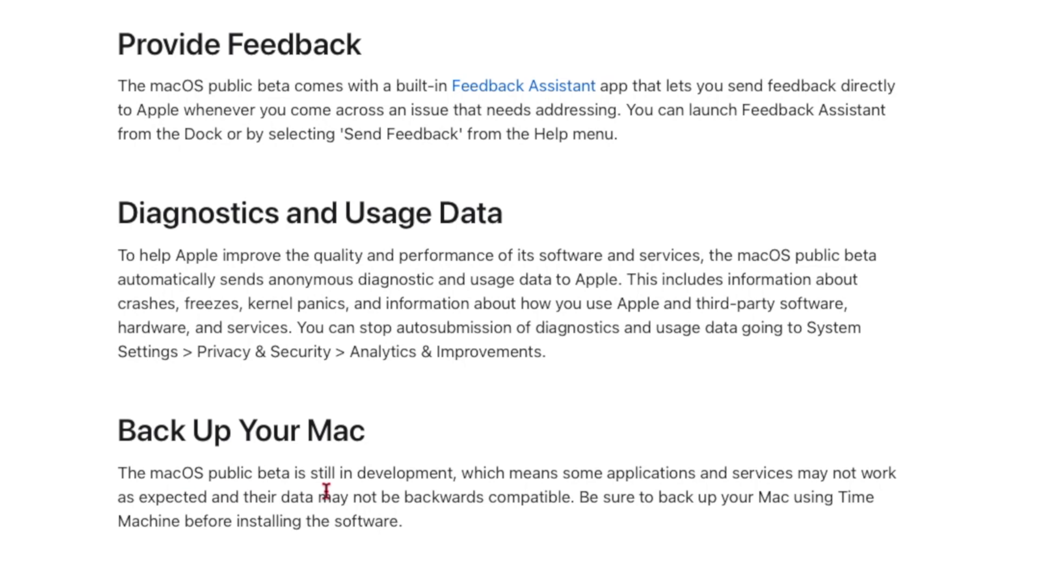
mouse_move(427, 501)
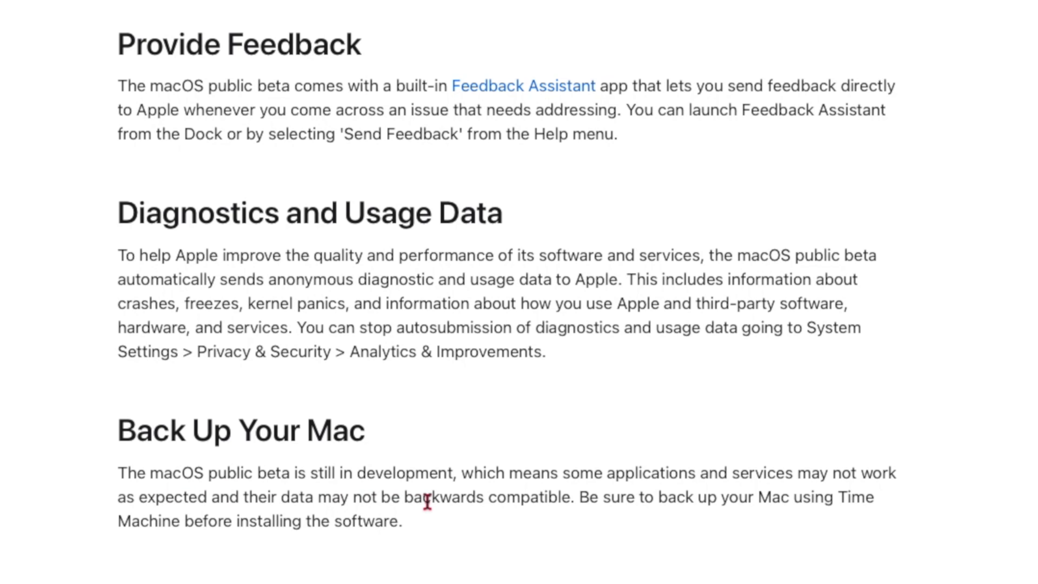
mouse_move(442, 493)
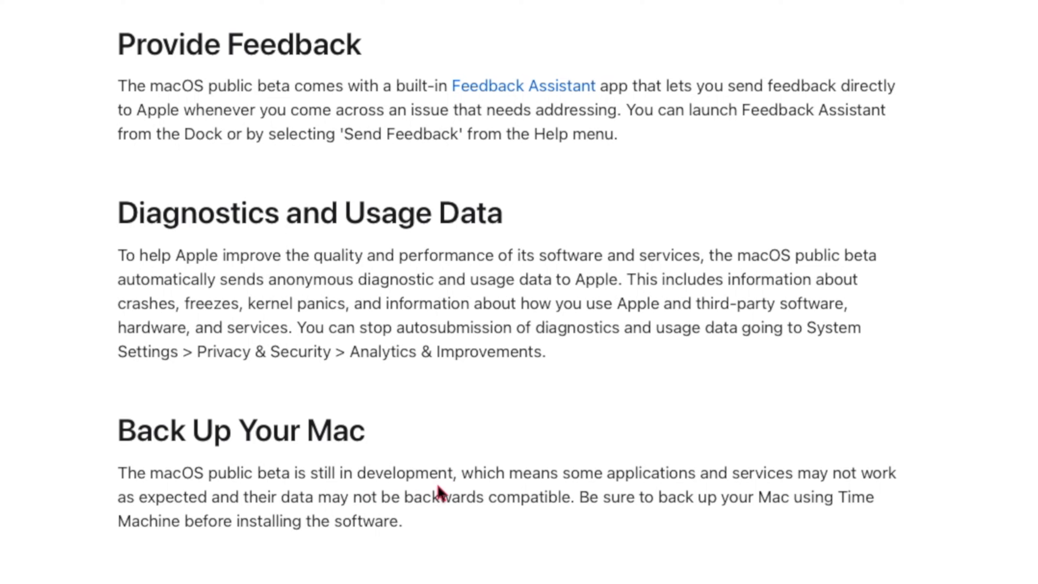
mouse_move(564, 496)
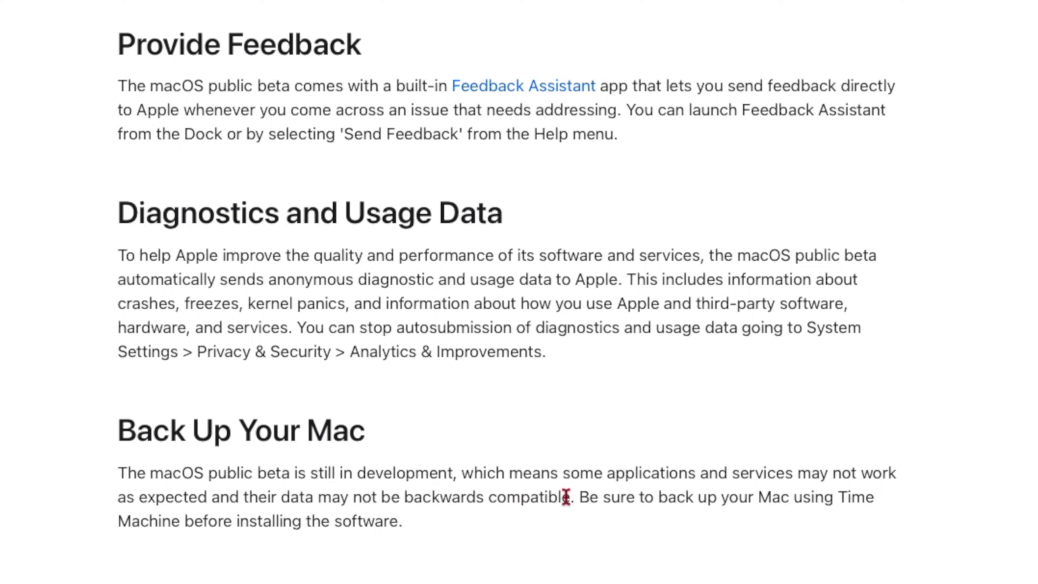
mouse_move(825, 478)
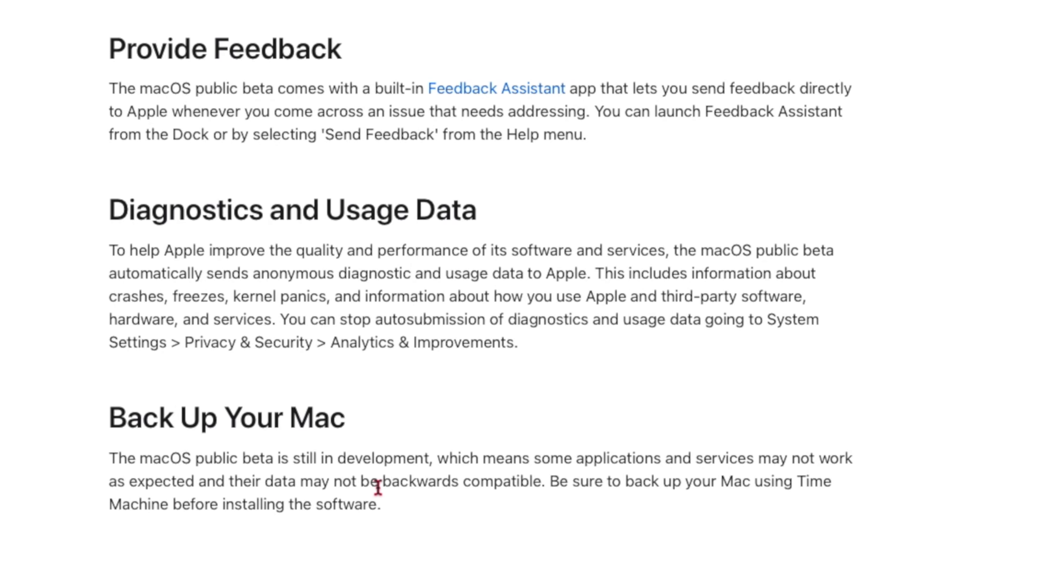
scroll("down", 3)
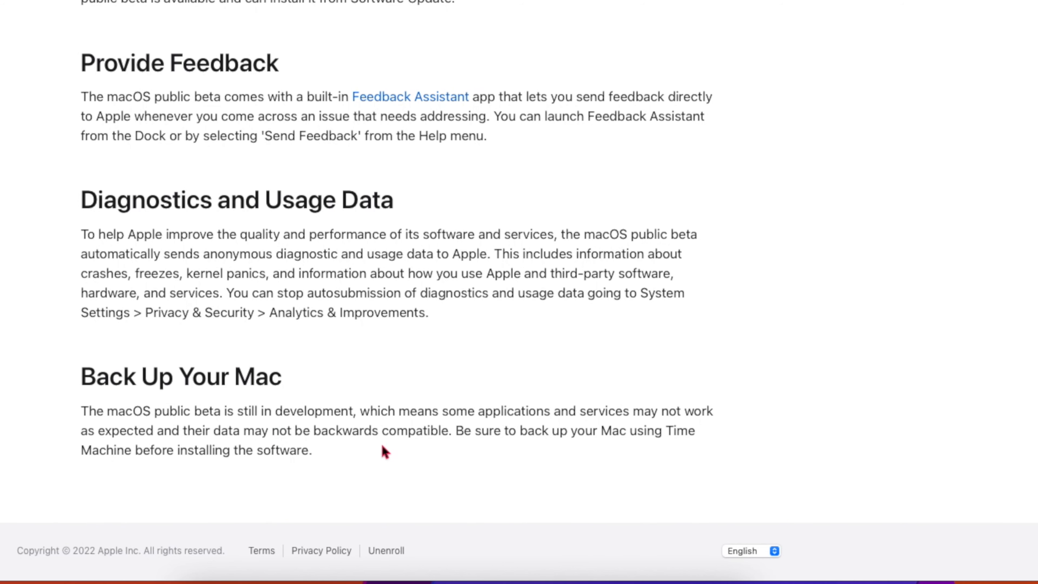
mouse_move(480, 430)
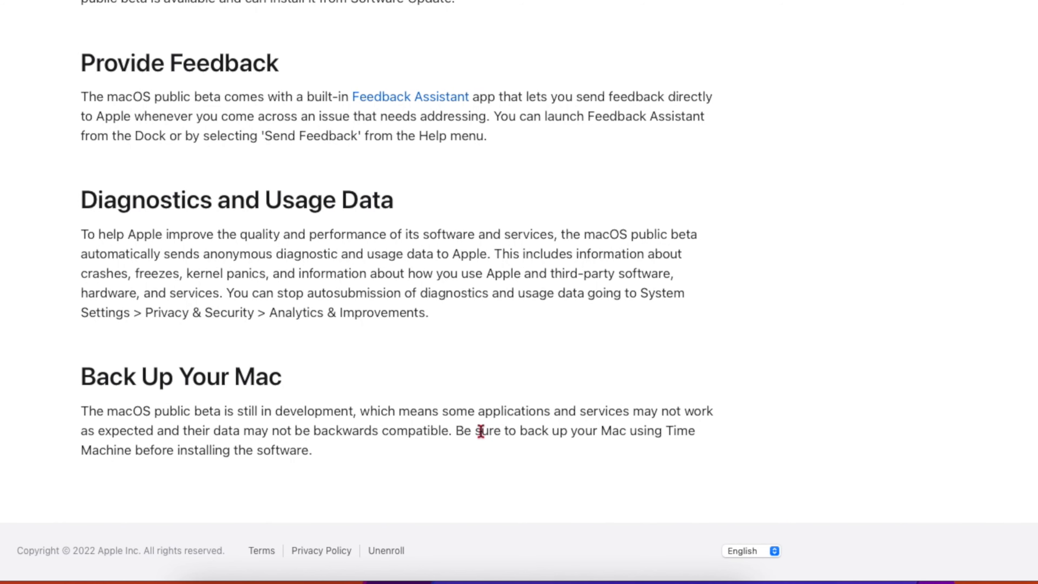
mouse_move(435, 418)
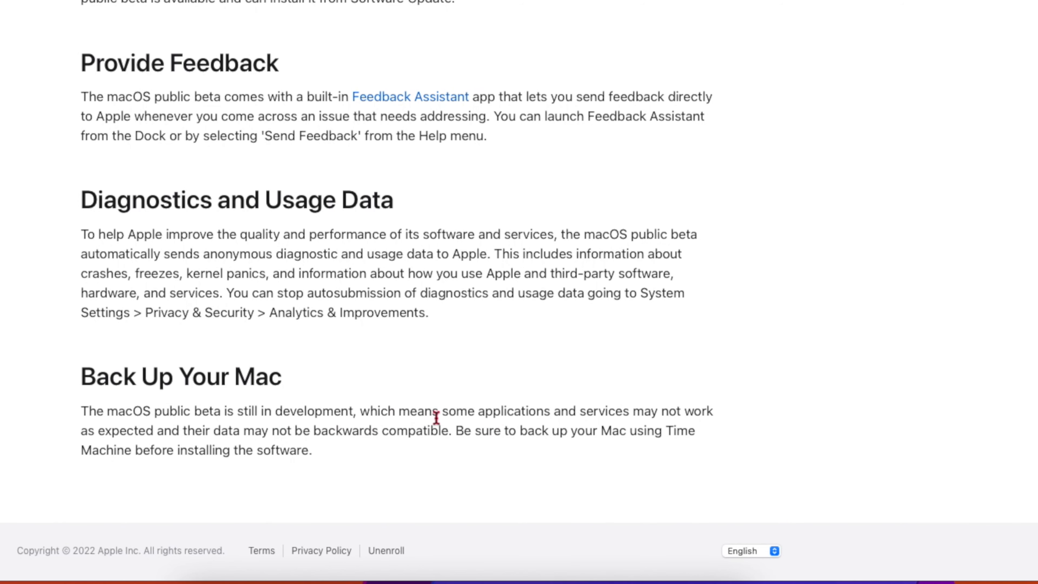
mouse_move(539, 453)
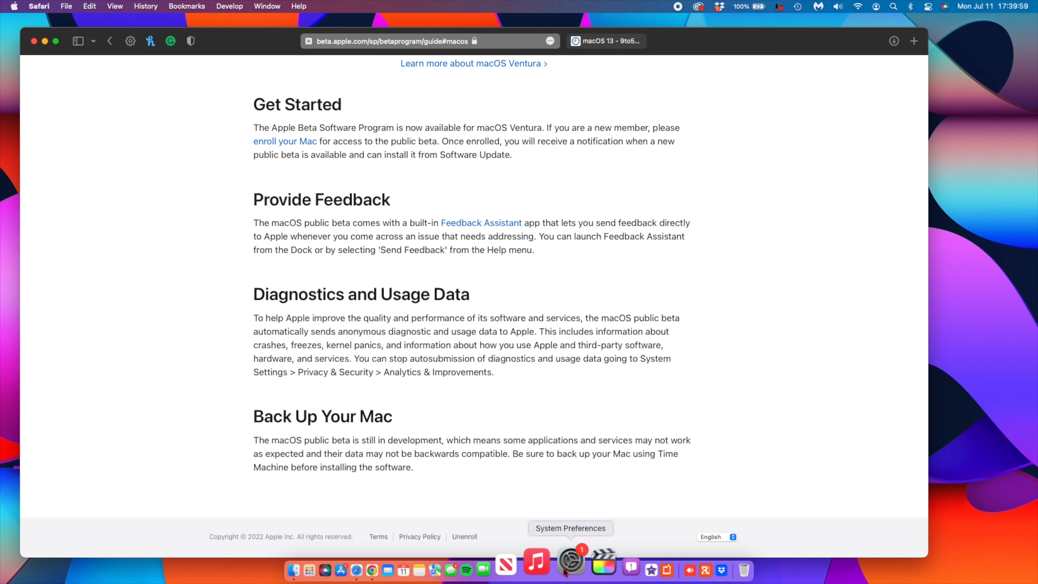
left_click(569, 561)
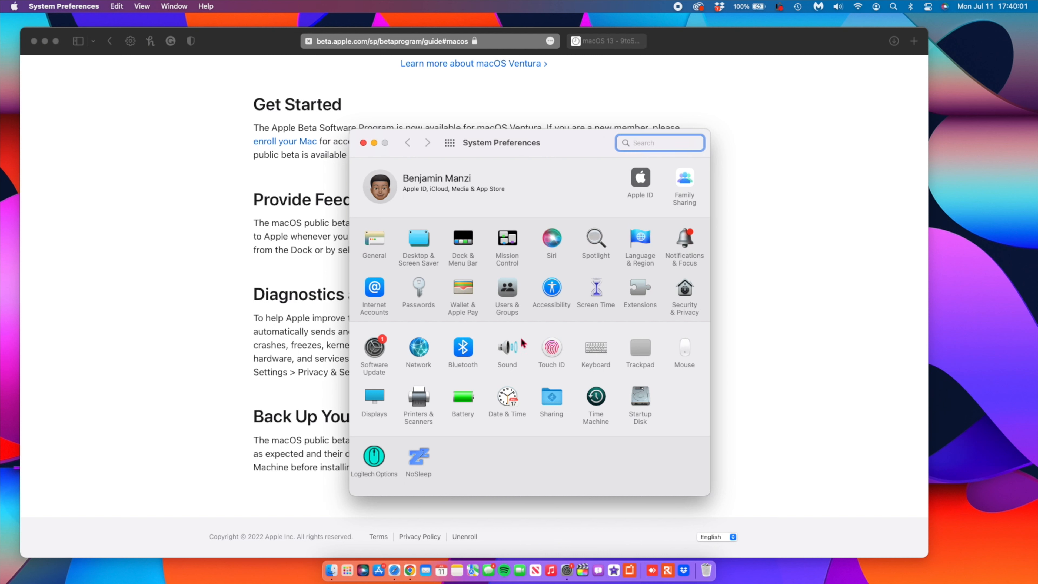
mouse_move(613, 415)
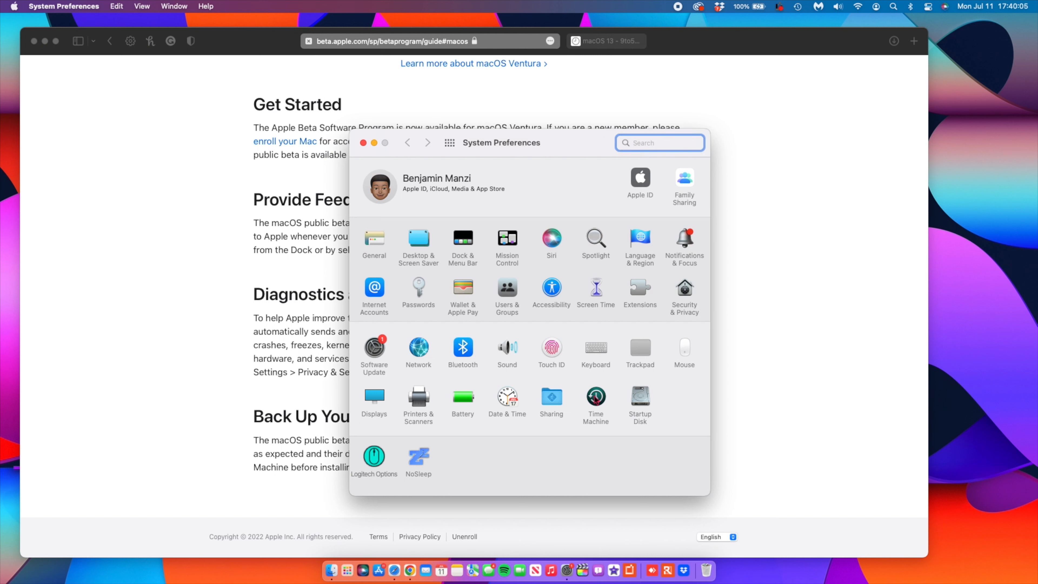
left_click(595, 402)
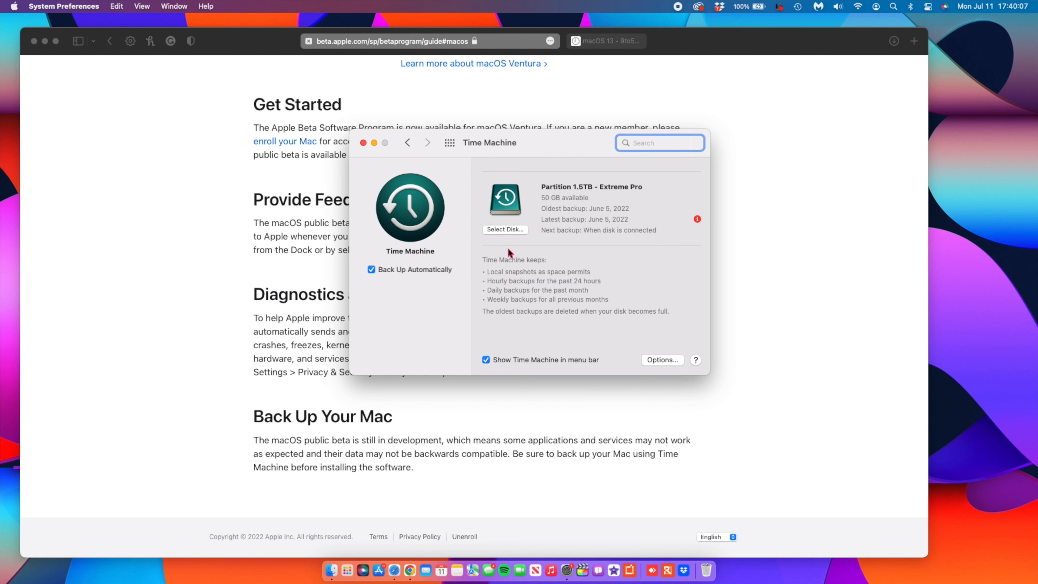
mouse_move(572, 197)
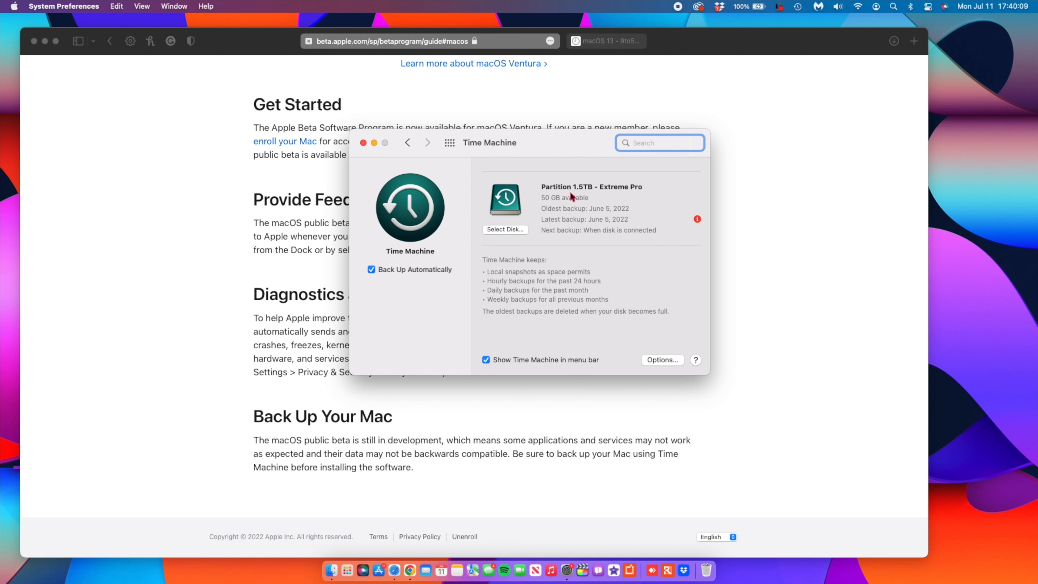
mouse_move(569, 203)
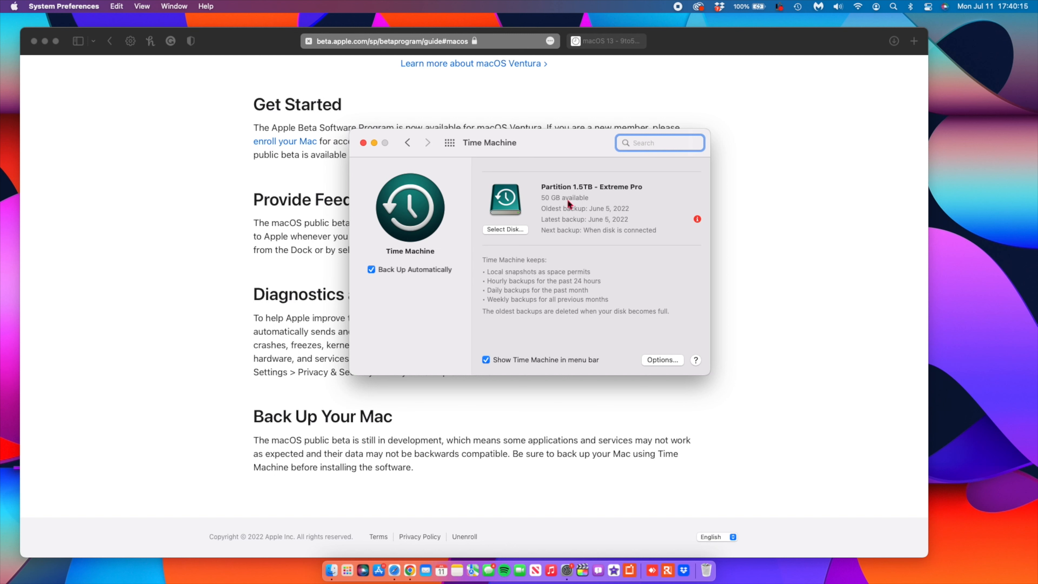
mouse_move(495, 190)
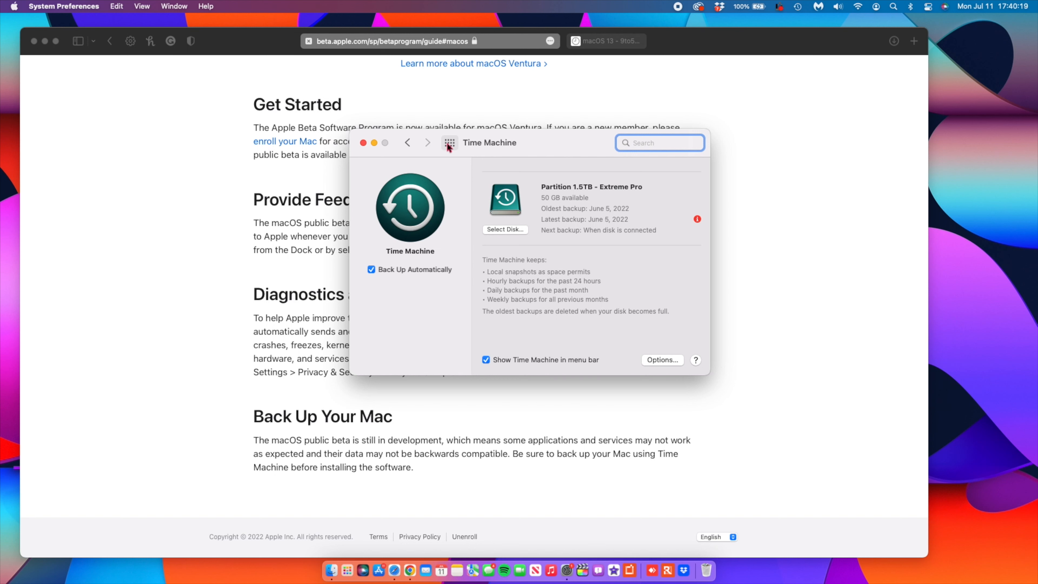
mouse_move(494, 151)
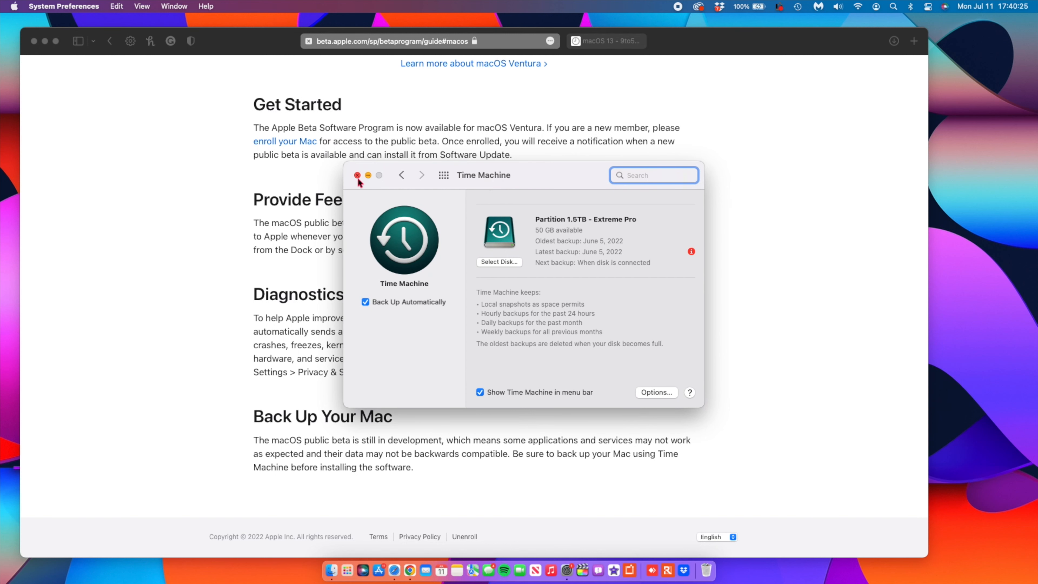
left_click(359, 175)
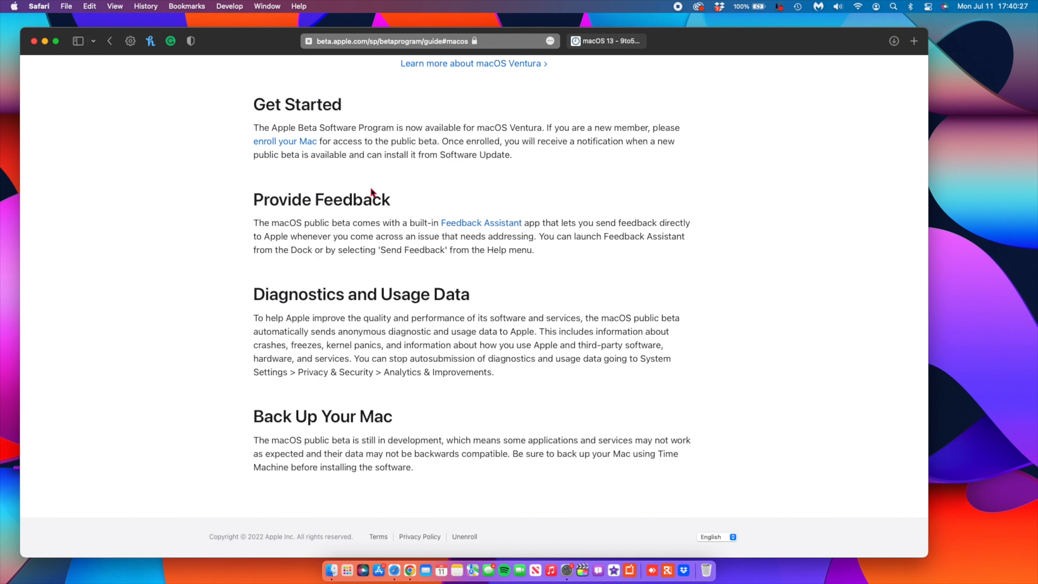
Step: Follow the 'enroll your Mac' link under Get Started to the Enroll Your Devices page
scroll("up", 3)
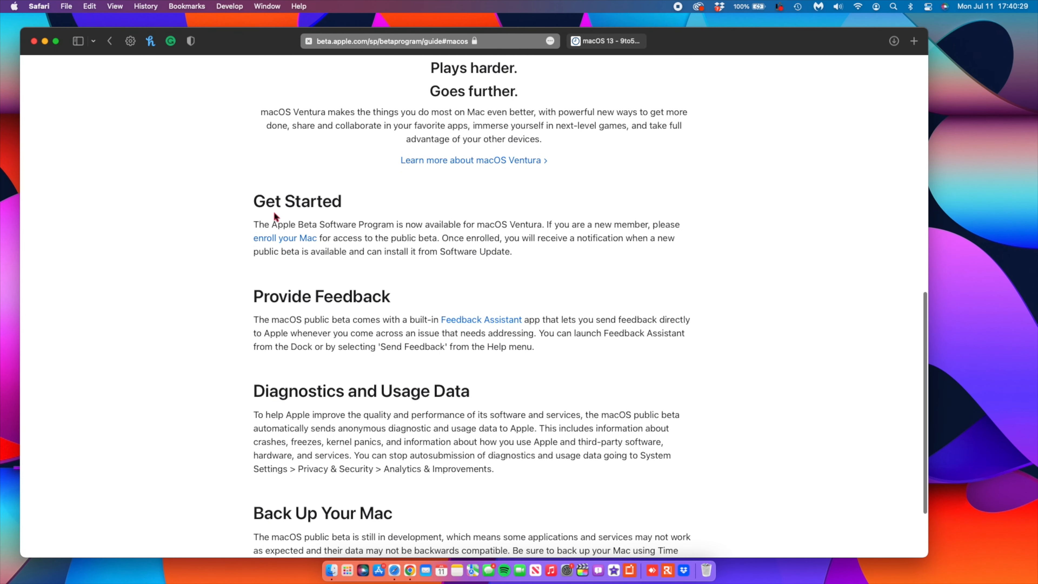
double_click(297, 201)
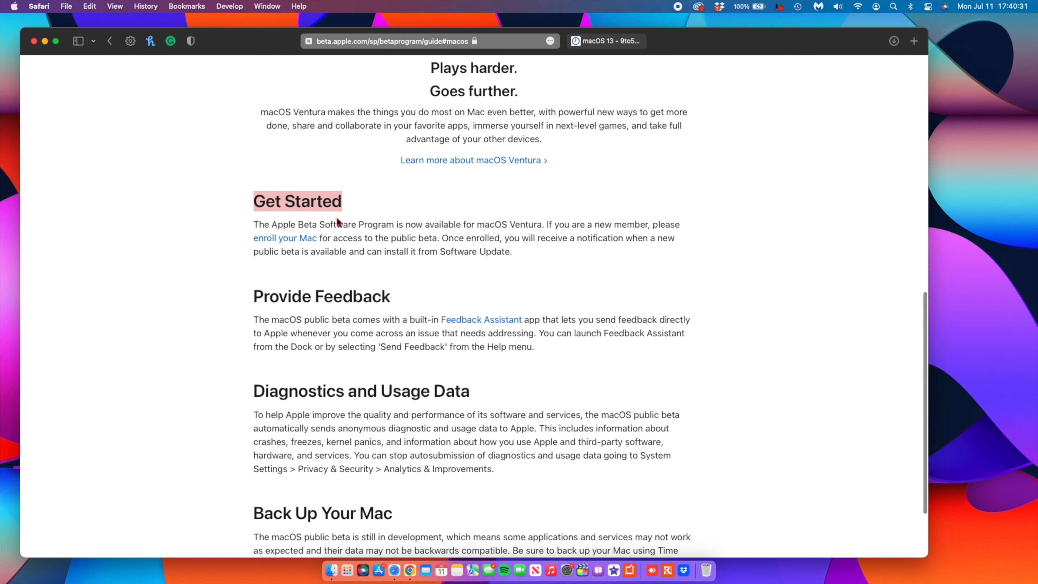
mouse_move(285, 238)
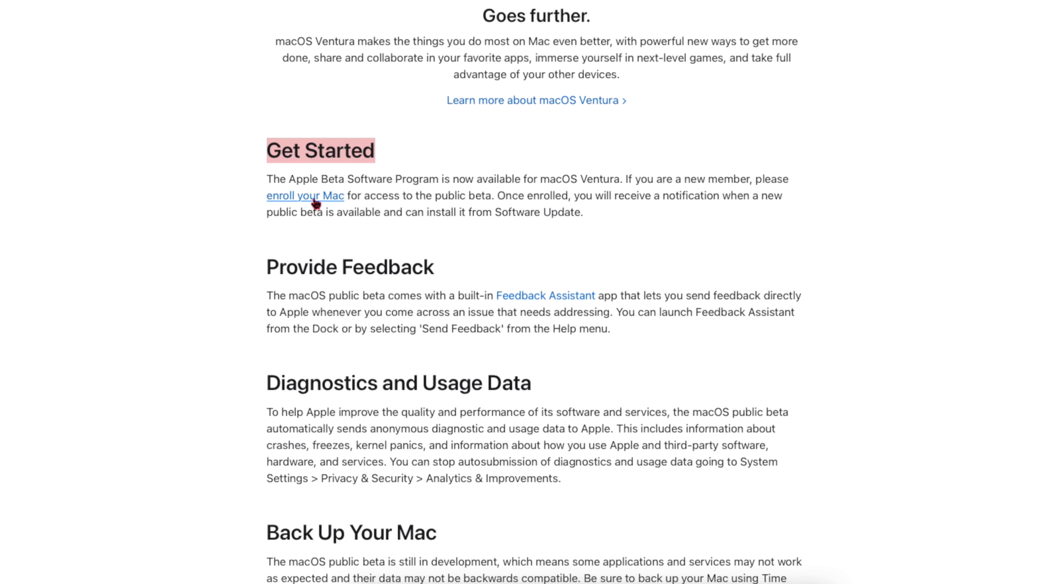
left_click(305, 195)
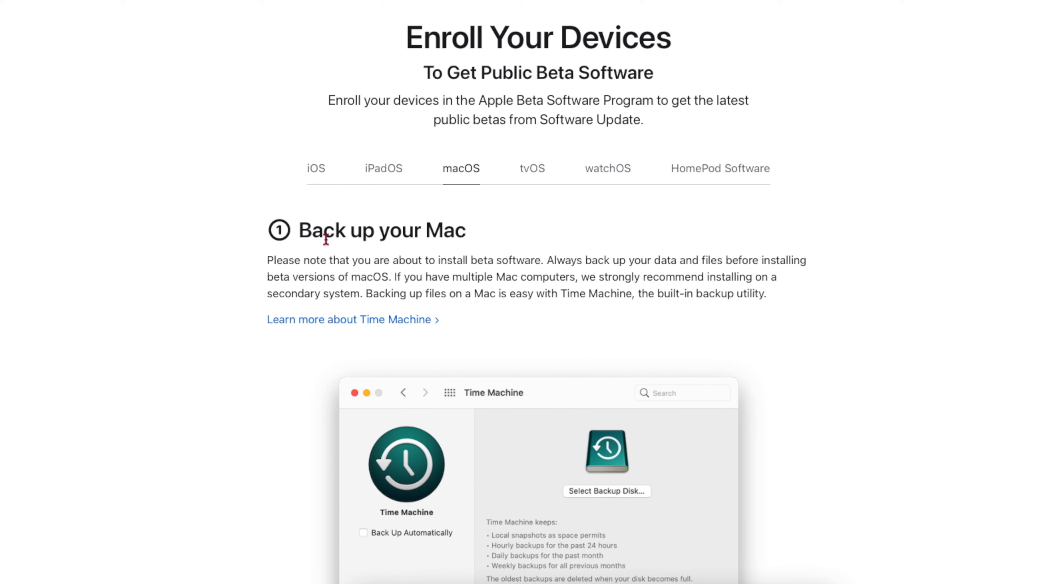
mouse_move(454, 233)
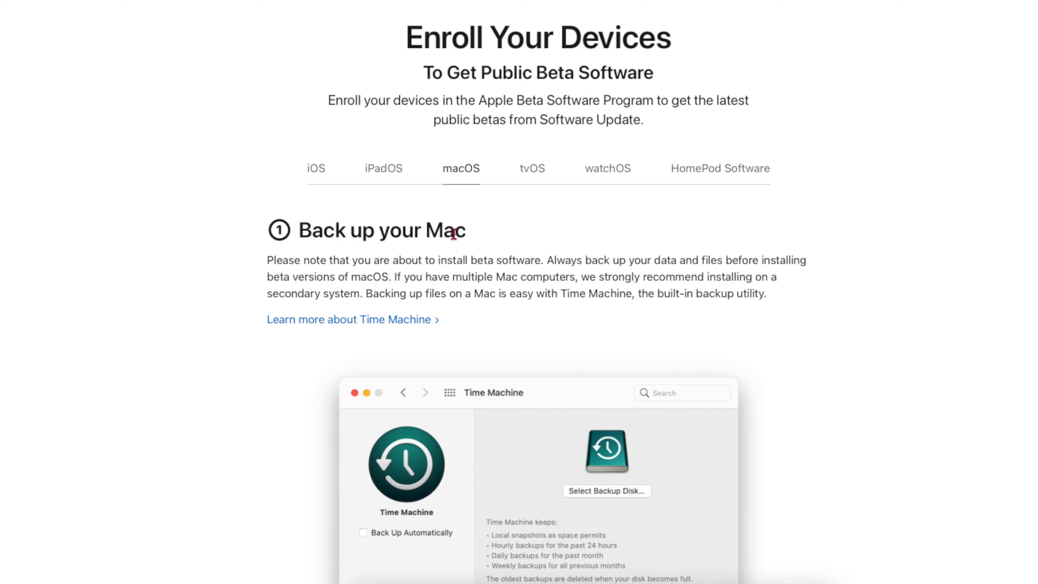
Step: Scroll the enrollment page down to step 2, Enroll your Mac, with the utility download
scroll("down", 3)
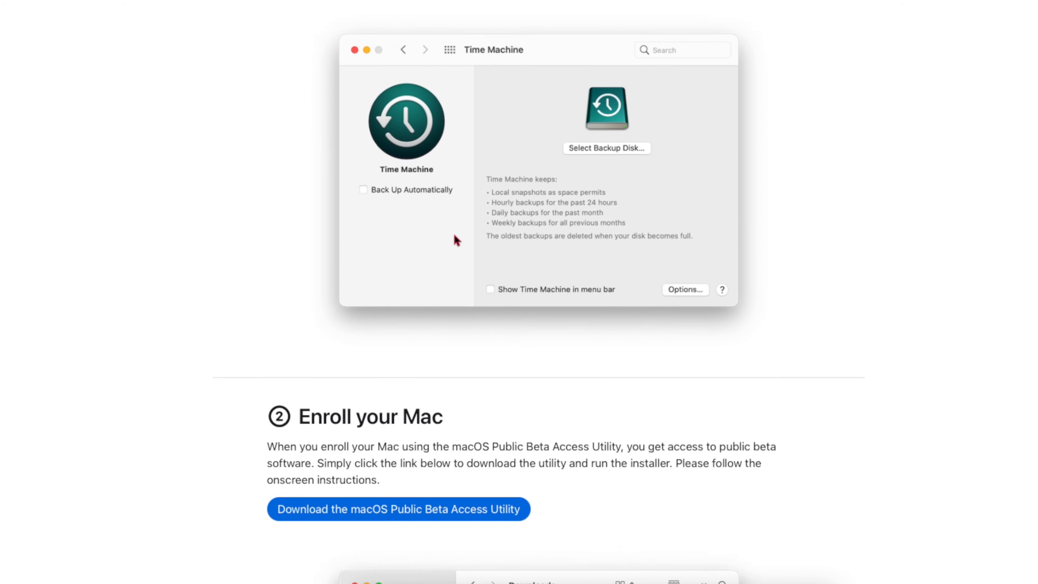
scroll("up", 3)
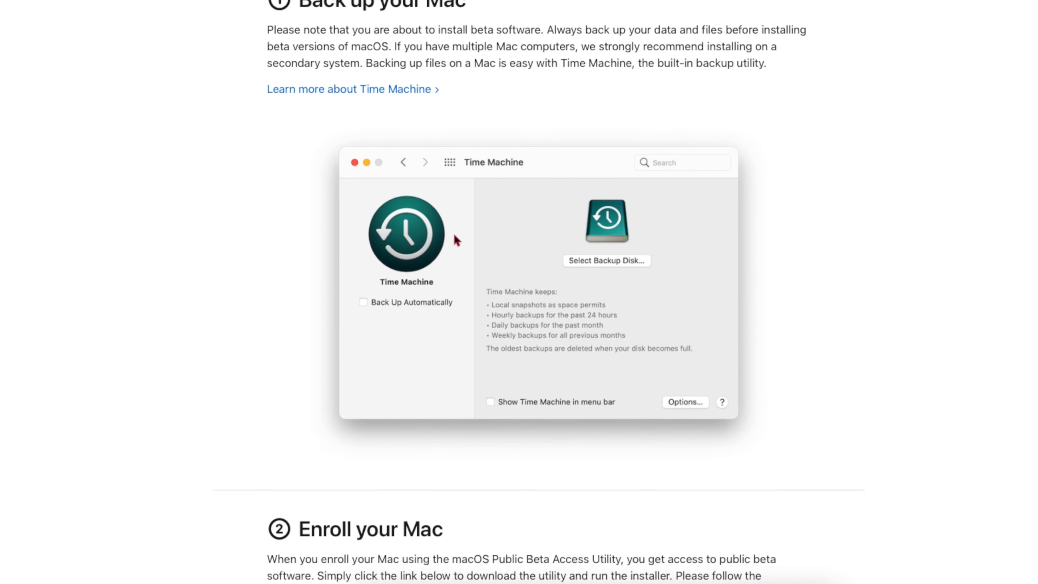
scroll("down", 3)
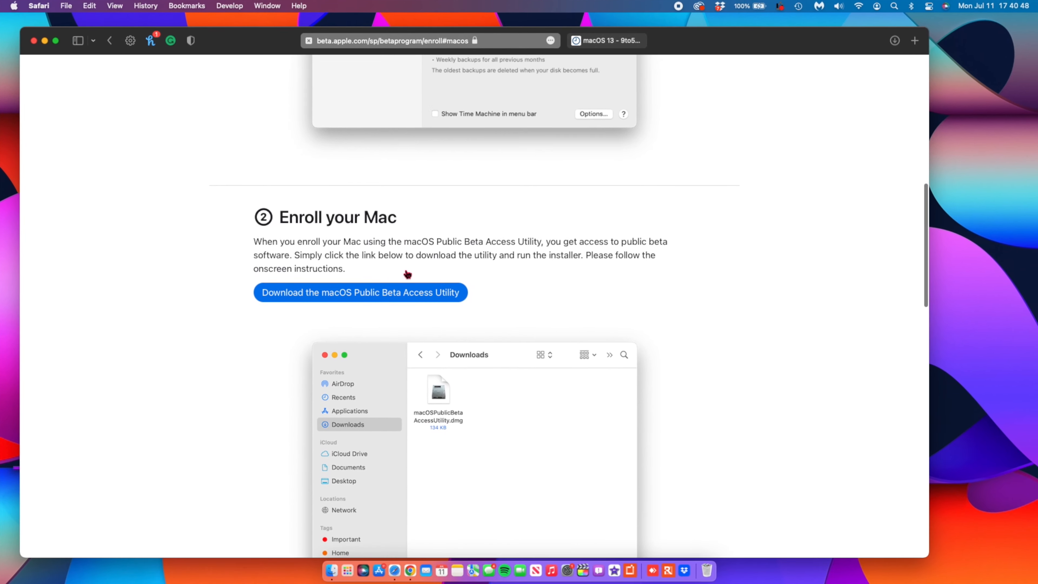
scroll("down", 3)
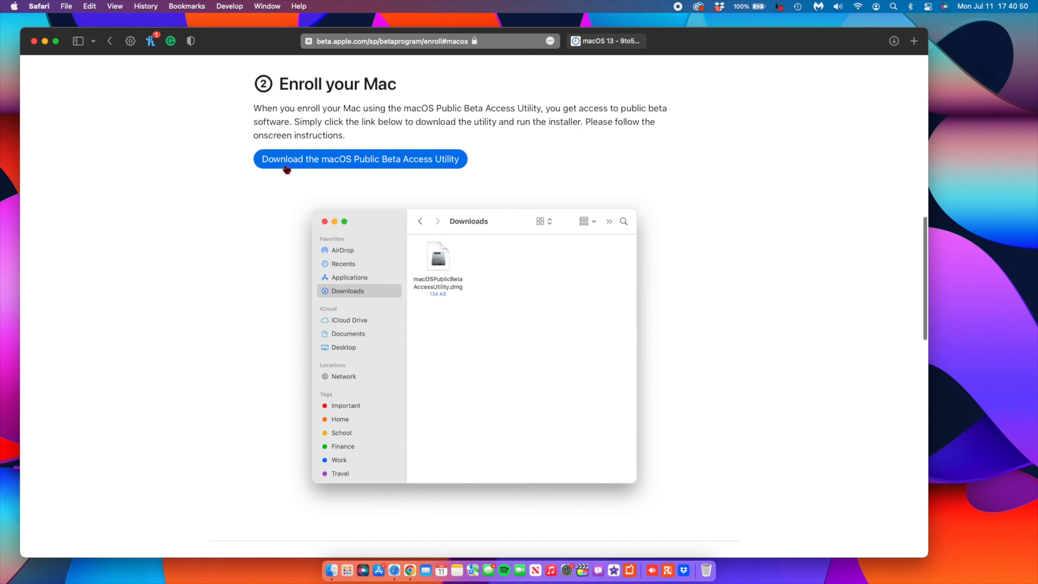
mouse_move(360, 173)
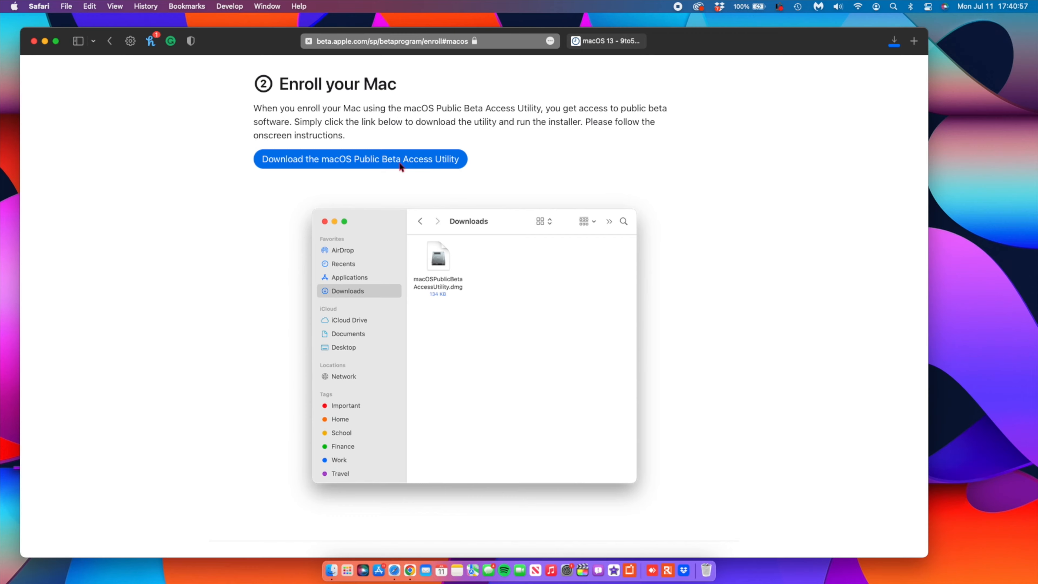
Step: Download the macOS Public Beta Access Utility disk image into the Downloads folder
left_click(360, 159)
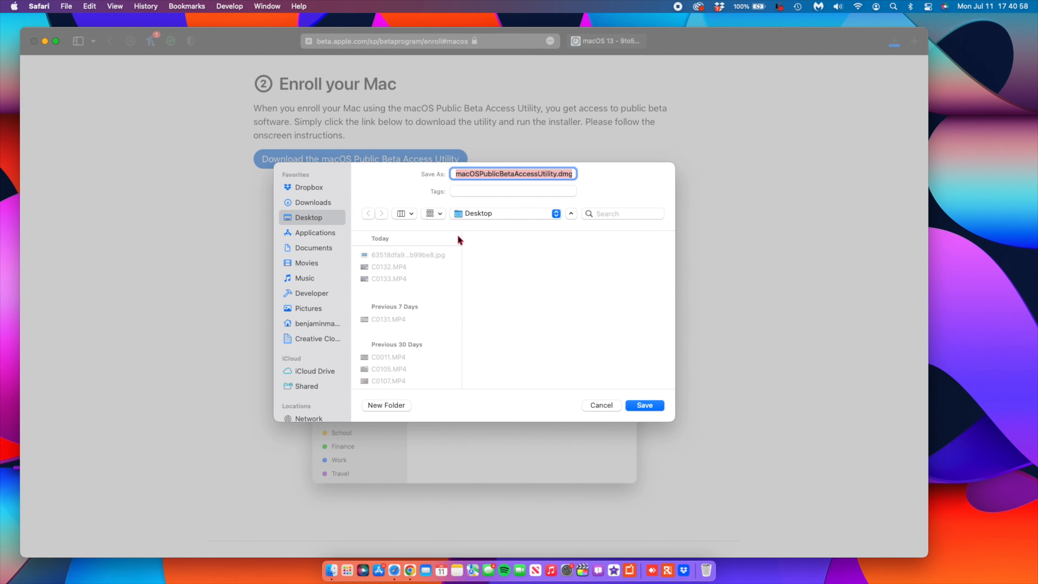
mouse_move(632, 391)
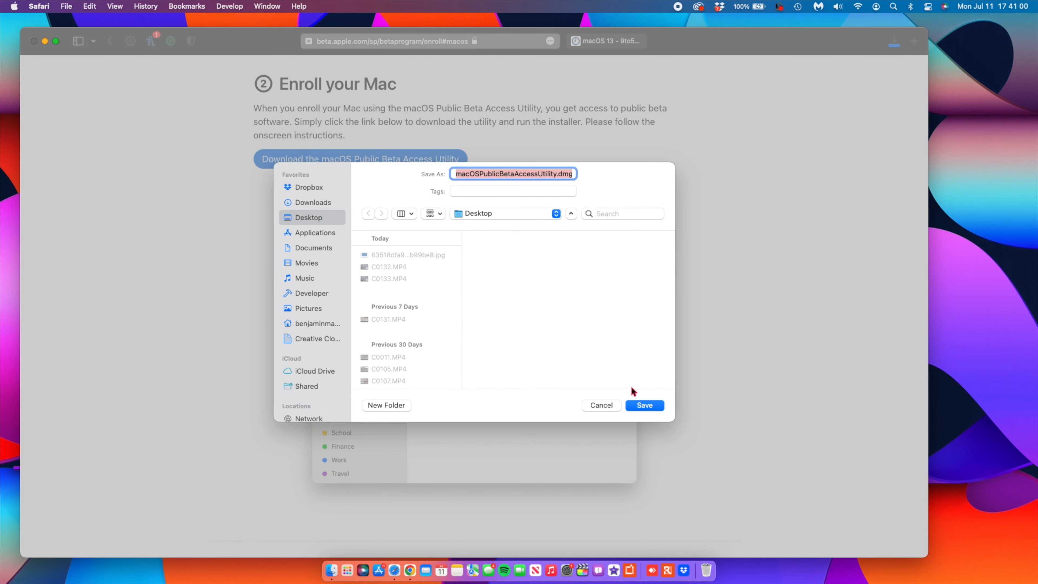
left_click(311, 203)
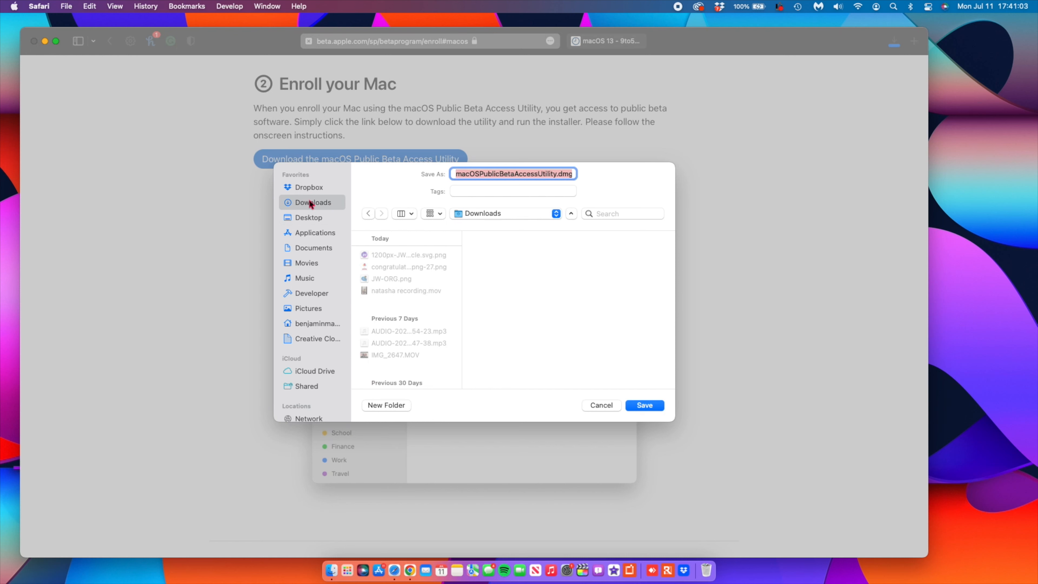
left_click(643, 405)
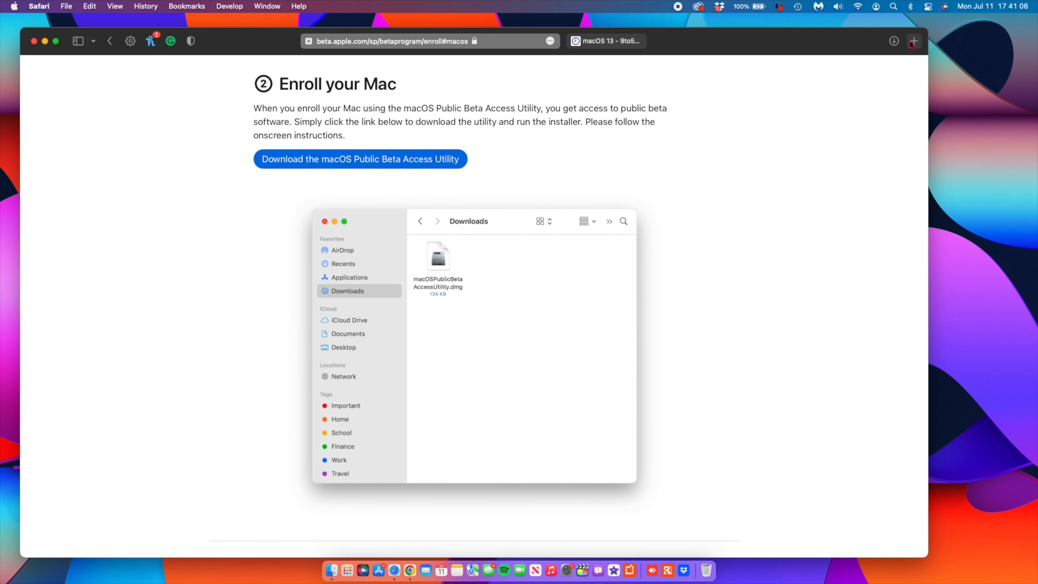
Step: Mount the downloaded disk image and launch macOSPublicBetaAccessUtility.pkg in Installer
left_click(894, 41)
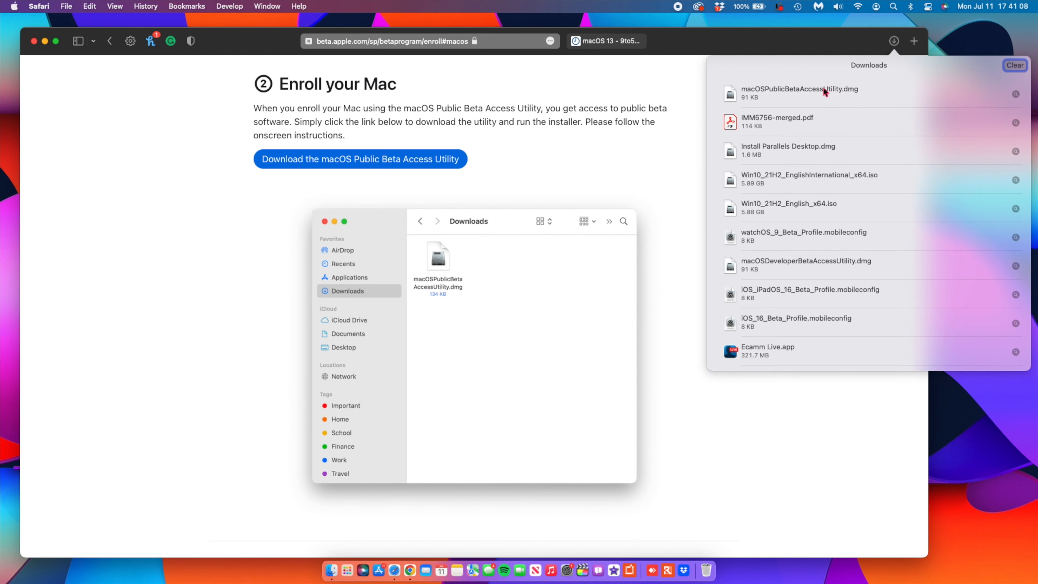
double_click(798, 88)
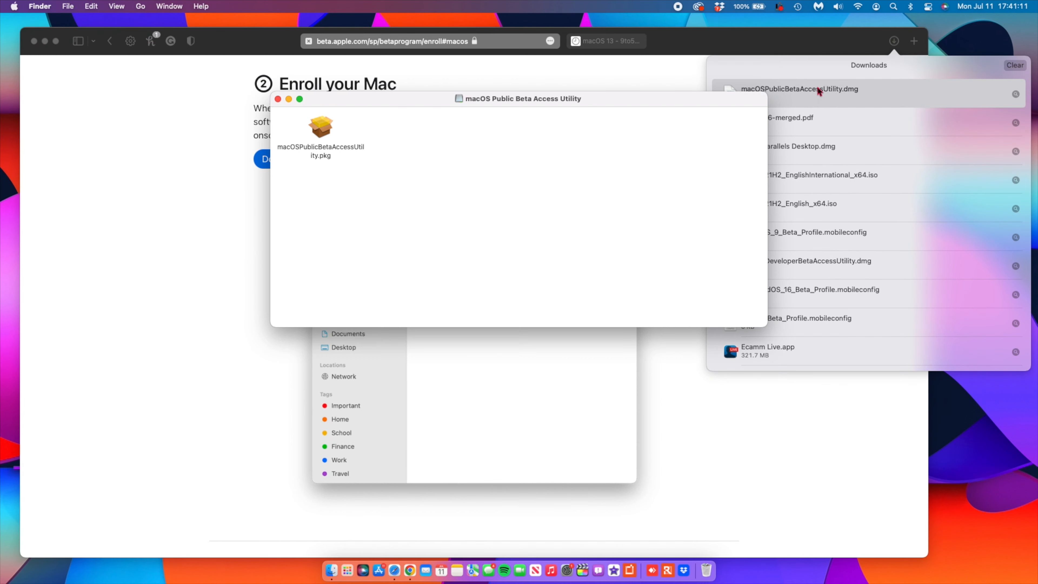
mouse_move(327, 168)
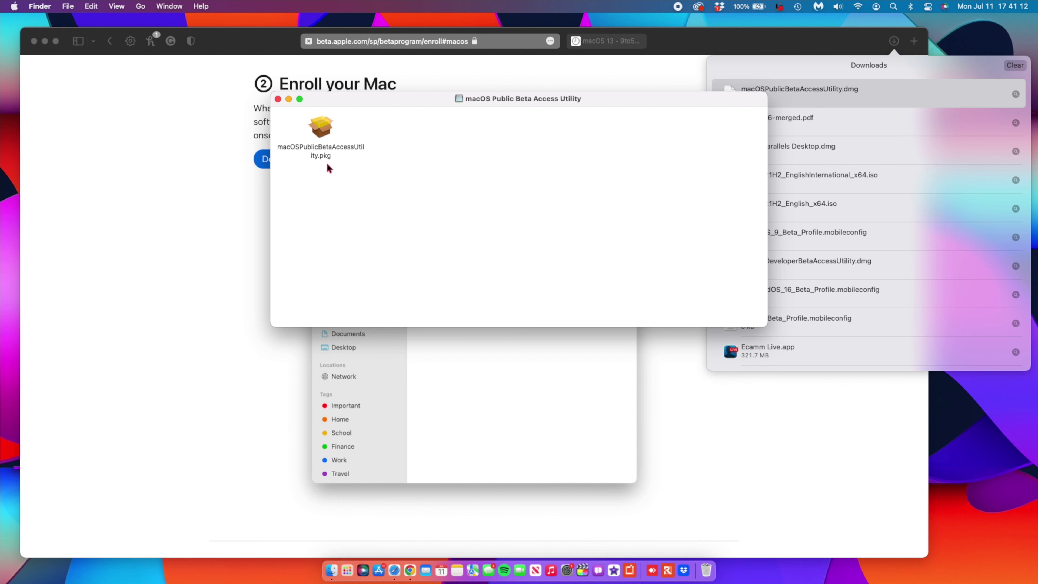
mouse_move(294, 156)
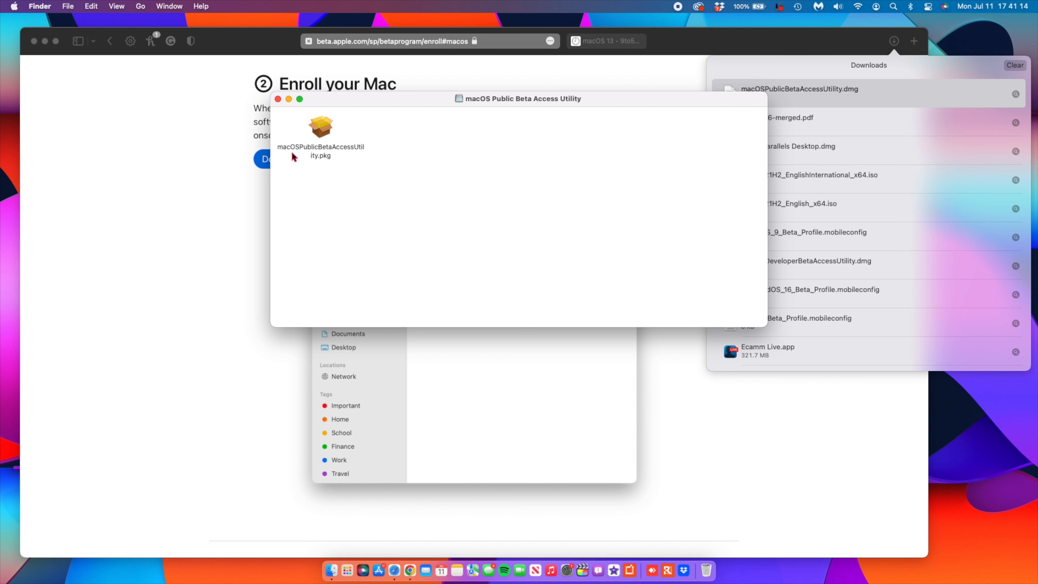
mouse_move(326, 156)
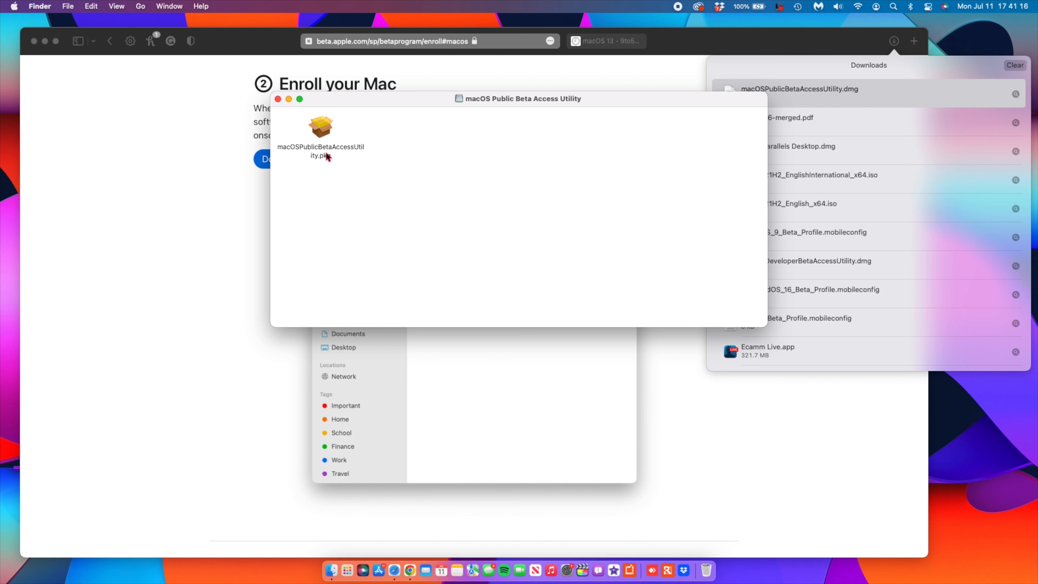
left_click(320, 127)
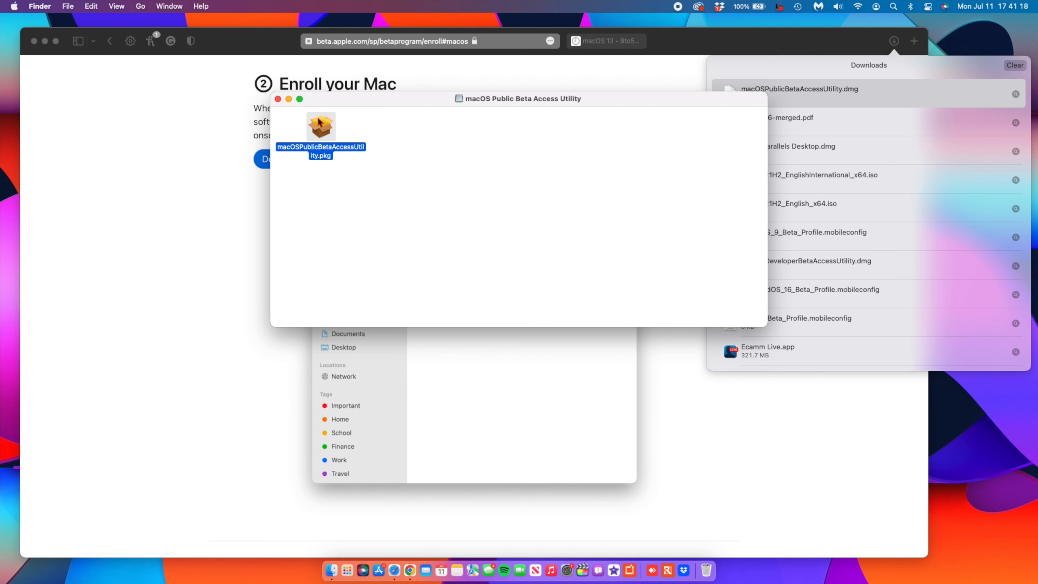
double_click(320, 127)
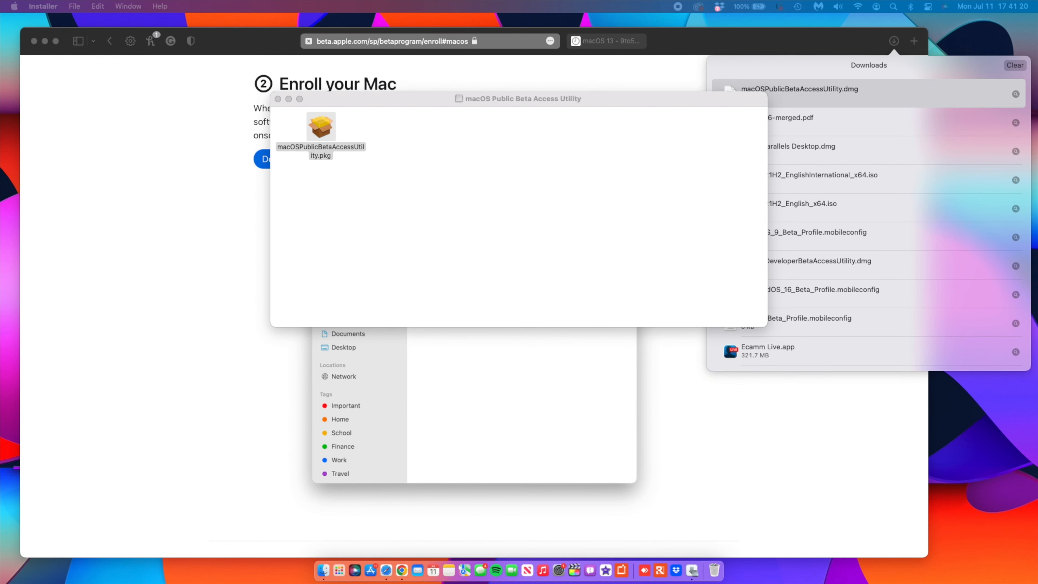
Step: Dismiss the Time Machine backup warning, continue through the introduction and agree to the license
double_click(321, 126)
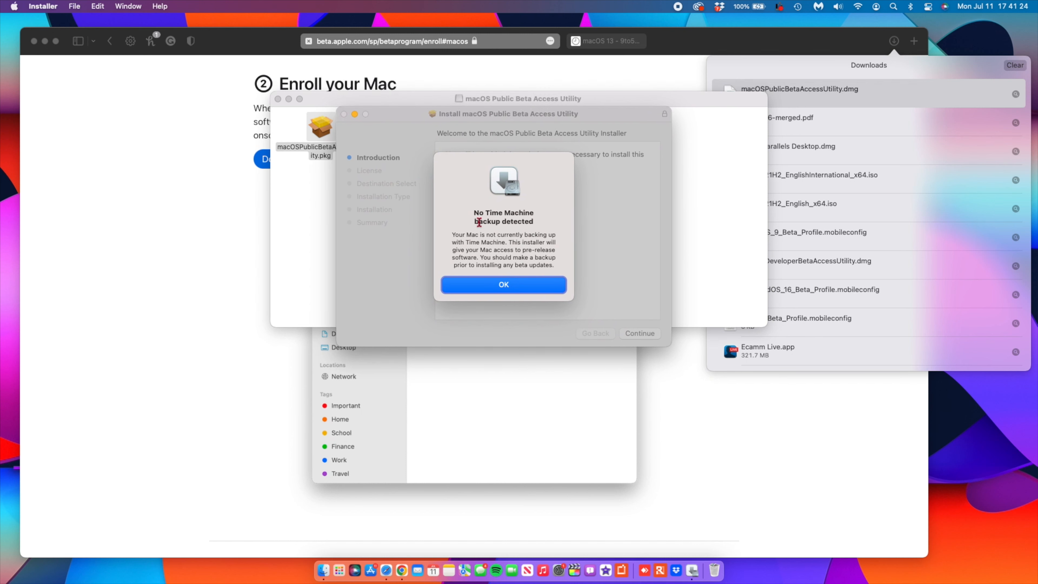
mouse_move(519, 239)
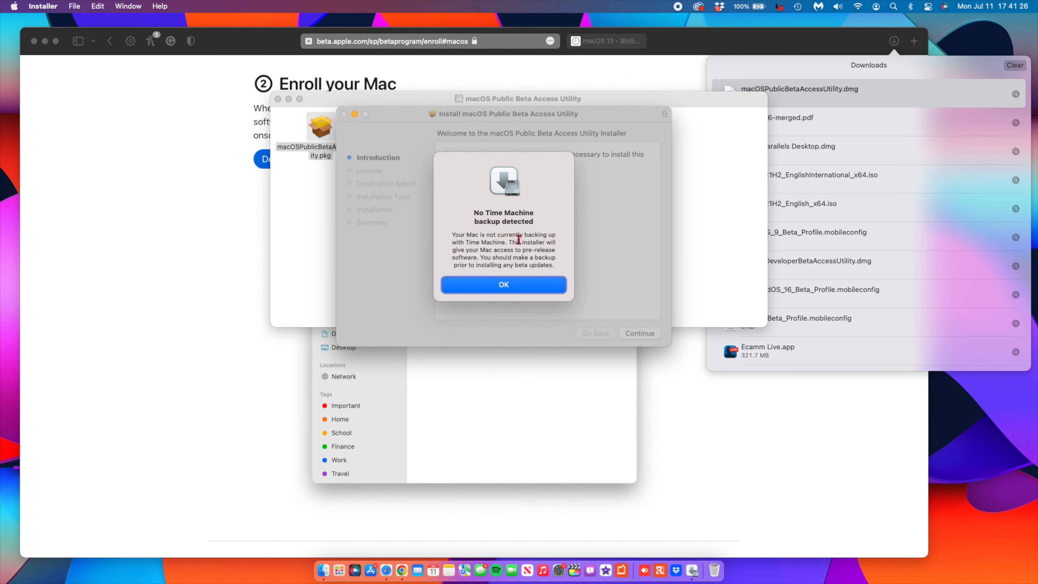
mouse_move(515, 302)
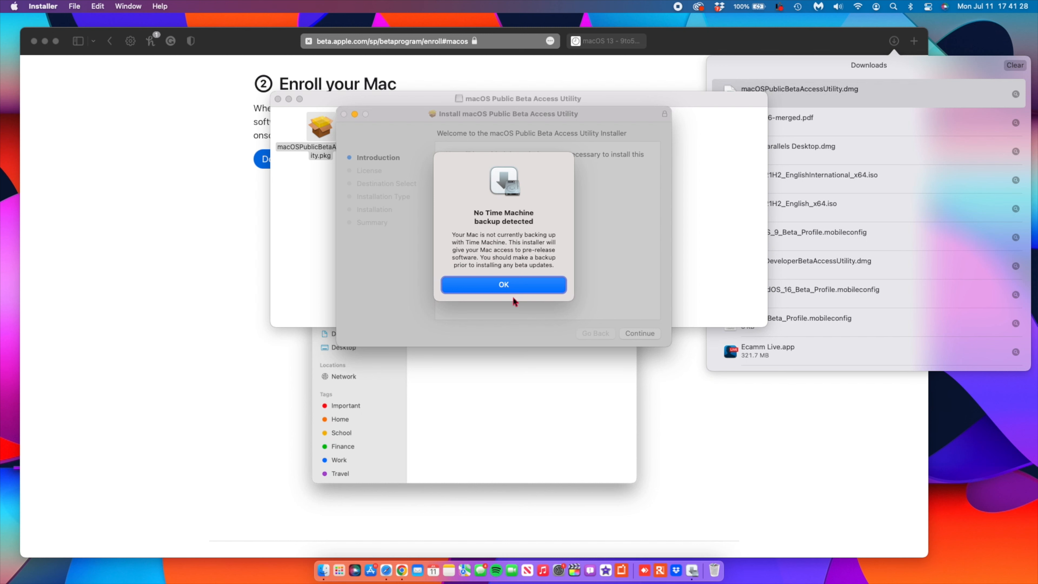
mouse_move(516, 284)
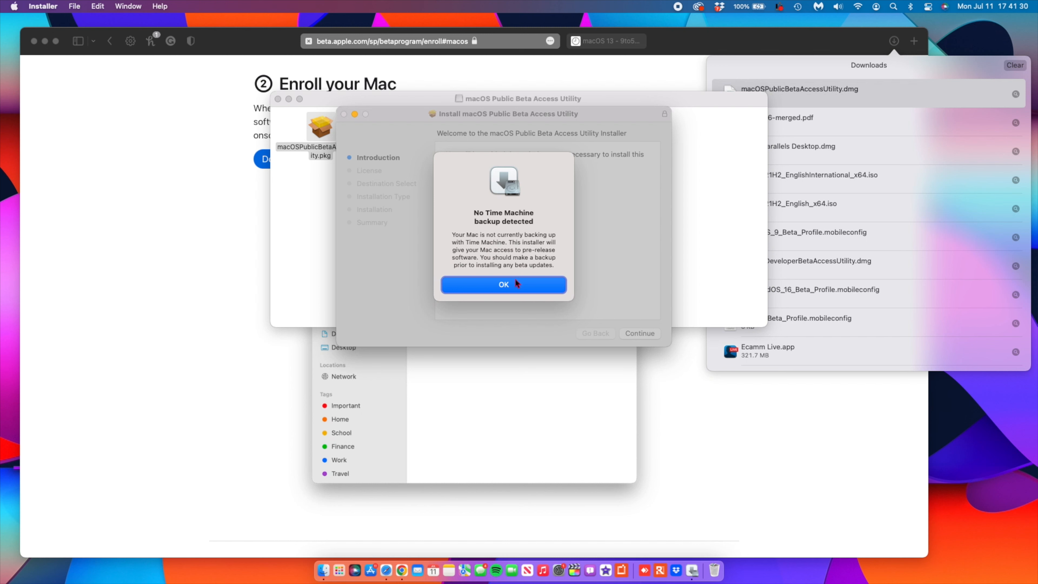
left_click(504, 284)
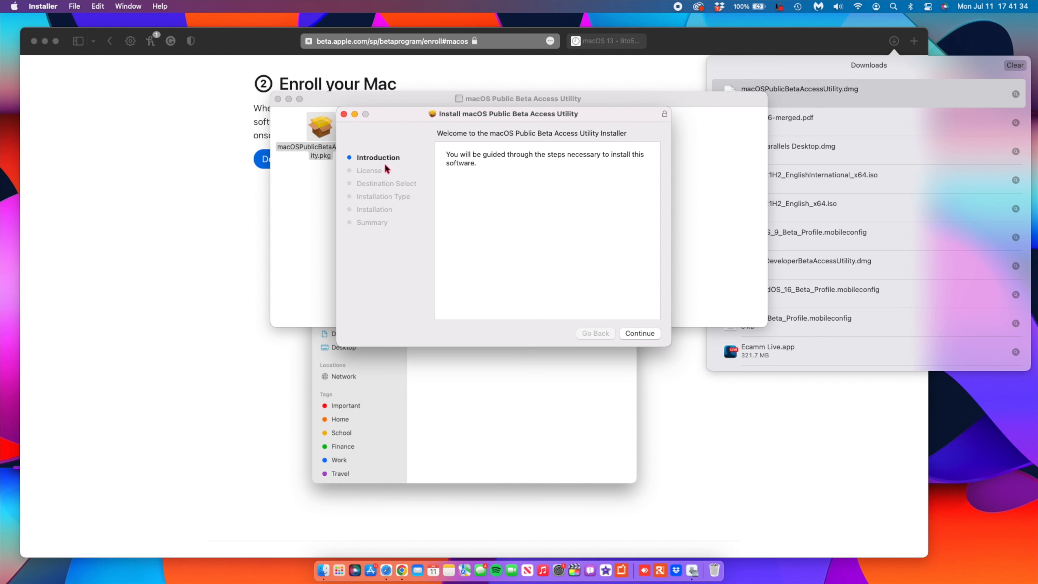
mouse_move(583, 295)
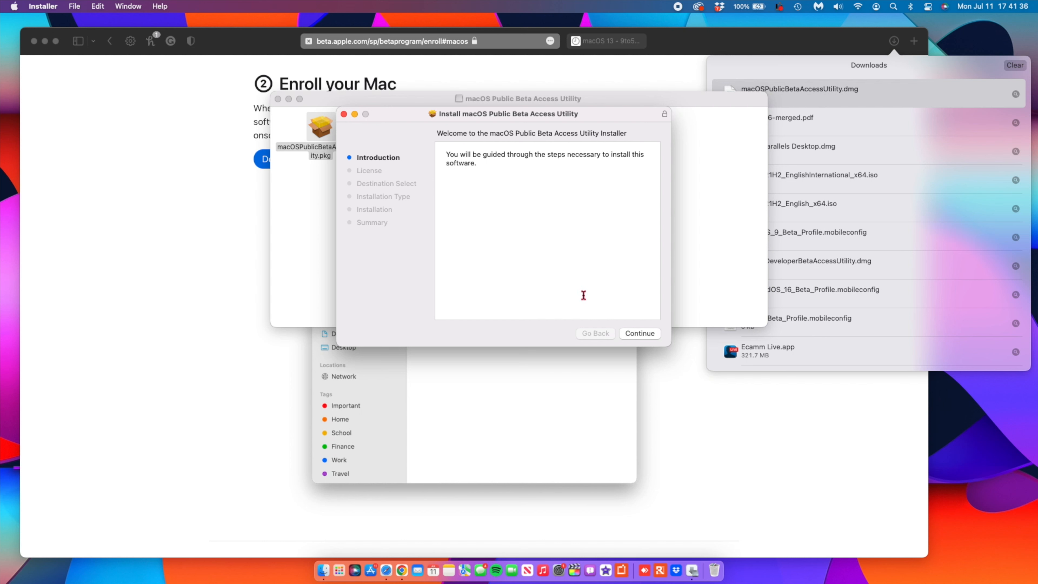
mouse_move(651, 345)
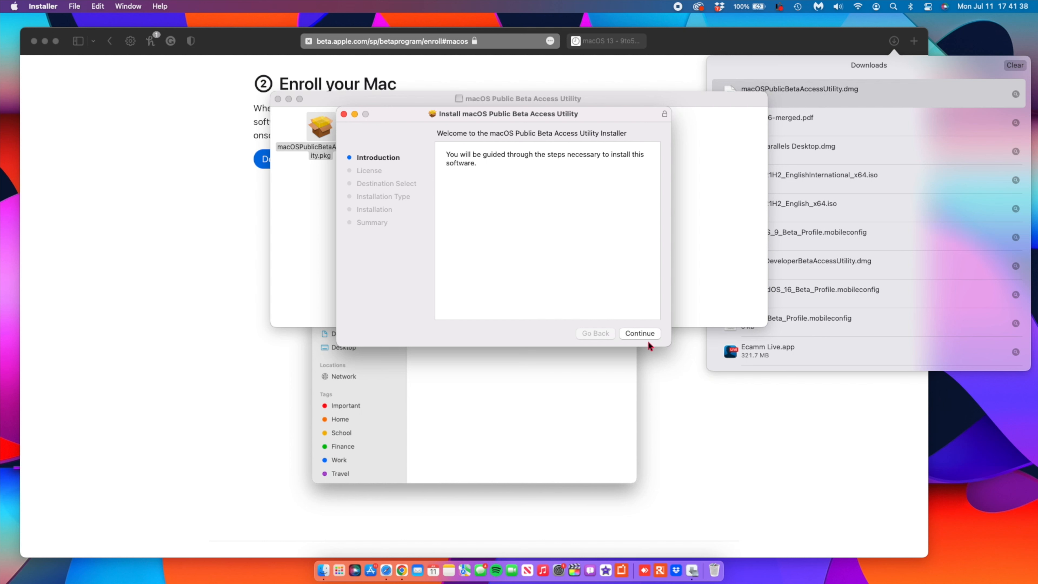
left_click(638, 333)
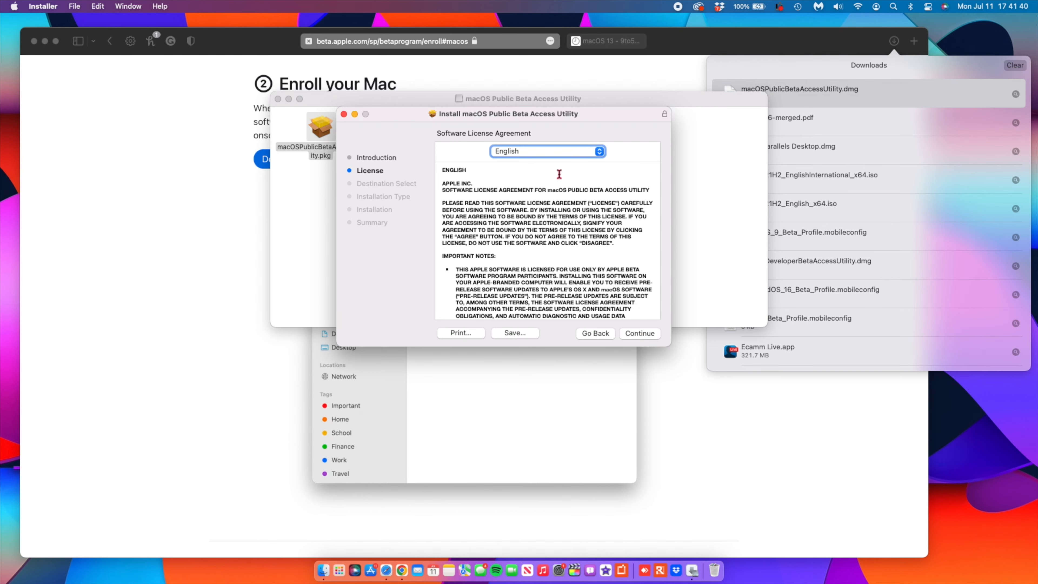
scroll("down", 3)
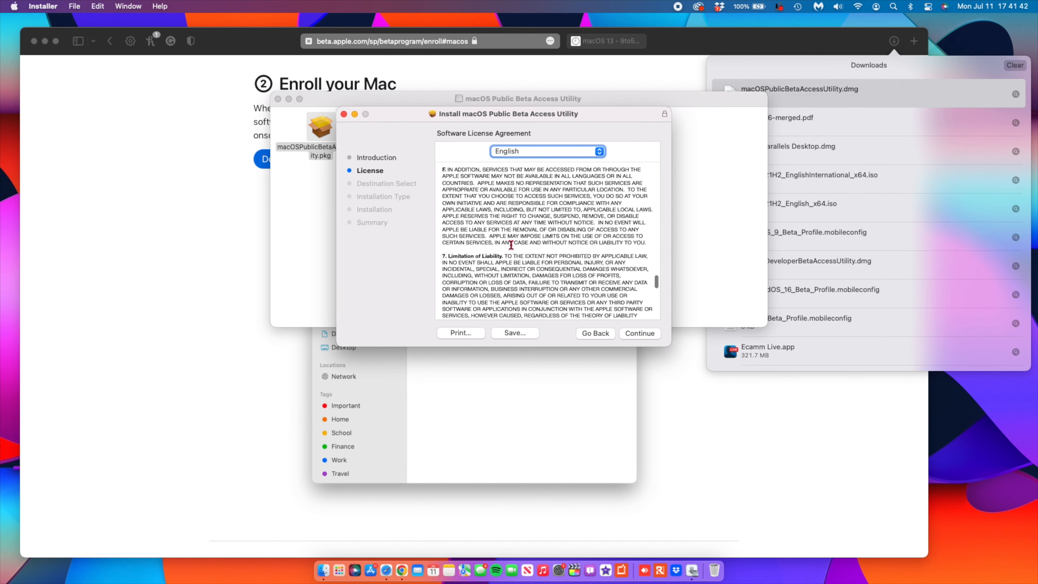
scroll("down", 3)
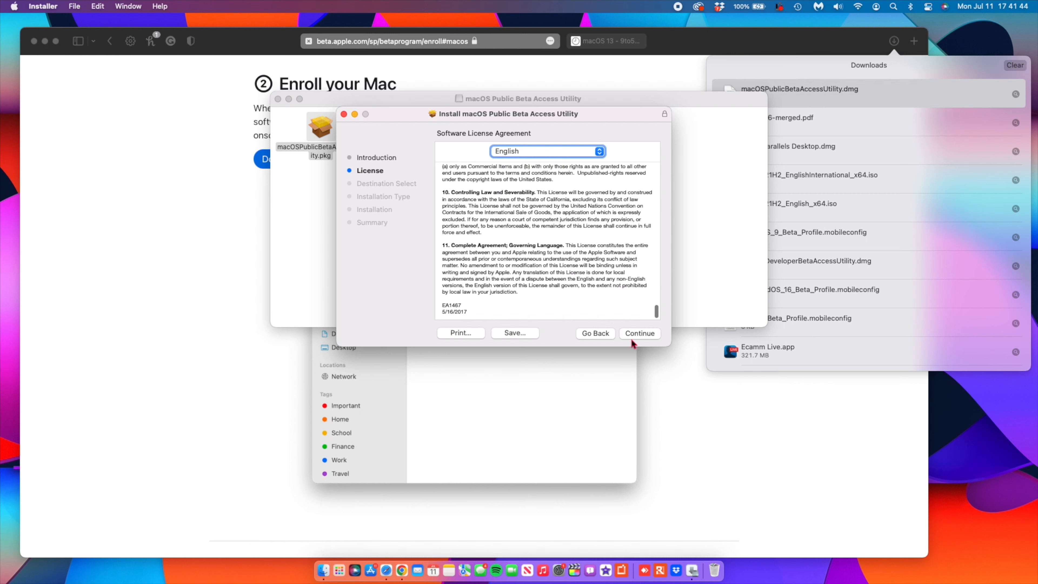
left_click(638, 333)
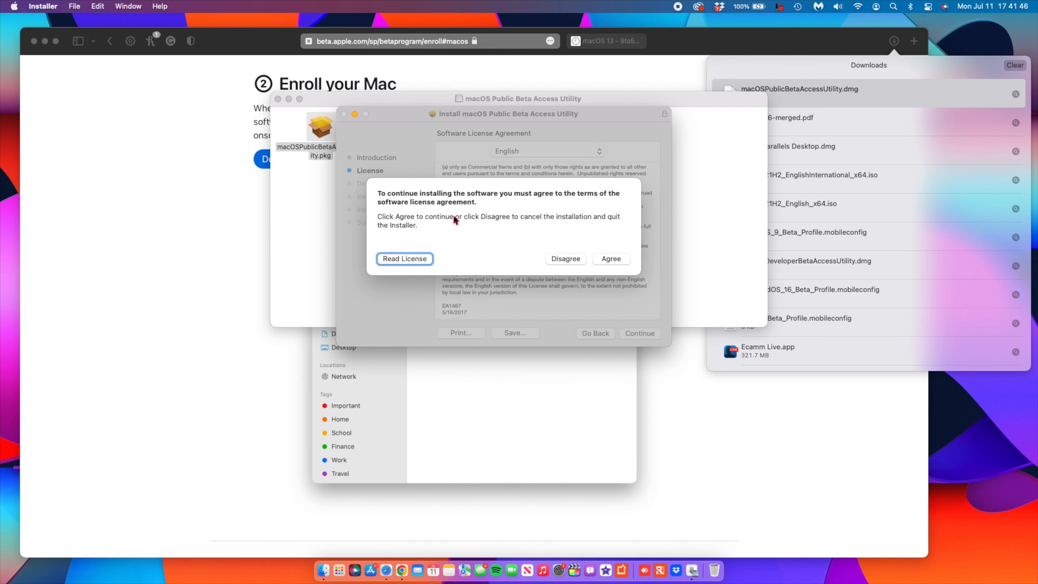
mouse_move(510, 204)
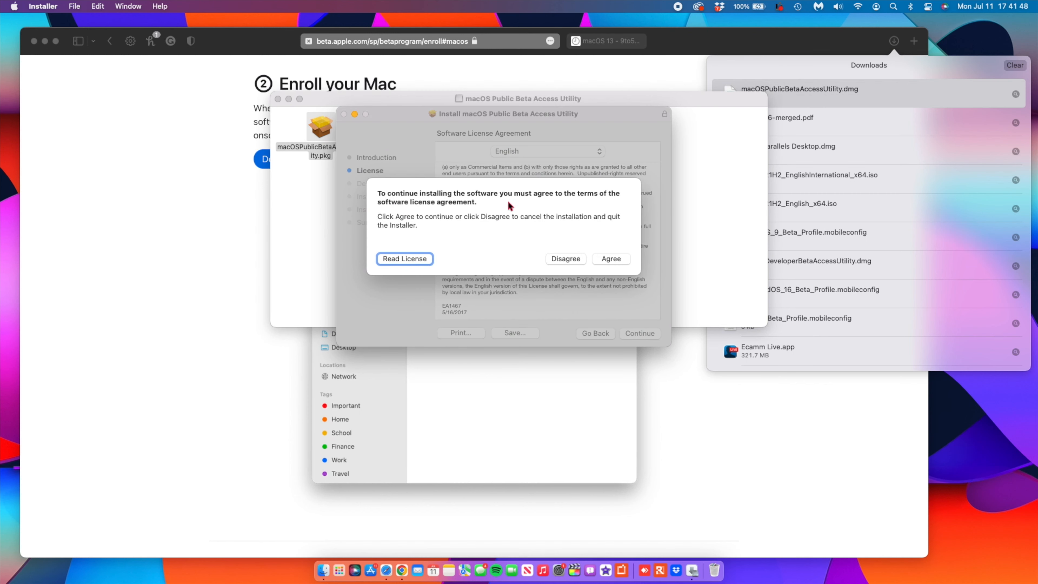
mouse_move(423, 232)
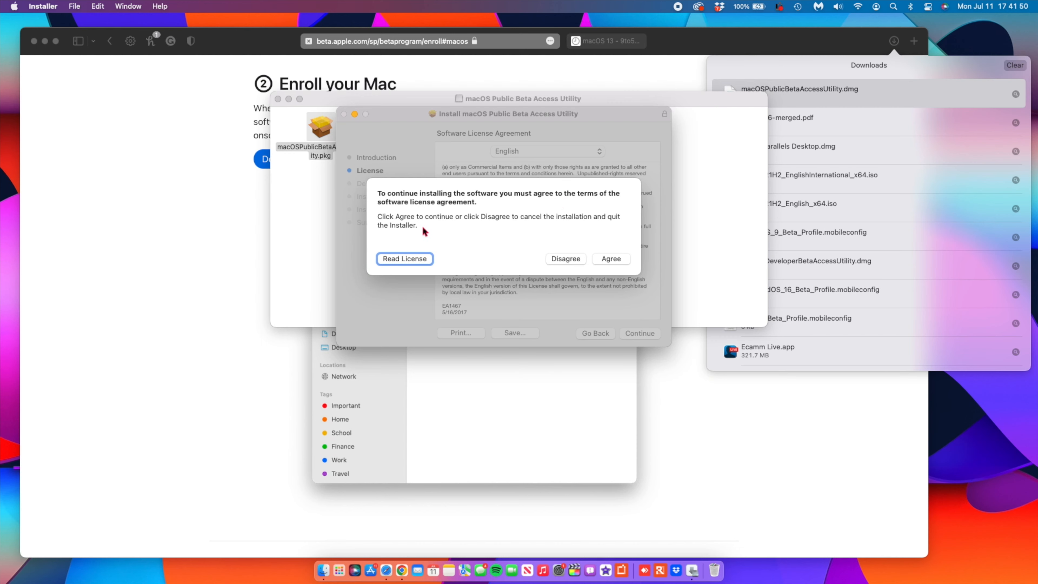
left_click(610, 259)
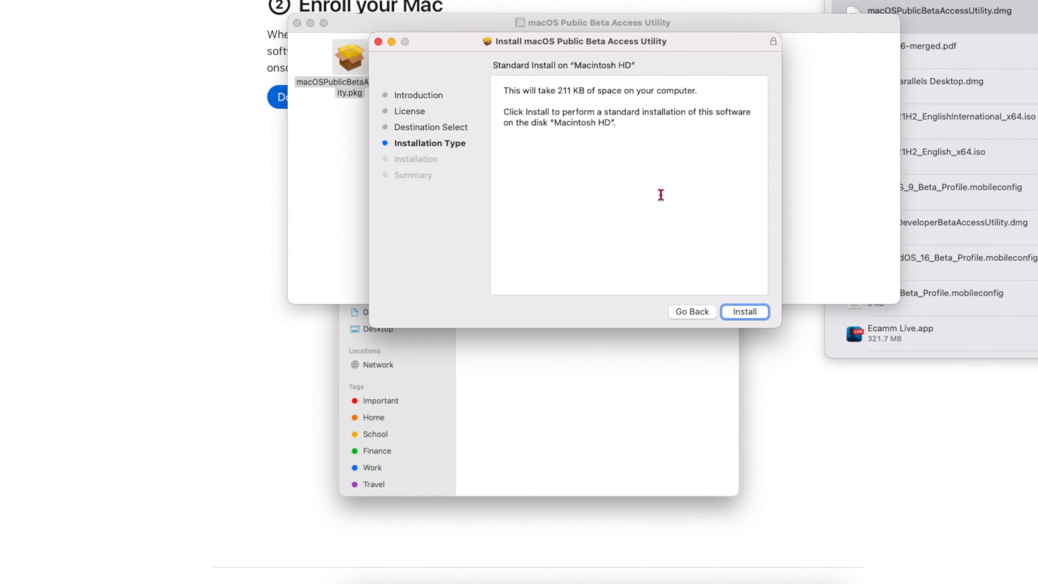
mouse_move(566, 98)
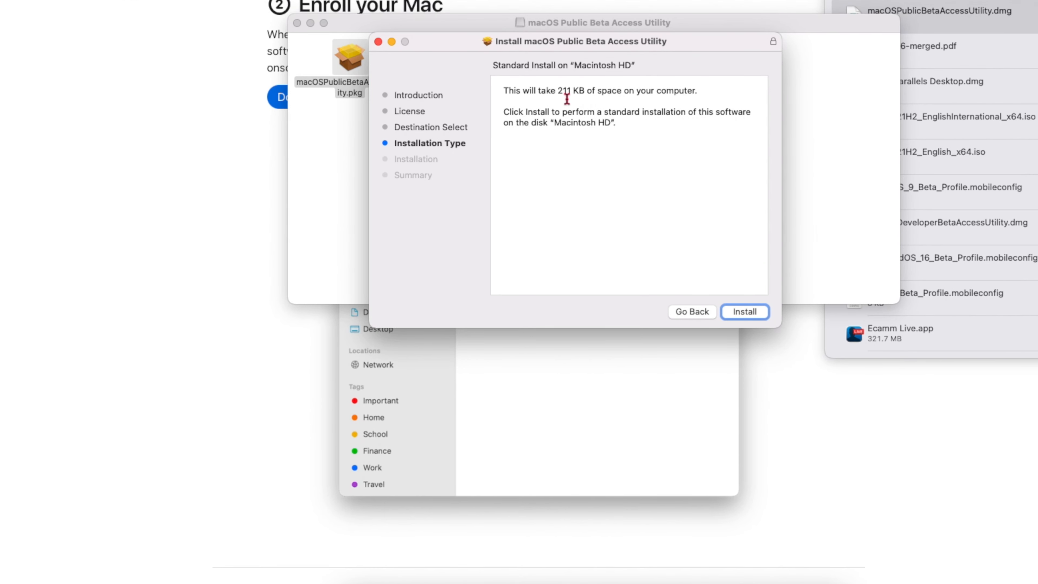
mouse_move(577, 110)
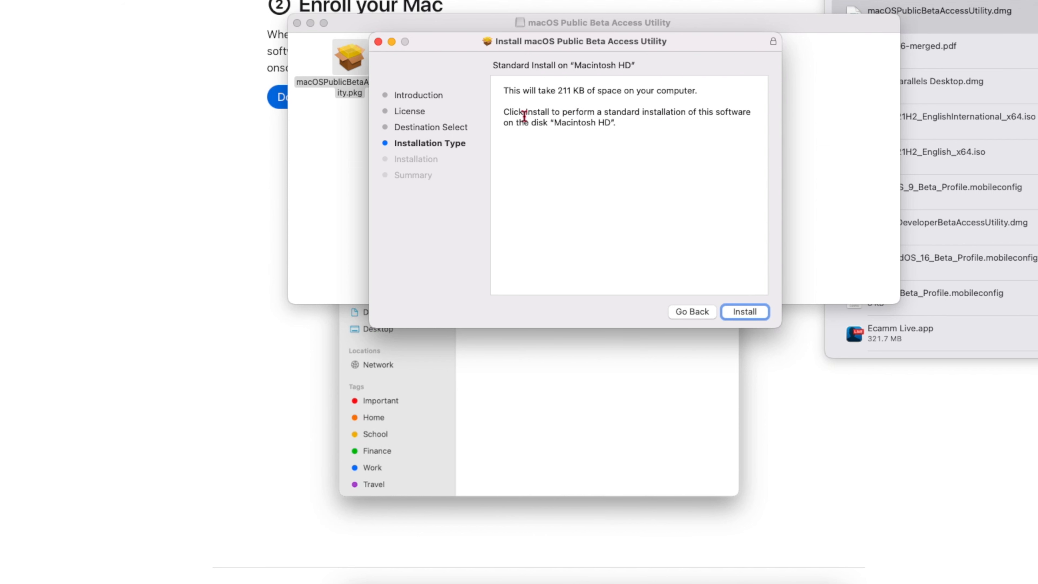
mouse_move(746, 322)
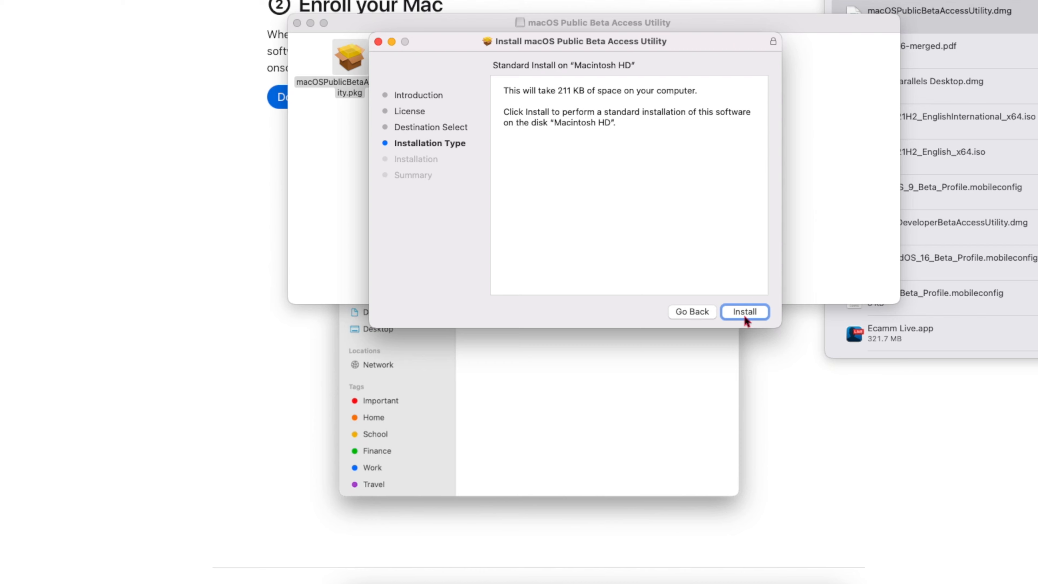
Step: Start the standard install on Macintosh HD and authorize it with the admin password
left_click(744, 311)
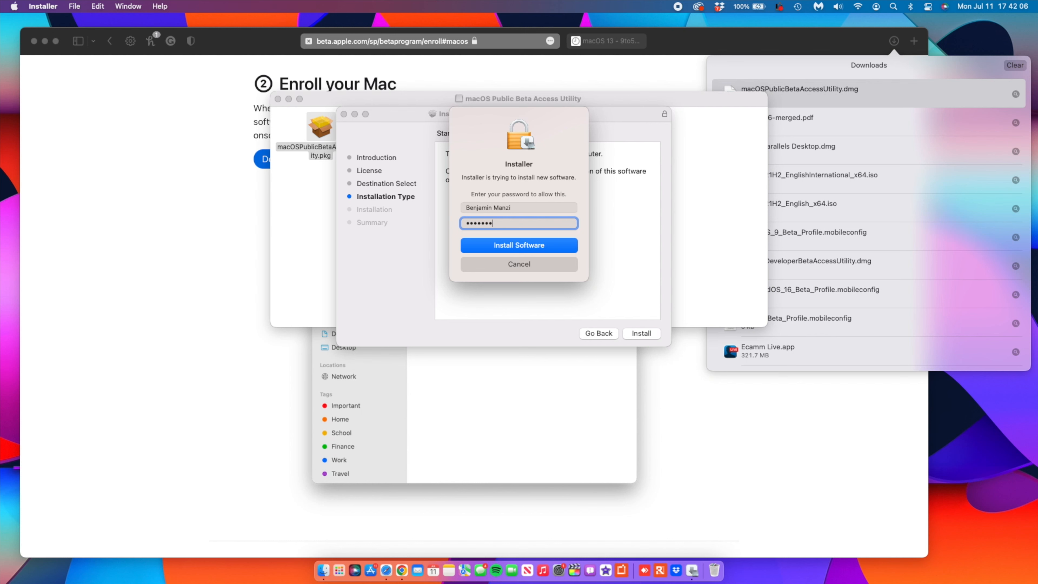
left_click(519, 245)
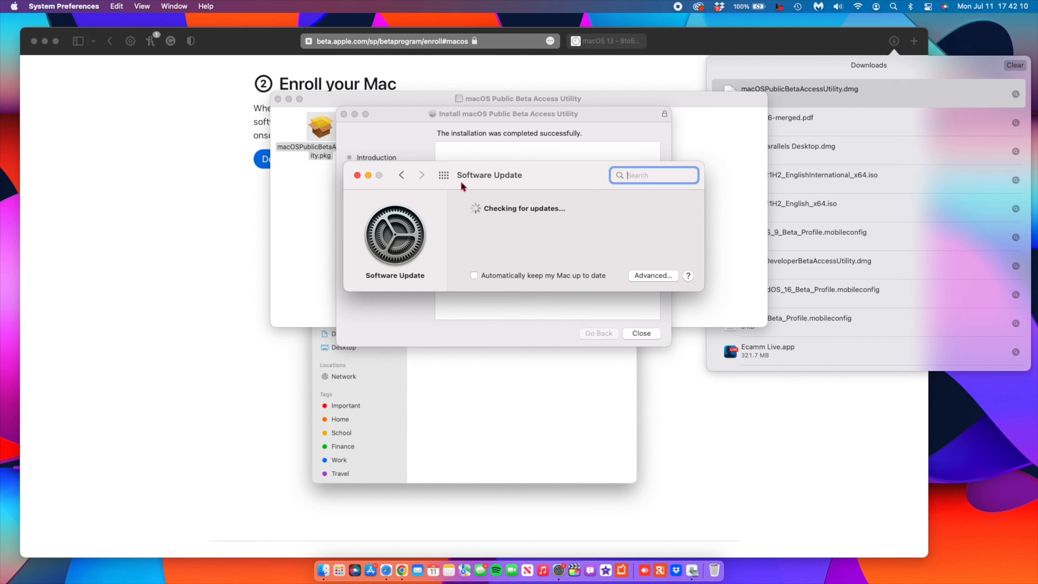
mouse_move(538, 179)
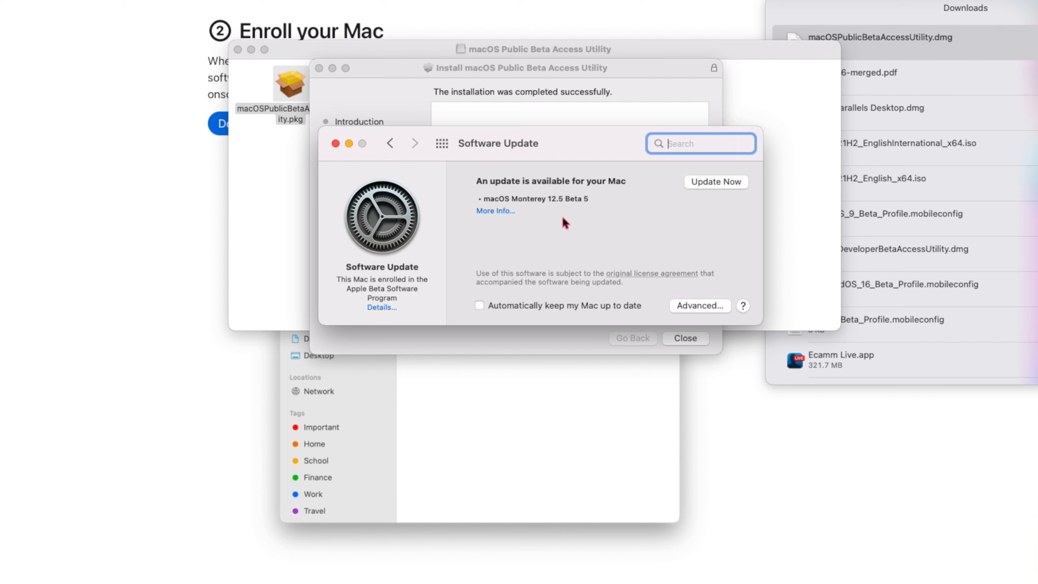
mouse_move(481, 188)
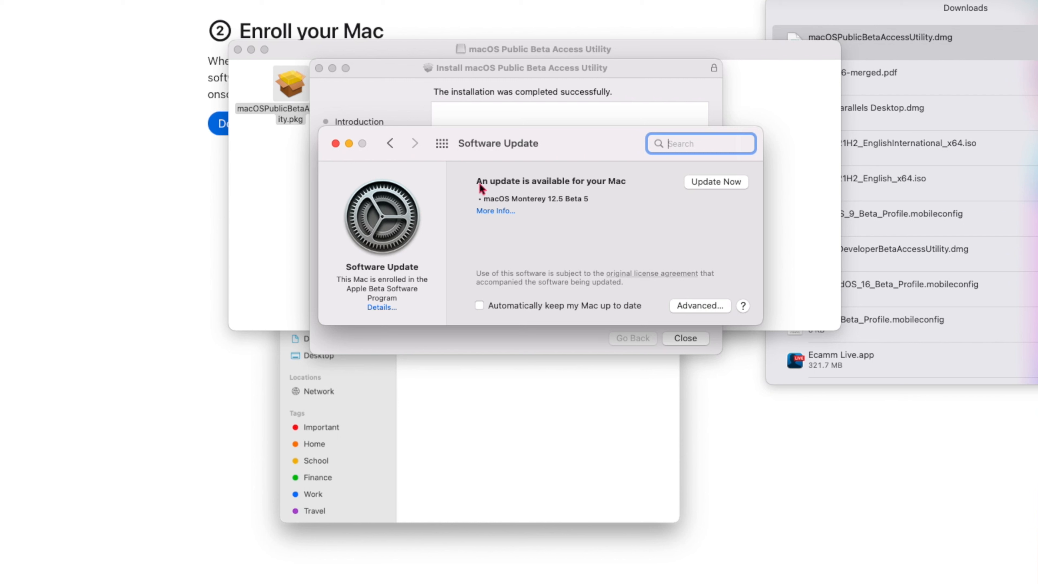
mouse_move(615, 200)
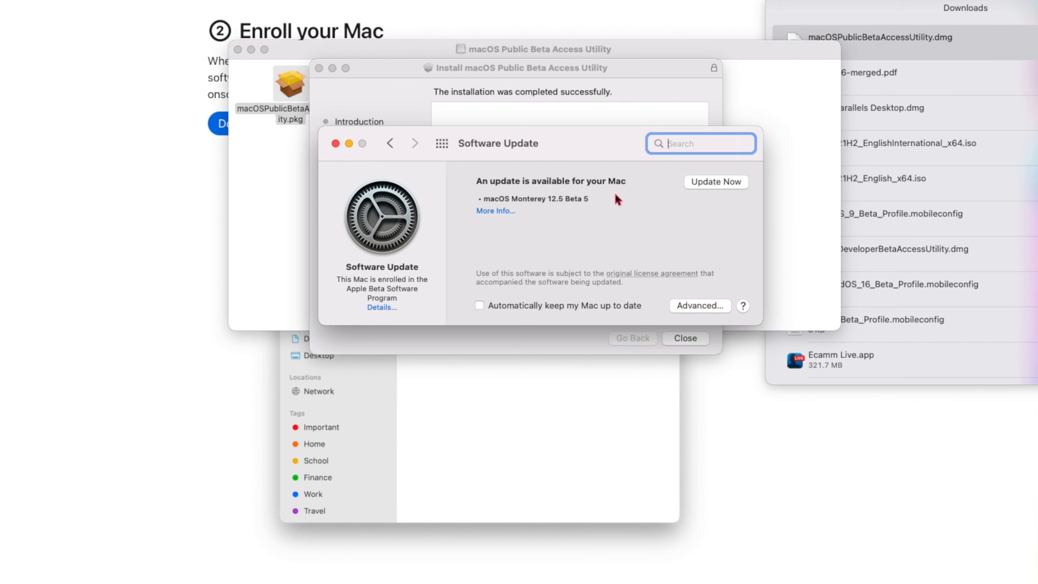
mouse_move(498, 211)
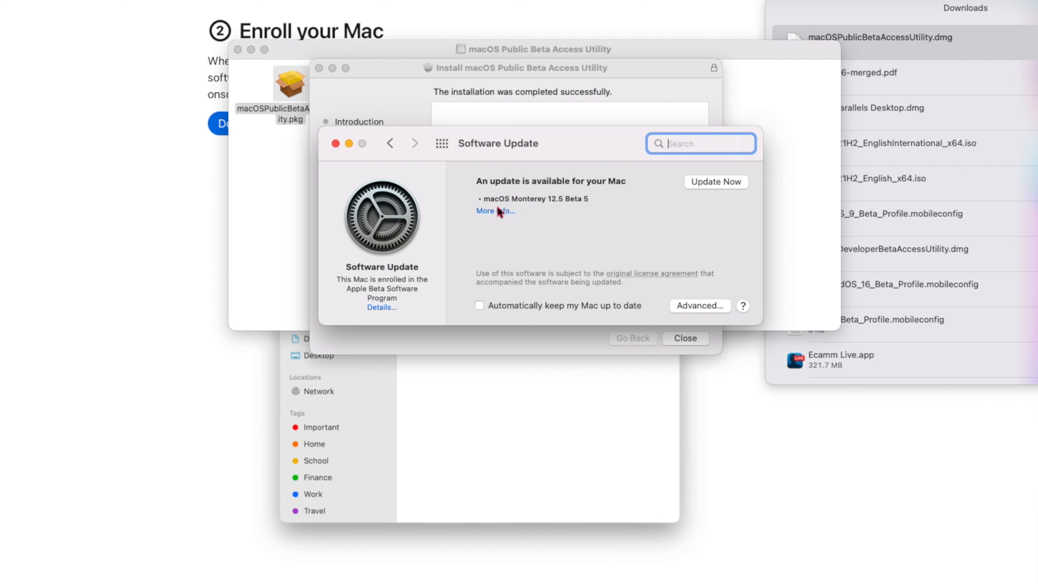
mouse_move(535, 213)
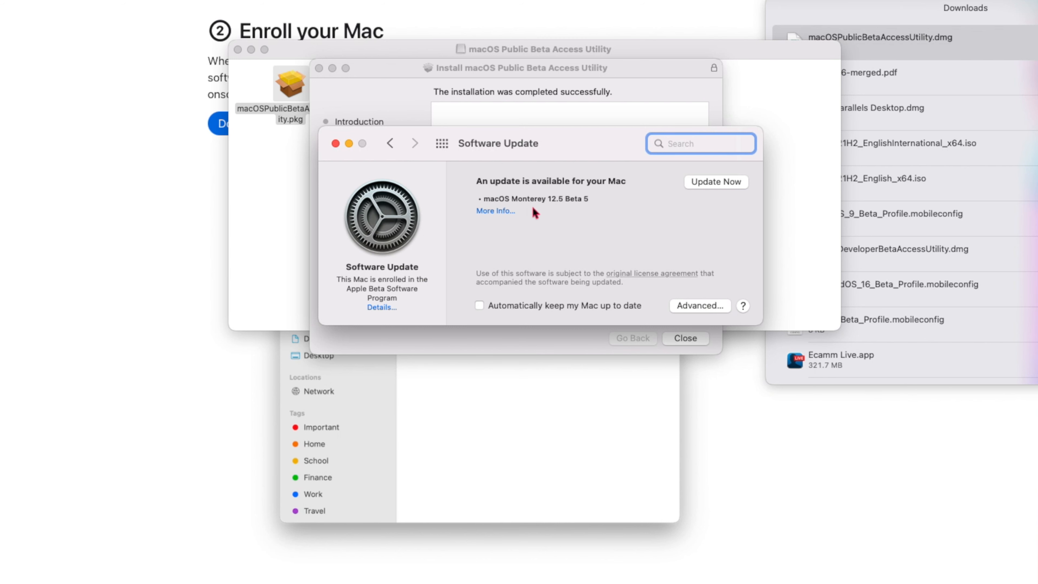
mouse_move(507, 212)
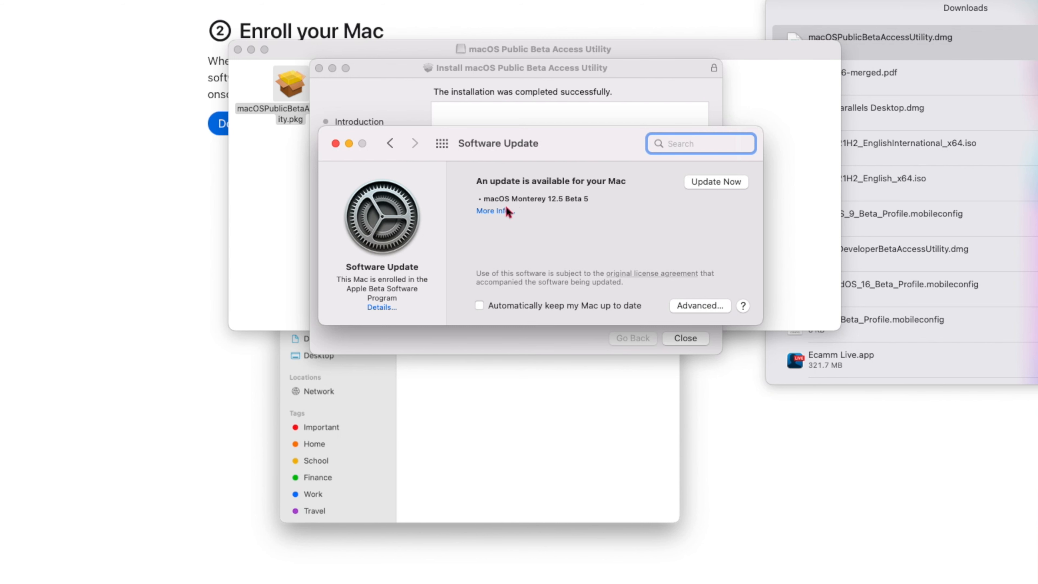
Step: Show More Info for the available macOS Monterey 12.5 Beta 5 update in Software Update
left_click(489, 211)
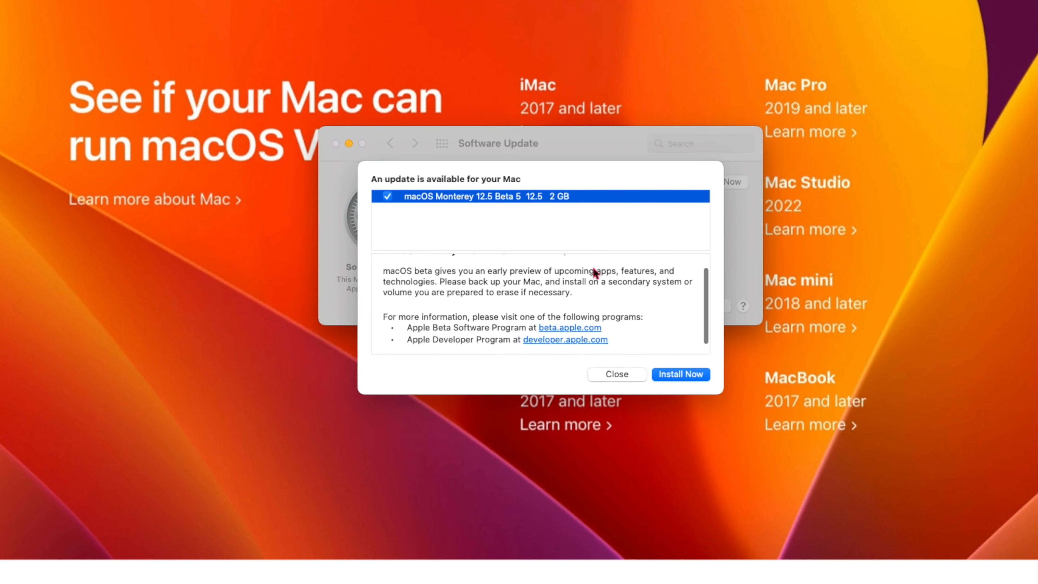
Step: Review the Beta 5 update notes, then bring Safari's beta.apple.com enrollment page to the front
scroll("up", 3)
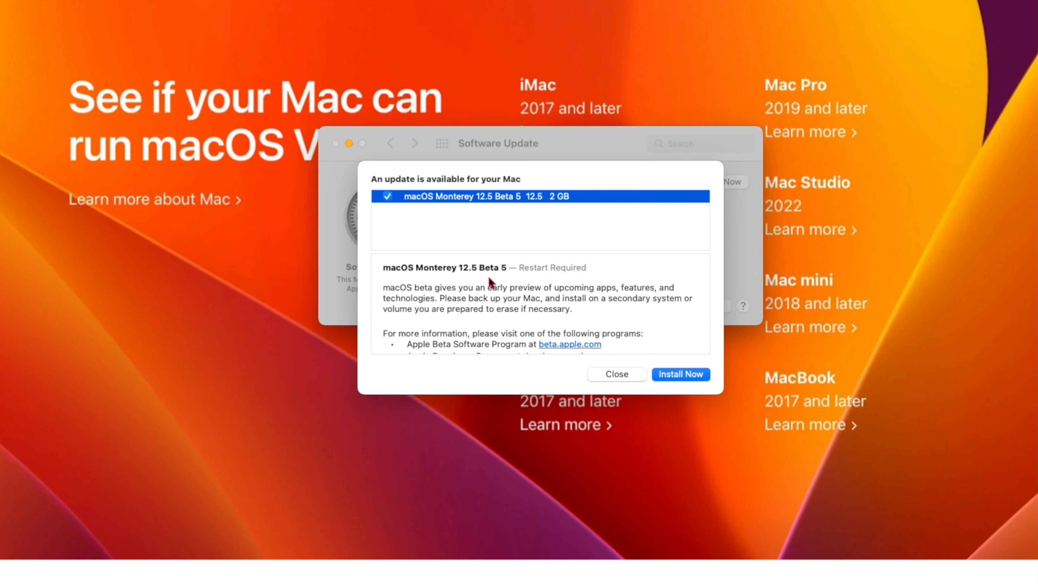
scroll("down", 3)
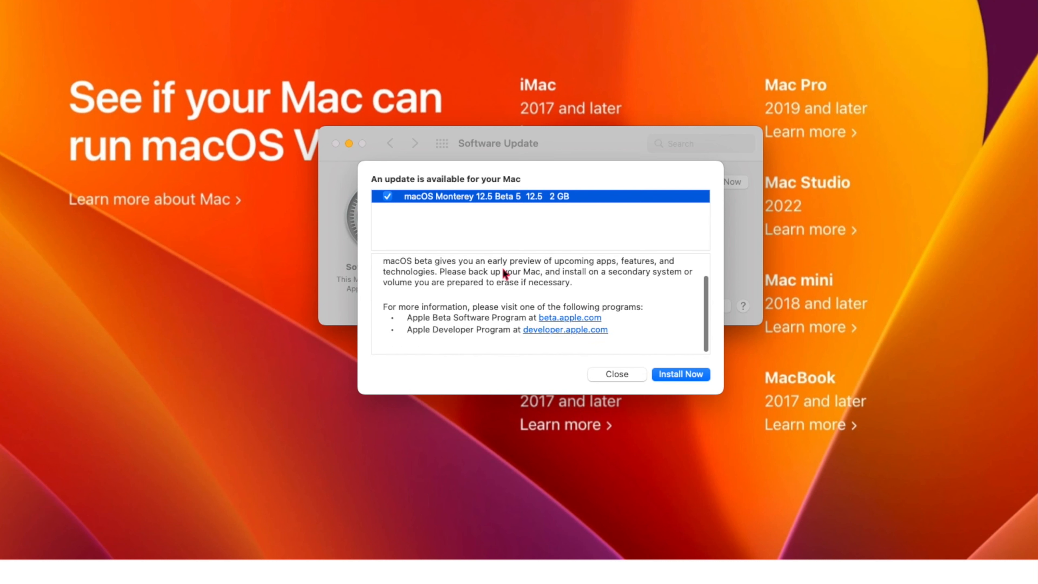
scroll("up", 3)
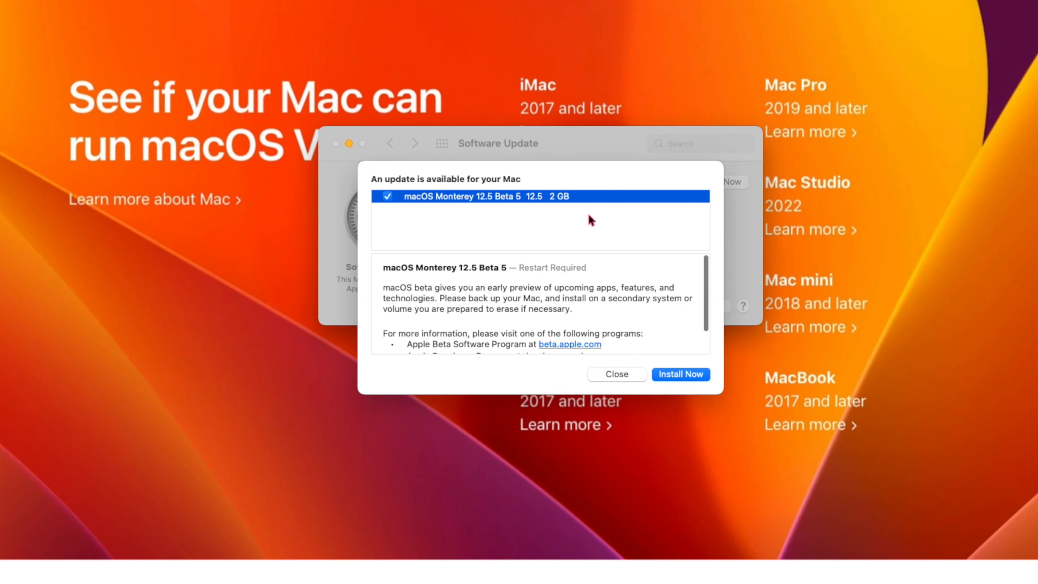
left_click(616, 374)
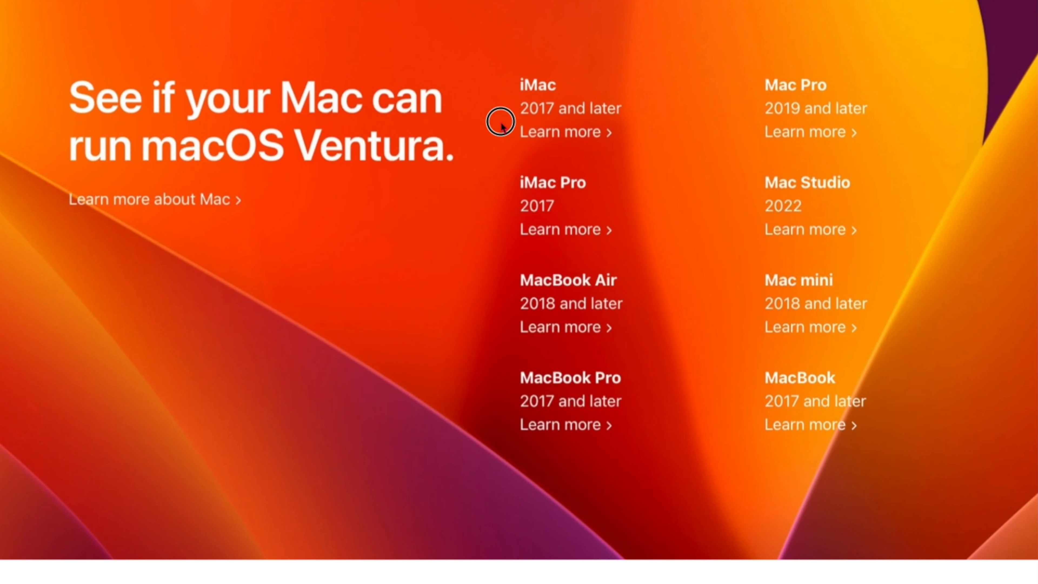
mouse_move(562, 424)
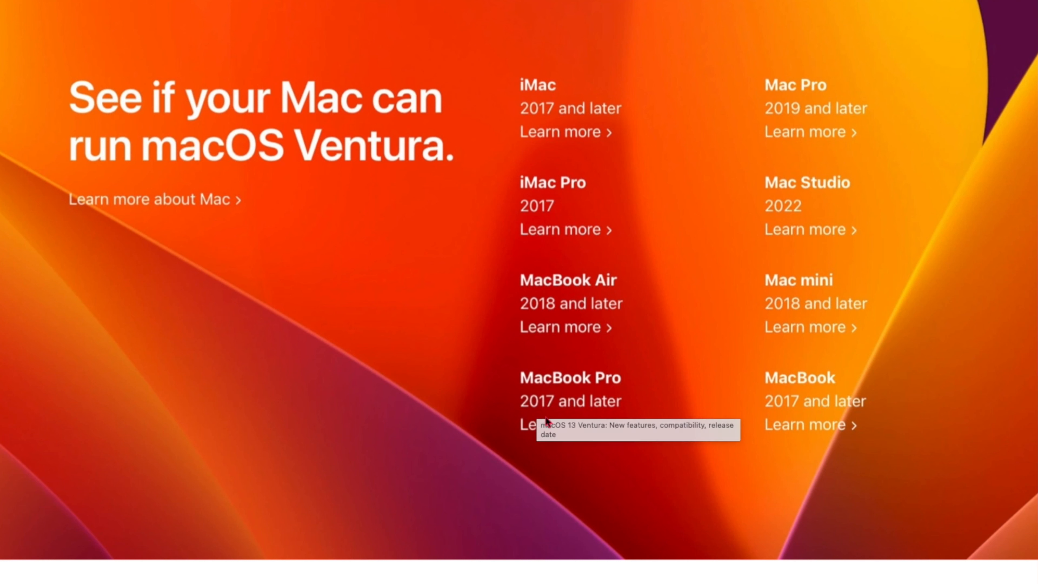
mouse_move(556, 262)
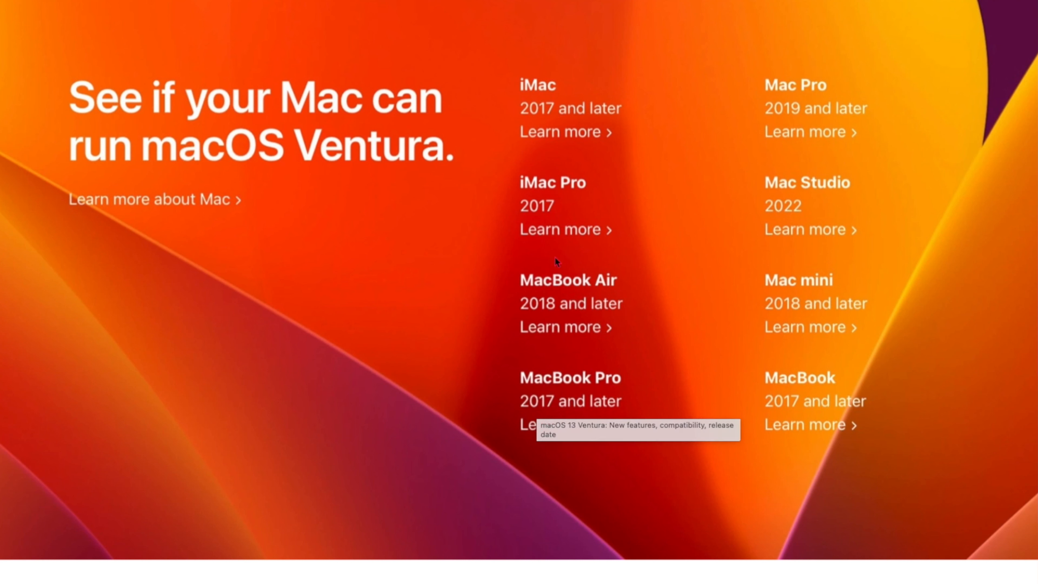
mouse_move(588, 326)
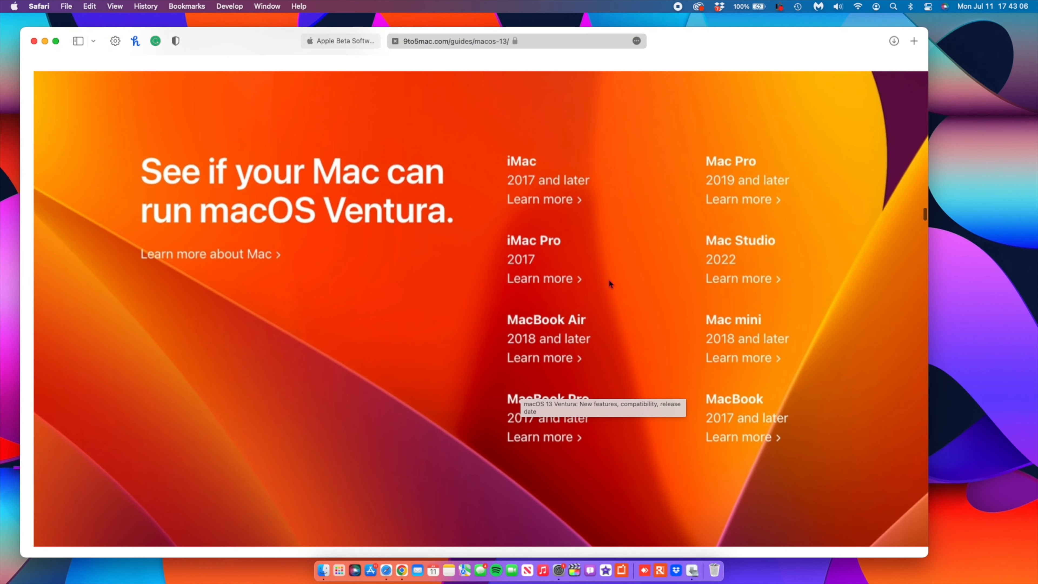
mouse_move(573, 569)
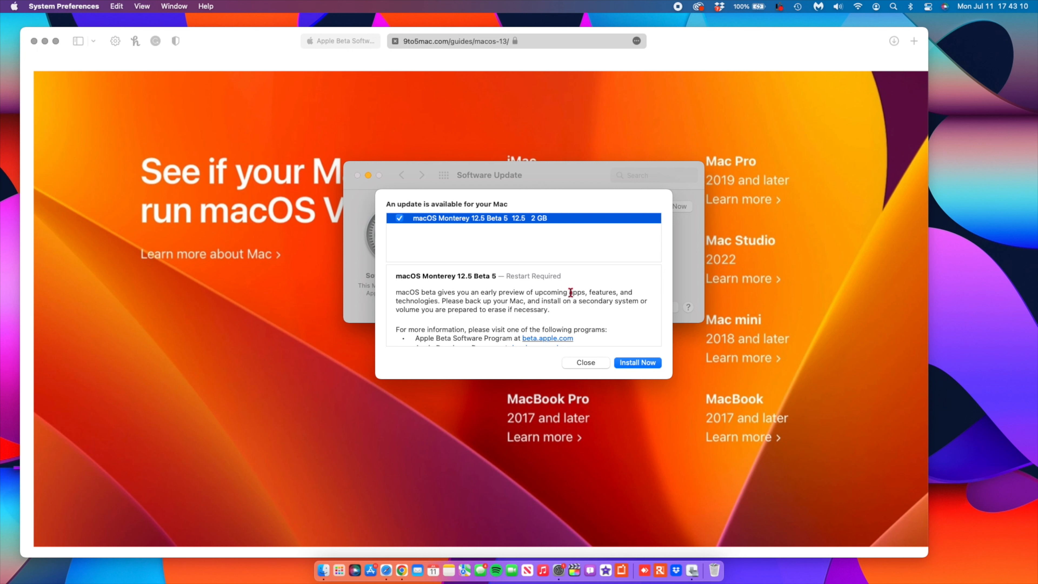
scroll("down", 3)
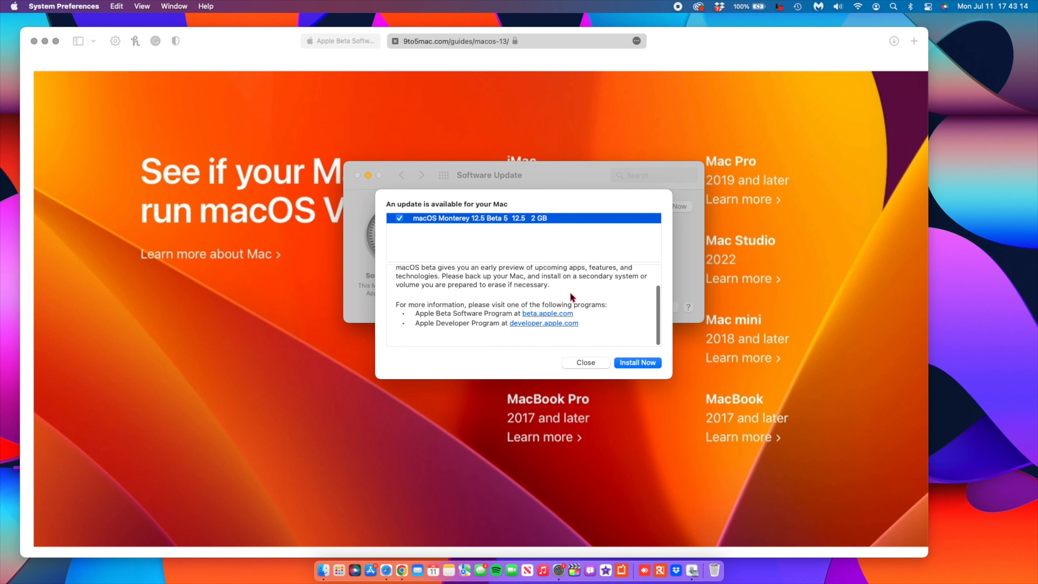
scroll("up", 3)
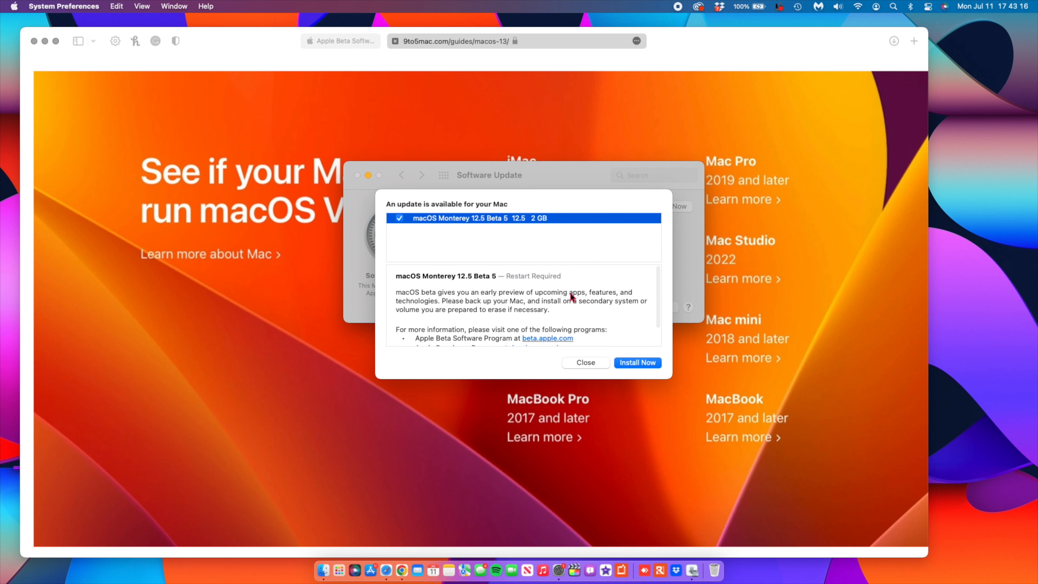
mouse_move(404, 118)
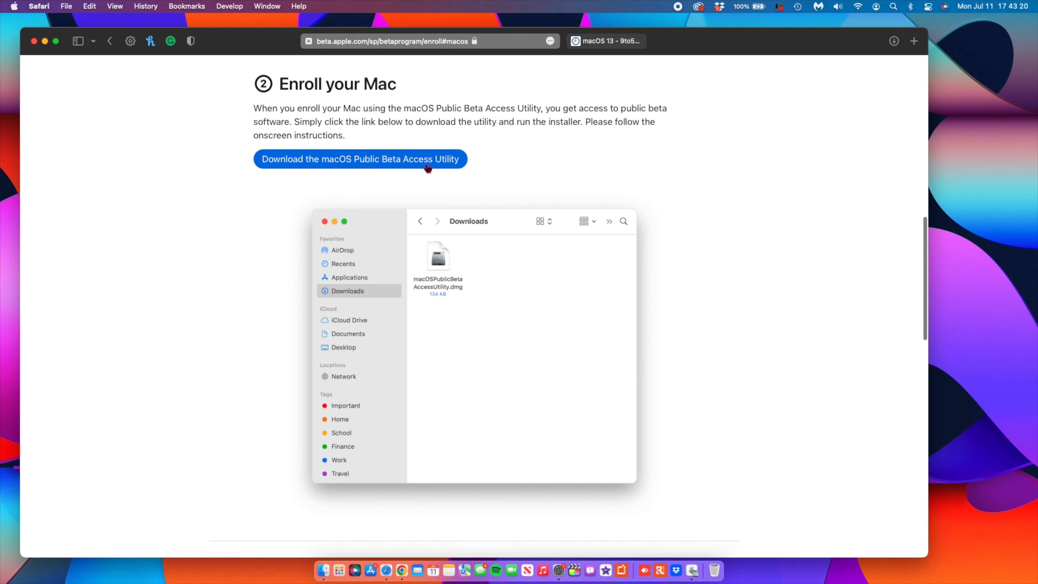
Step: Scroll through the backup and enroll steps on the enrollment page, then bring up Launchpad
scroll("up", 3)
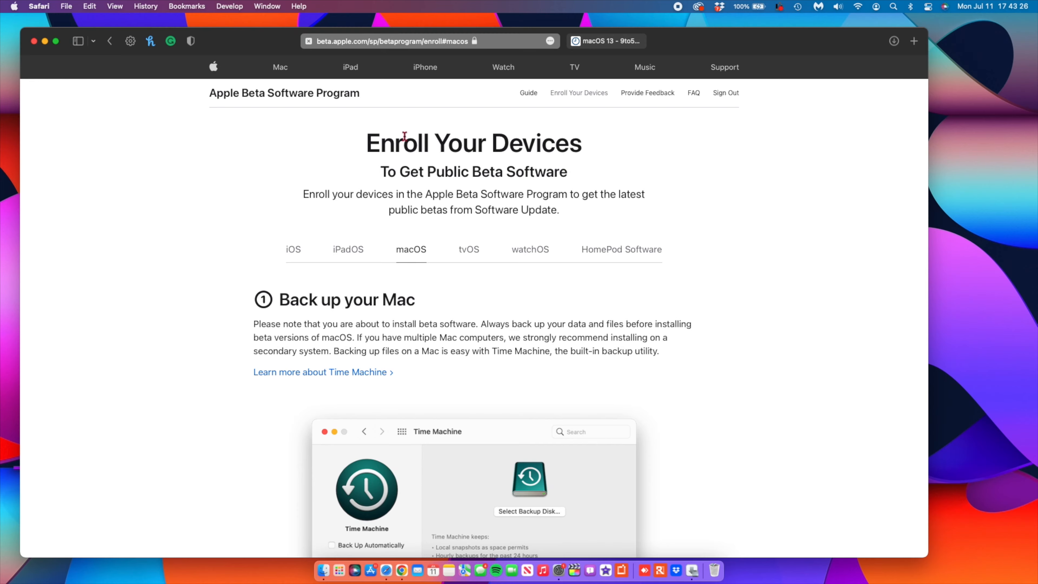
scroll("down", 3)
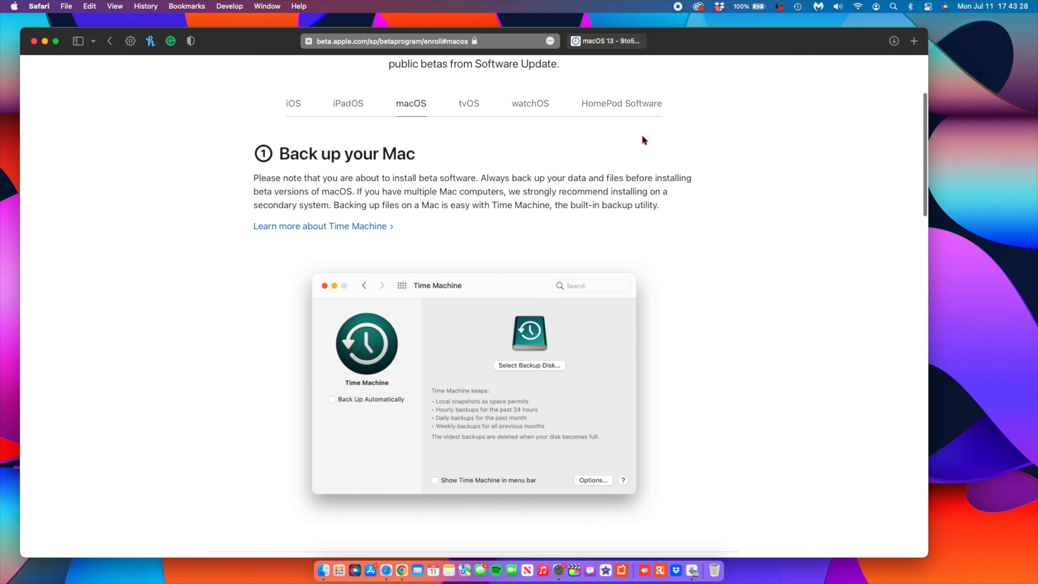
scroll("down", 3)
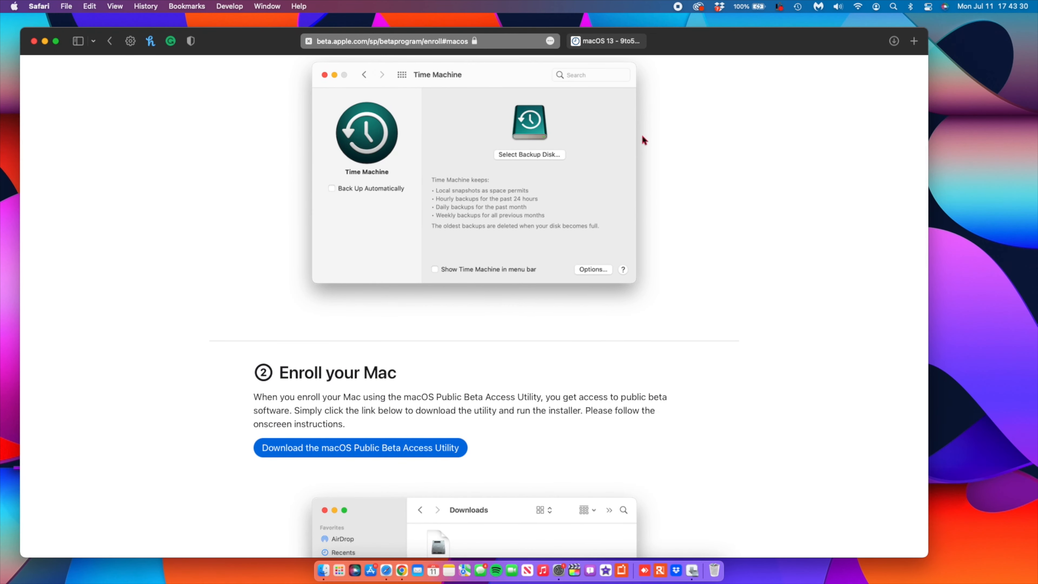
scroll("up", 3)
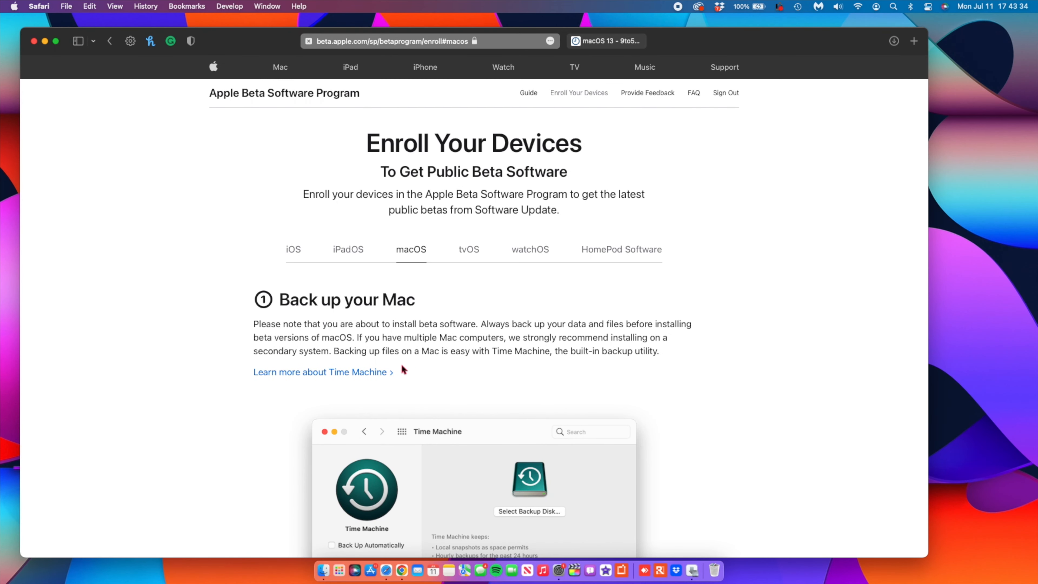
mouse_move(444, 290)
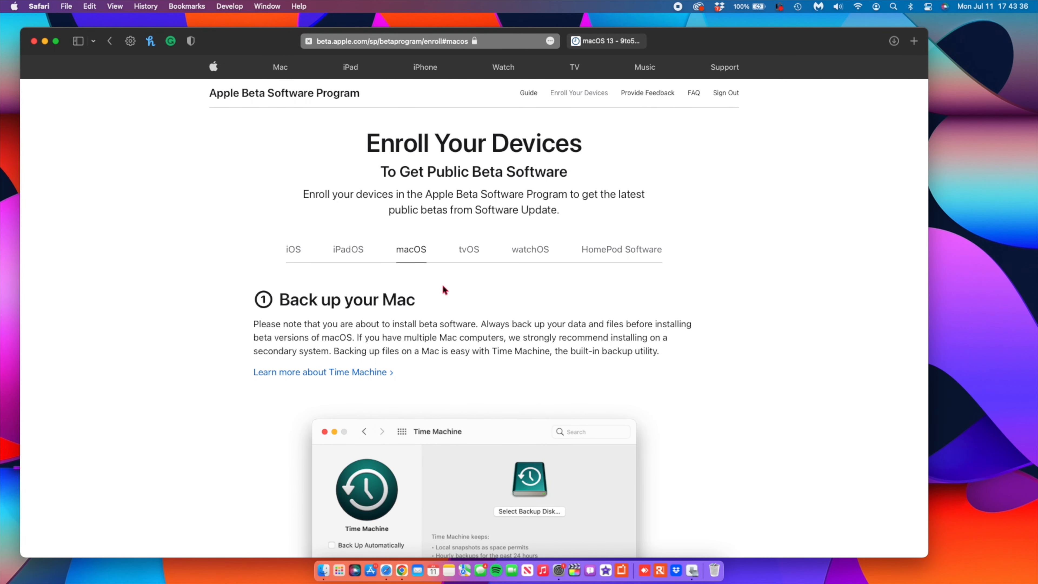
scroll("down", 3)
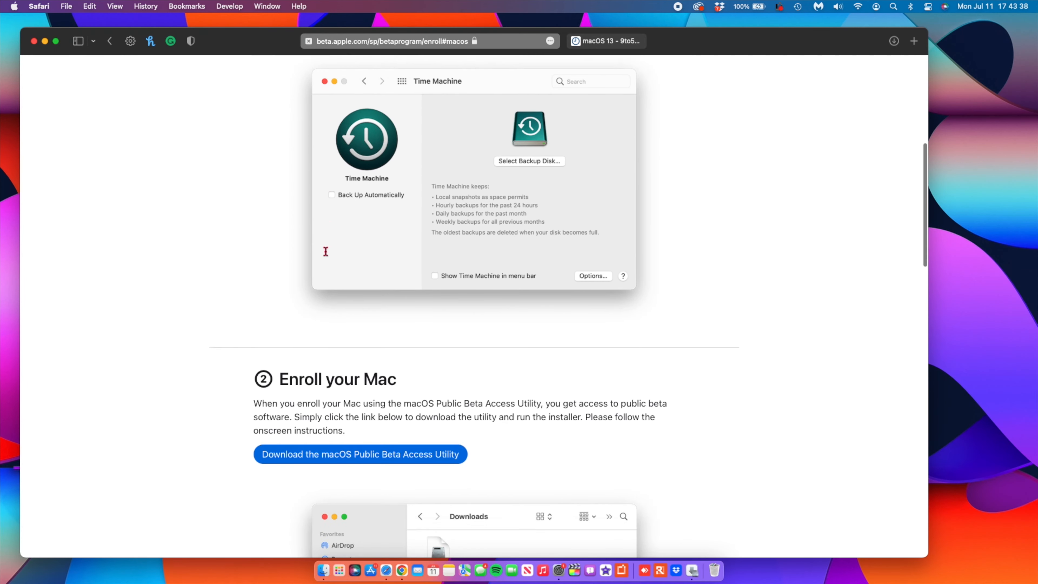
scroll("down", 3)
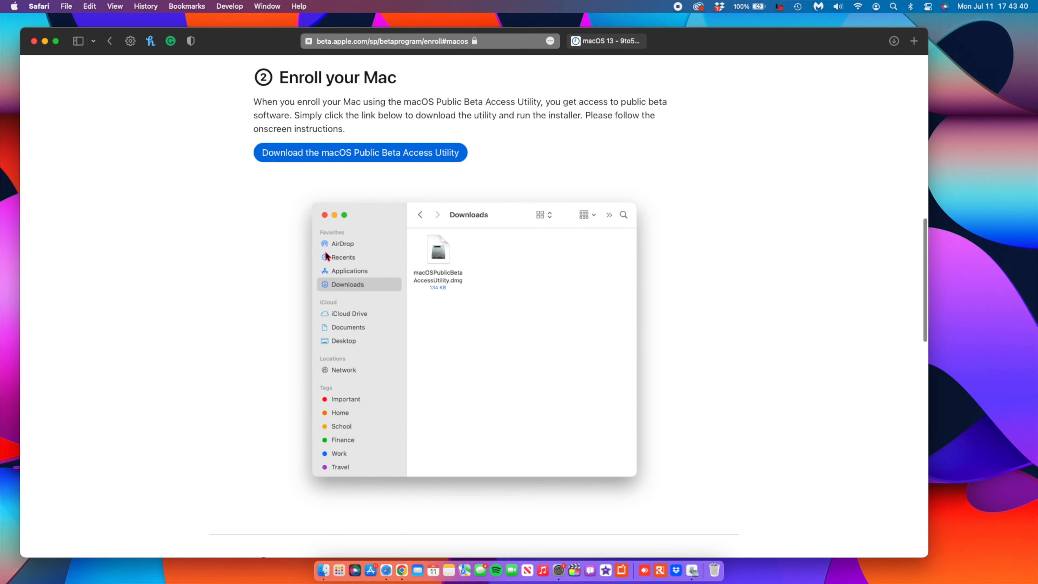
scroll("down", 3)
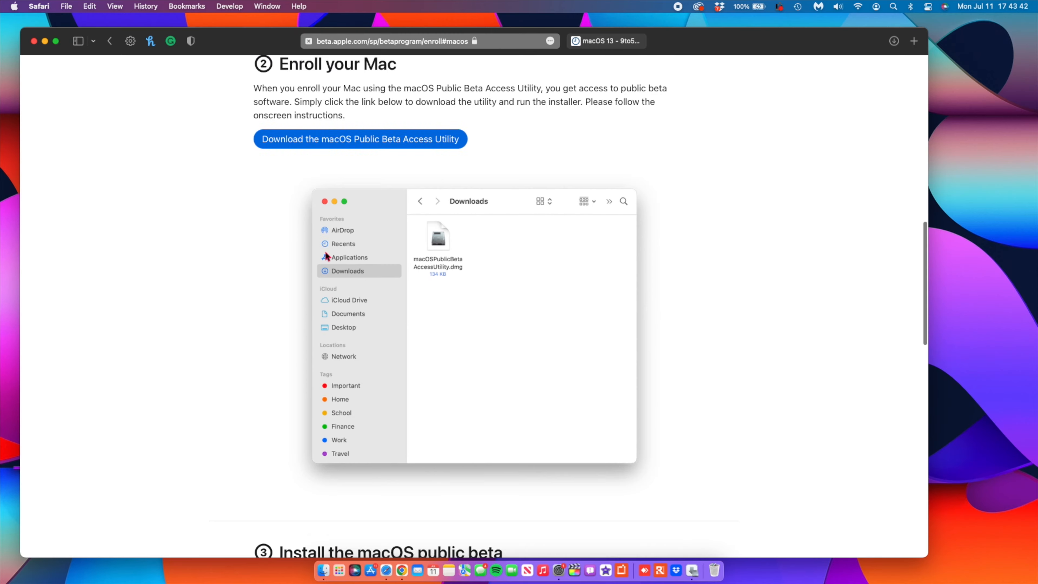
left_click(353, 570)
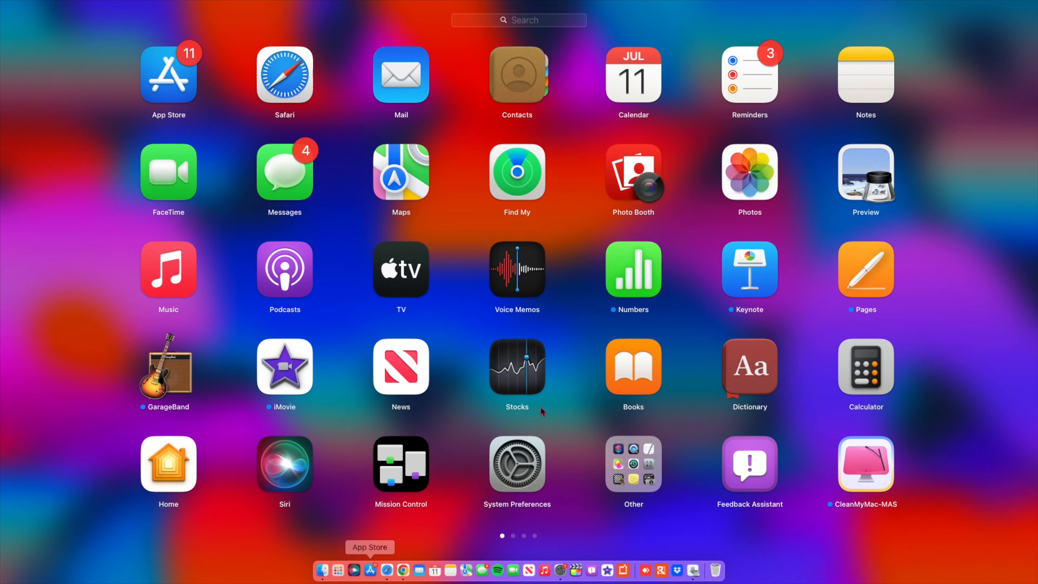
mouse_move(573, 359)
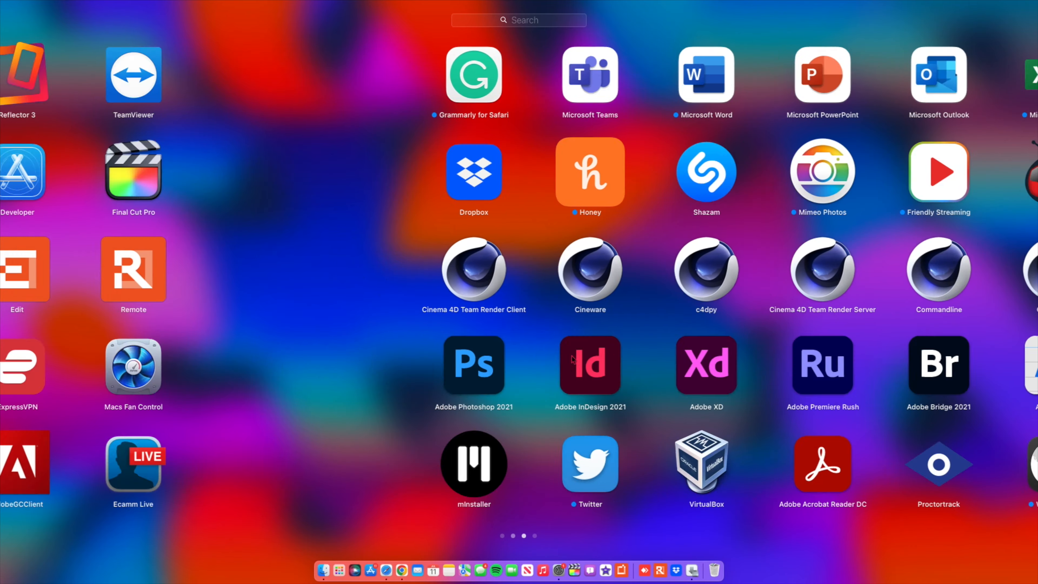
Step: Browse the Launchpad app pages and close Launchpad, returning to Safari's Enroll Your Devices page
scroll("left", 3)
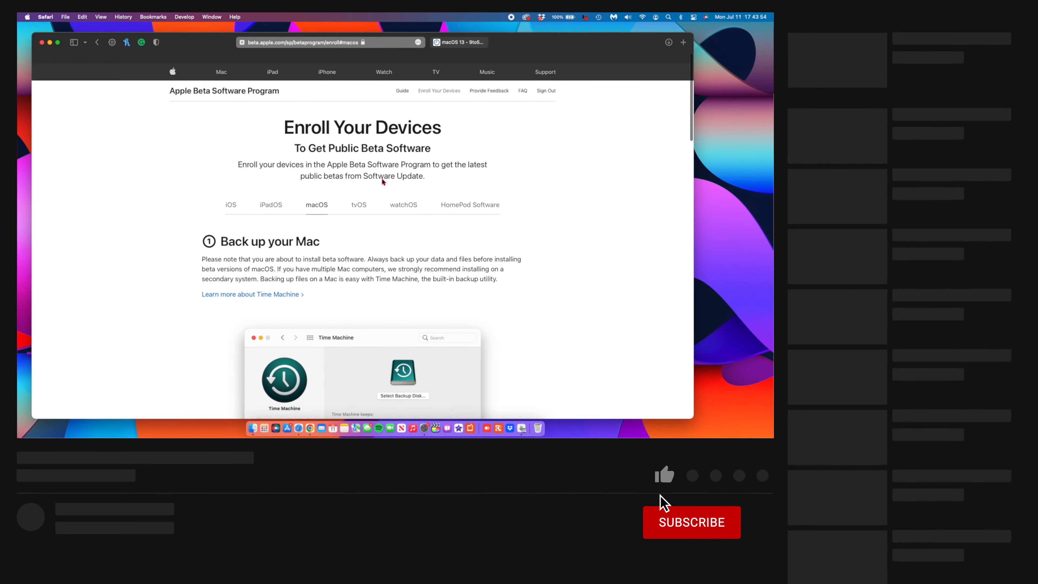
left_click(664, 474)
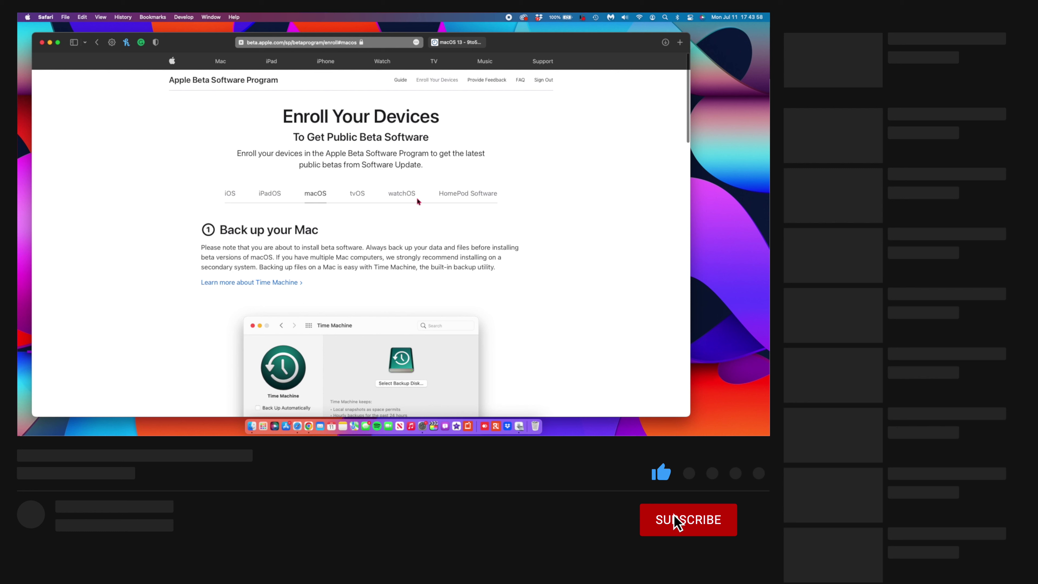
left_click(688, 520)
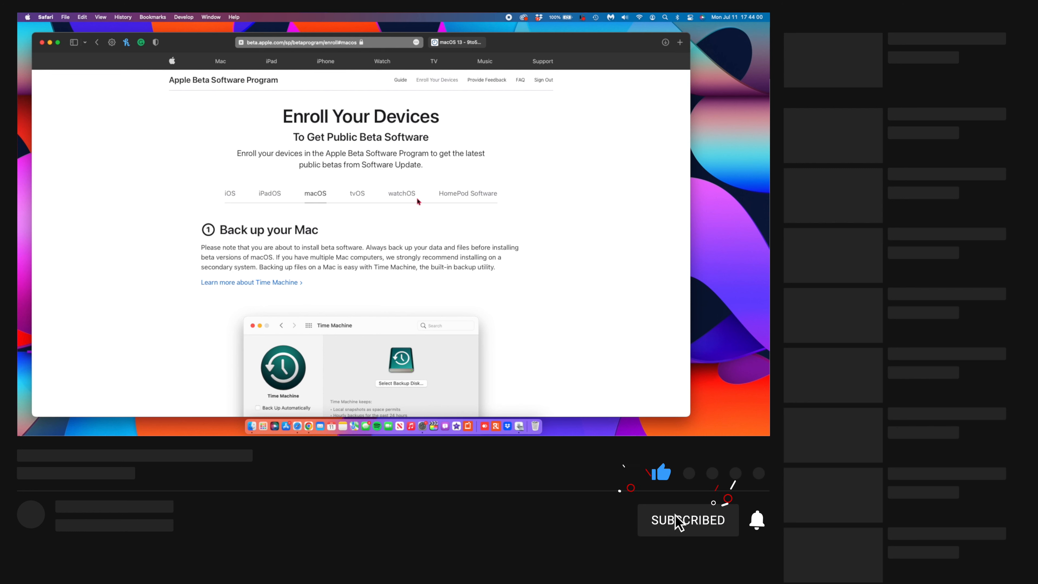